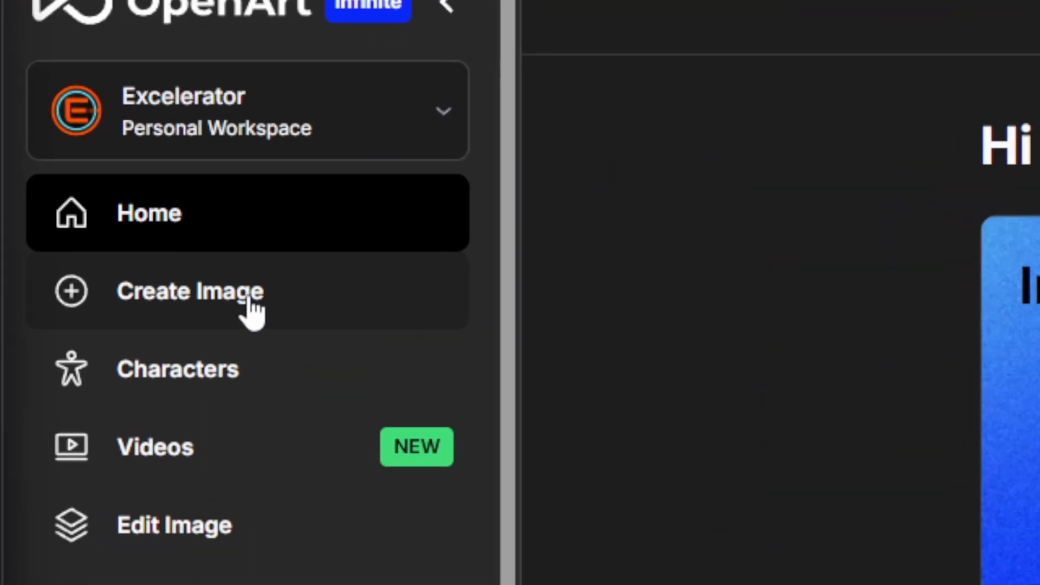
# Open the image creation page and review the Flux Kontext model card
pyautogui.click(189, 292)
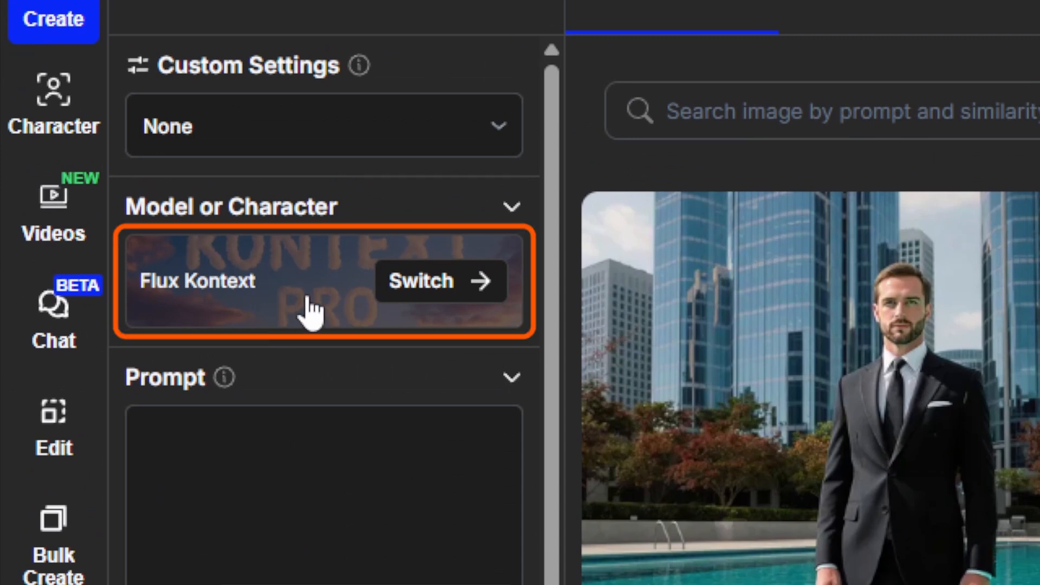
pyautogui.moveTo(431, 285)
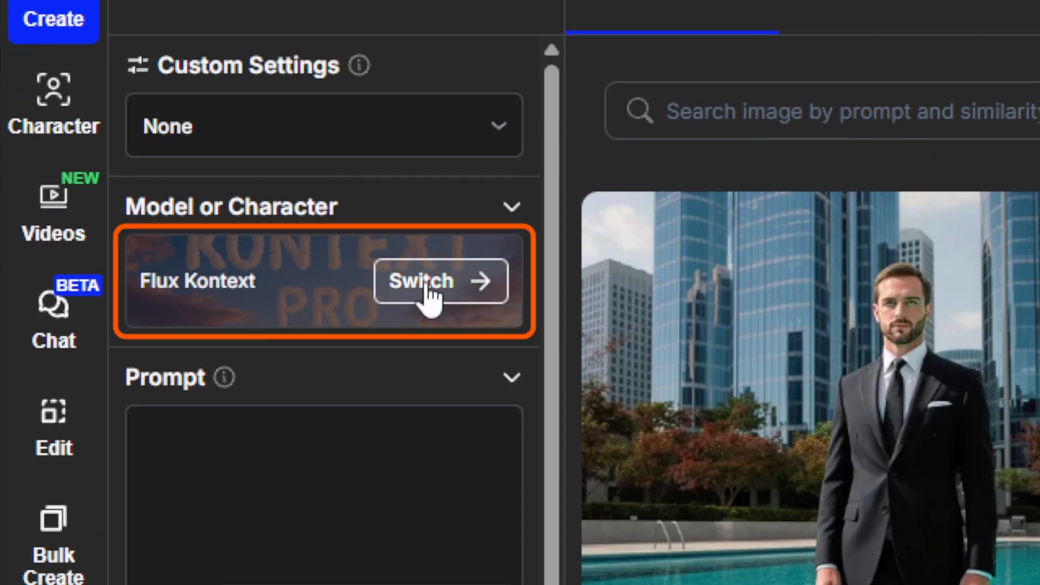
pyautogui.click(440, 281)
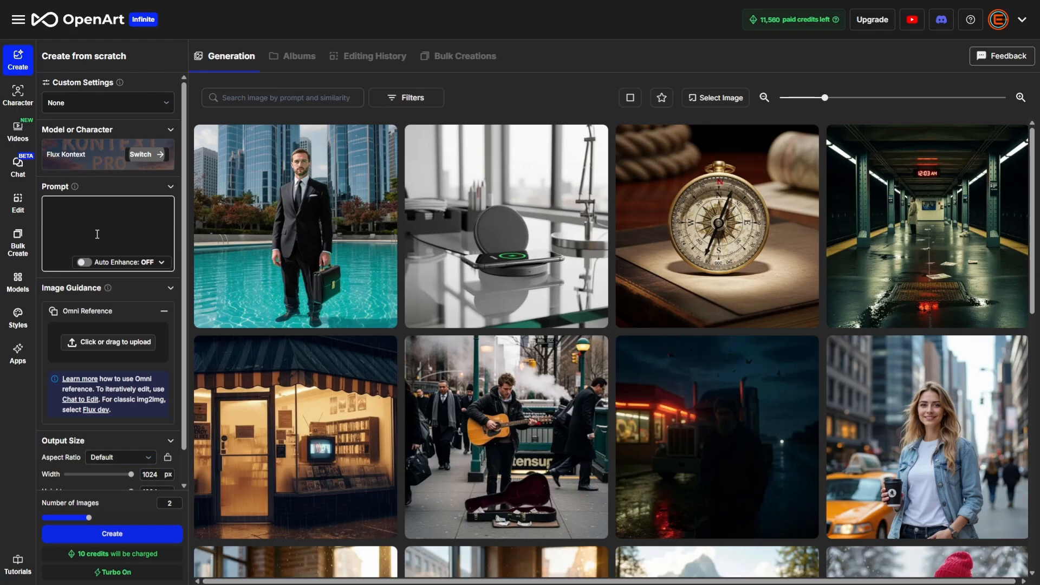
pyautogui.moveTo(65, 199)
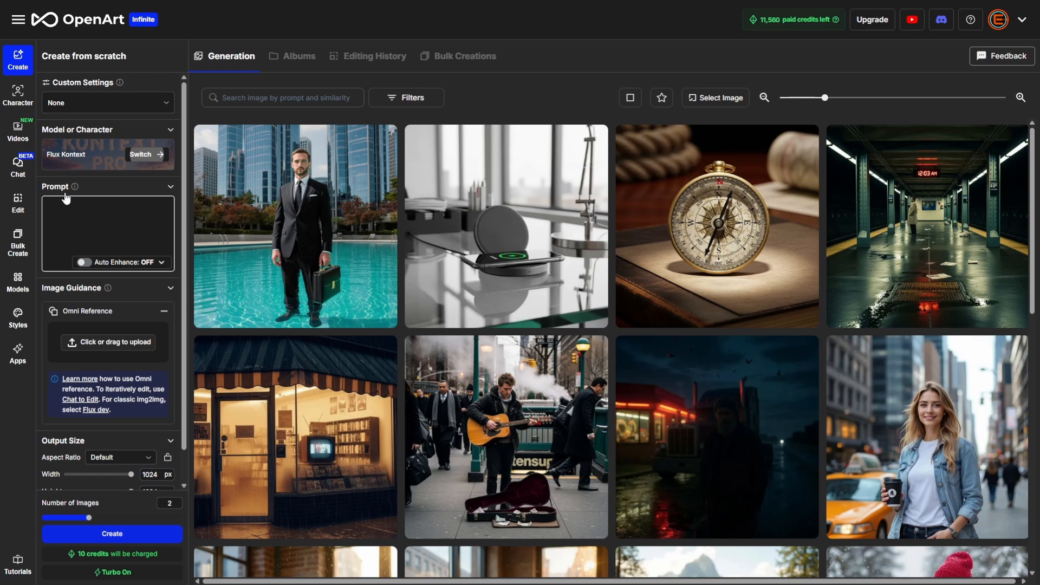
# Generate images from the prompt 'a cat on a windowsill' at Default aspect ratio
pyautogui.write('a cat on a windowsill')
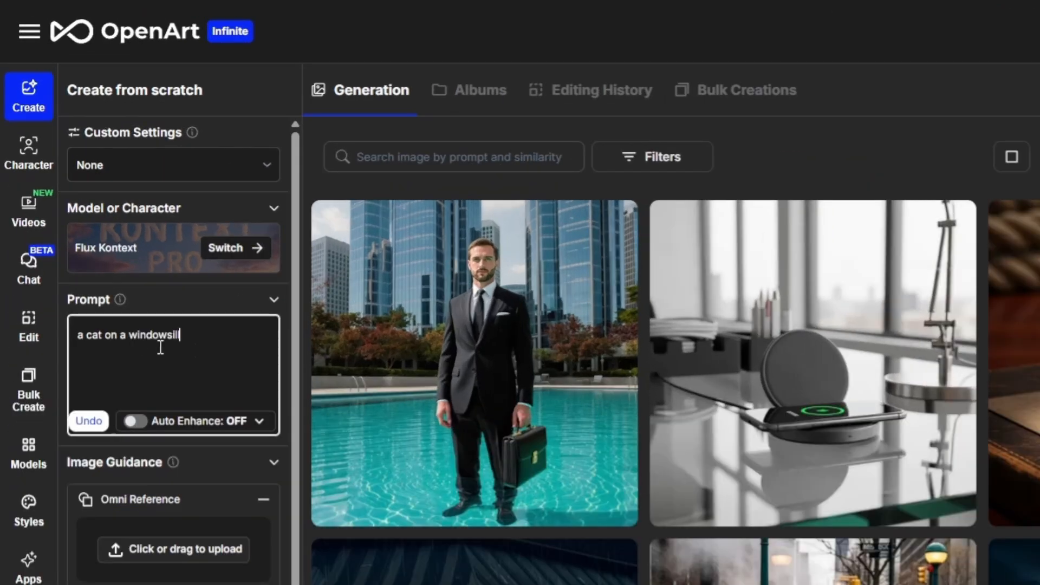
pyautogui.moveTo(213, 348)
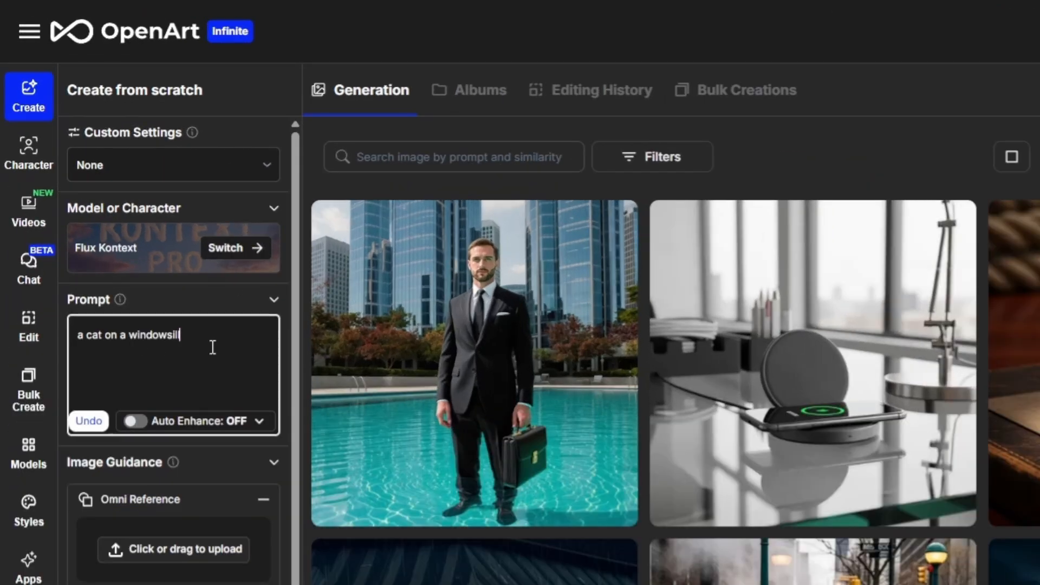
pyautogui.scroll(-3)
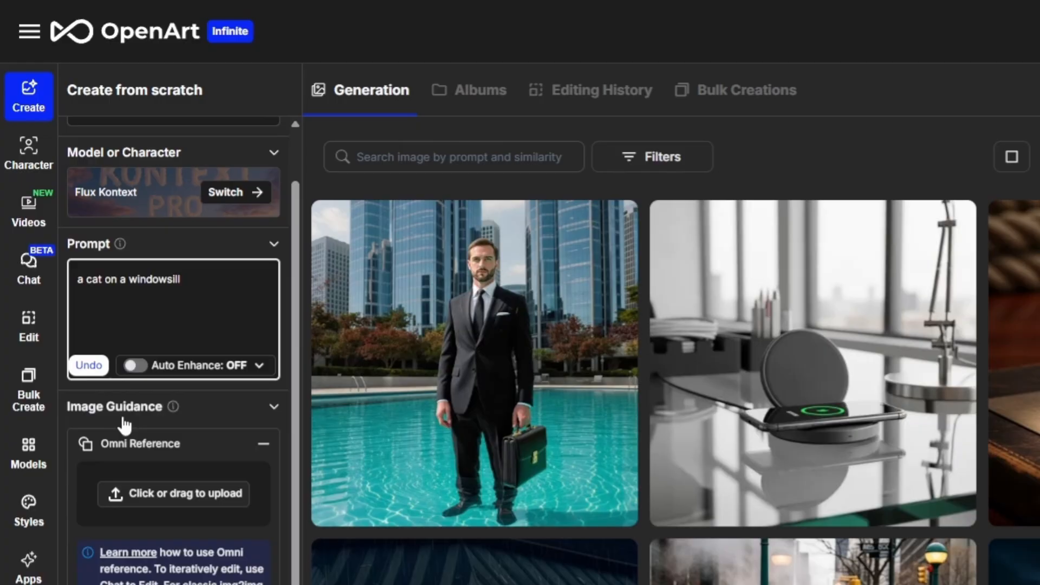
pyautogui.scroll(-3)
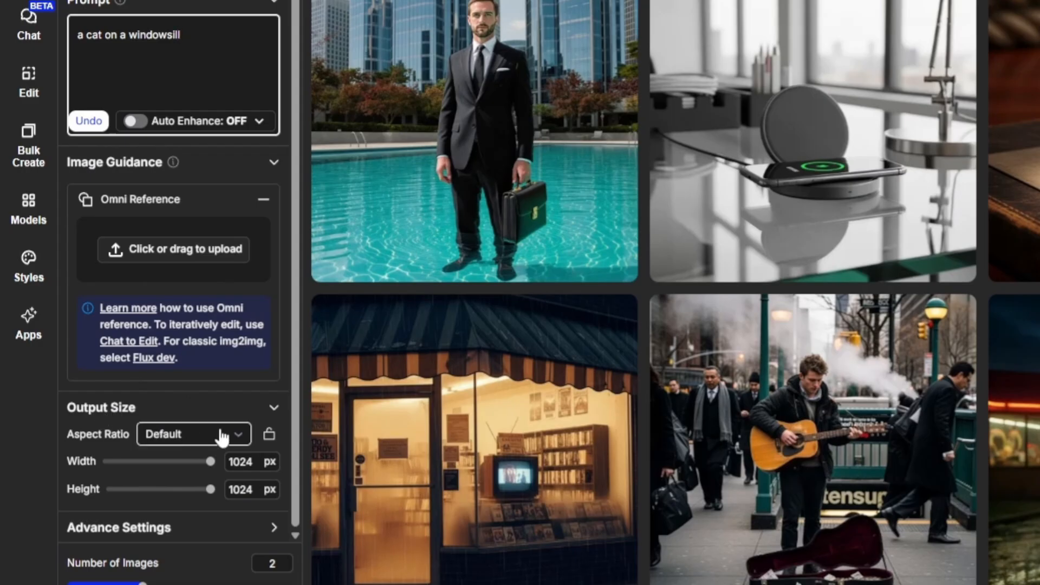
pyautogui.click(192, 434)
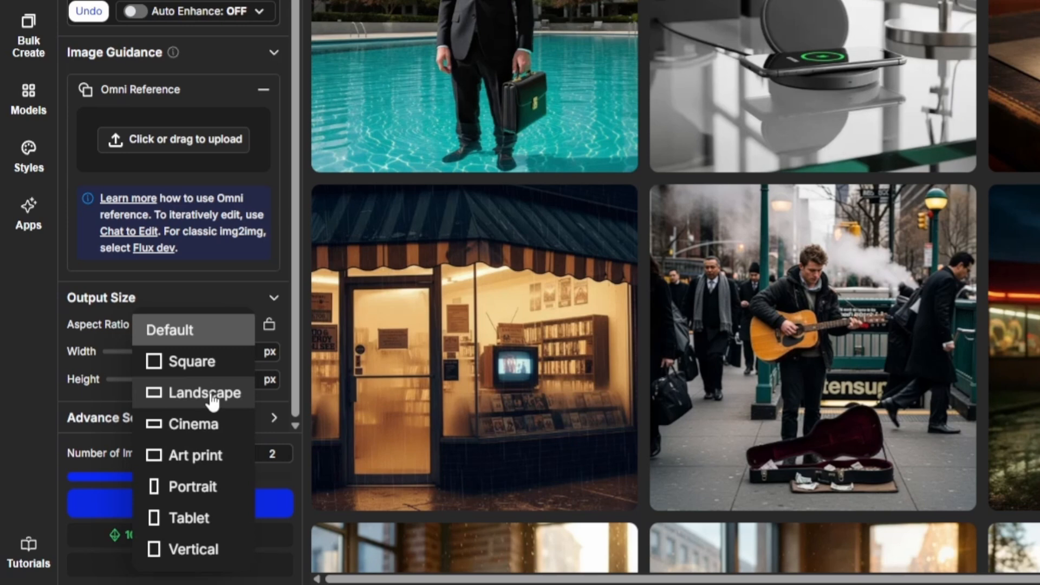
pyautogui.click(169, 330)
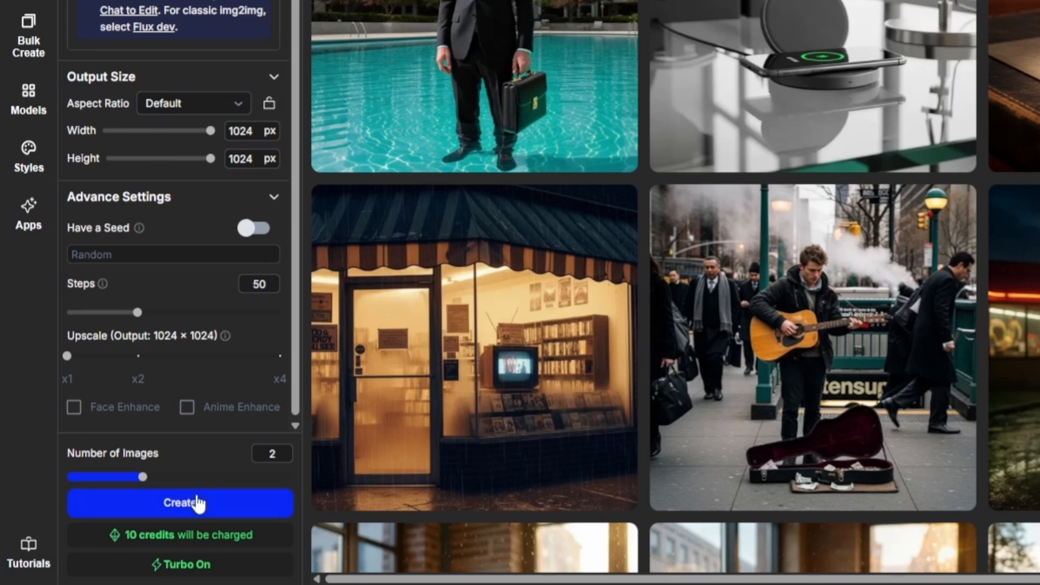
pyautogui.click(180, 502)
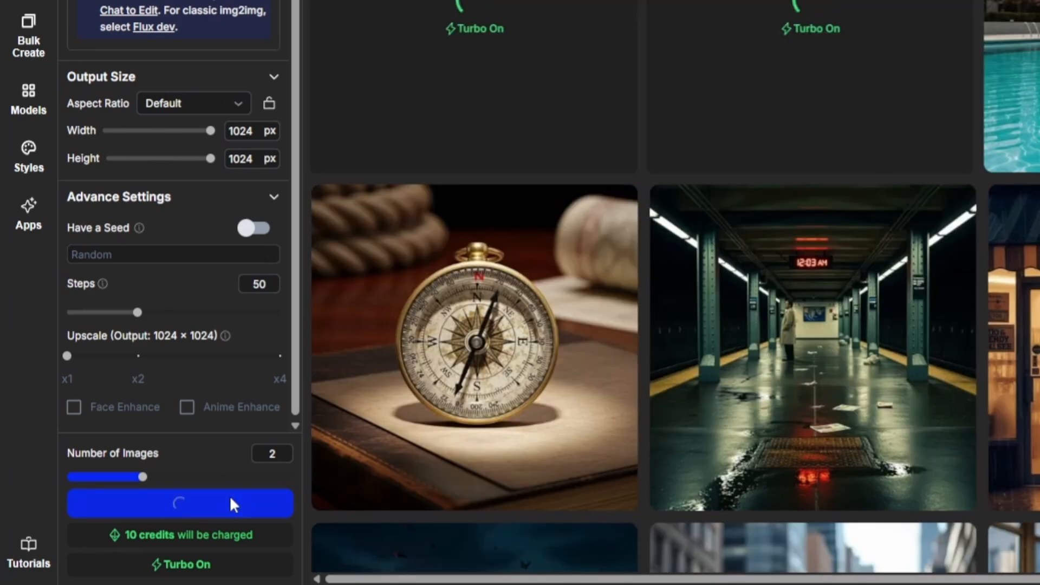
pyautogui.click(180, 503)
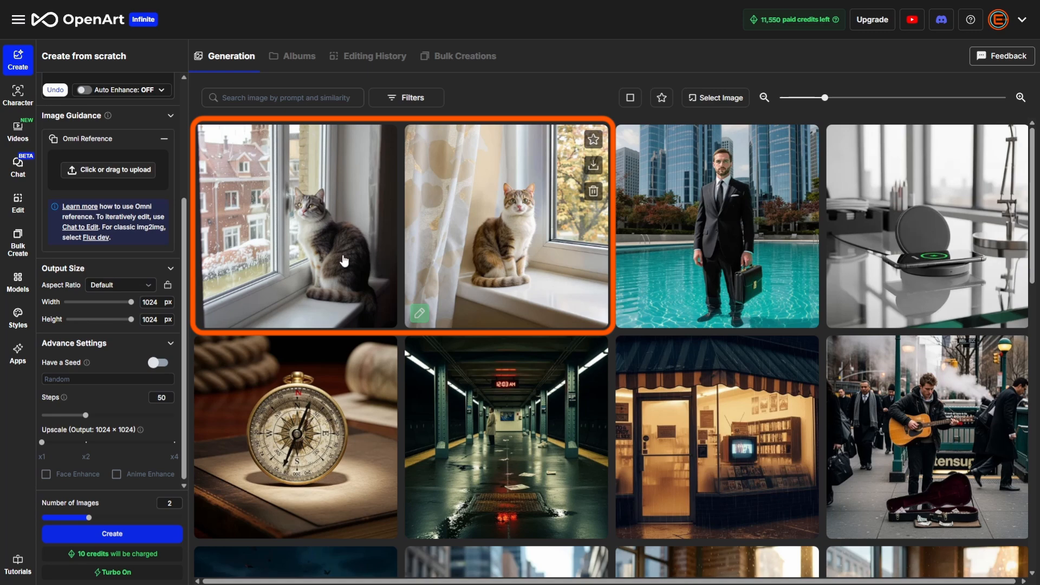
pyautogui.moveTo(363, 260)
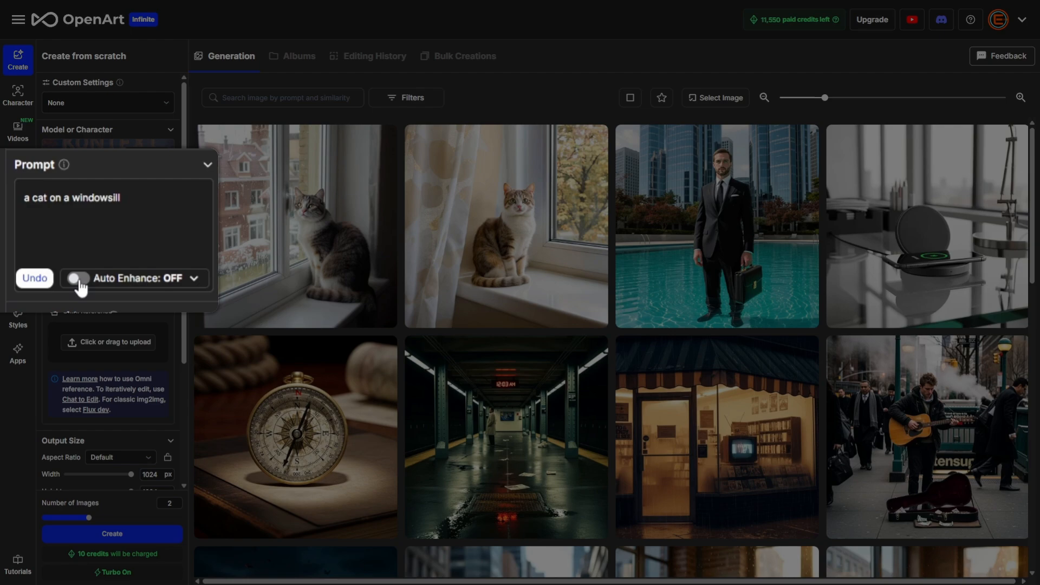
# Turn Auto Enhance on and generate two more cat-on-windowsill images
pyautogui.click(77, 278)
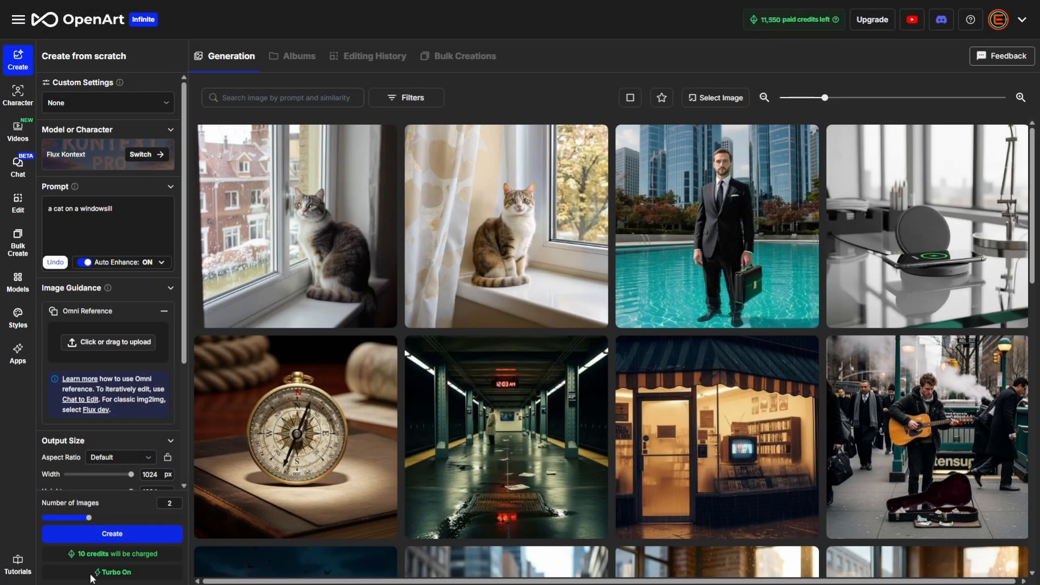
pyautogui.click(112, 534)
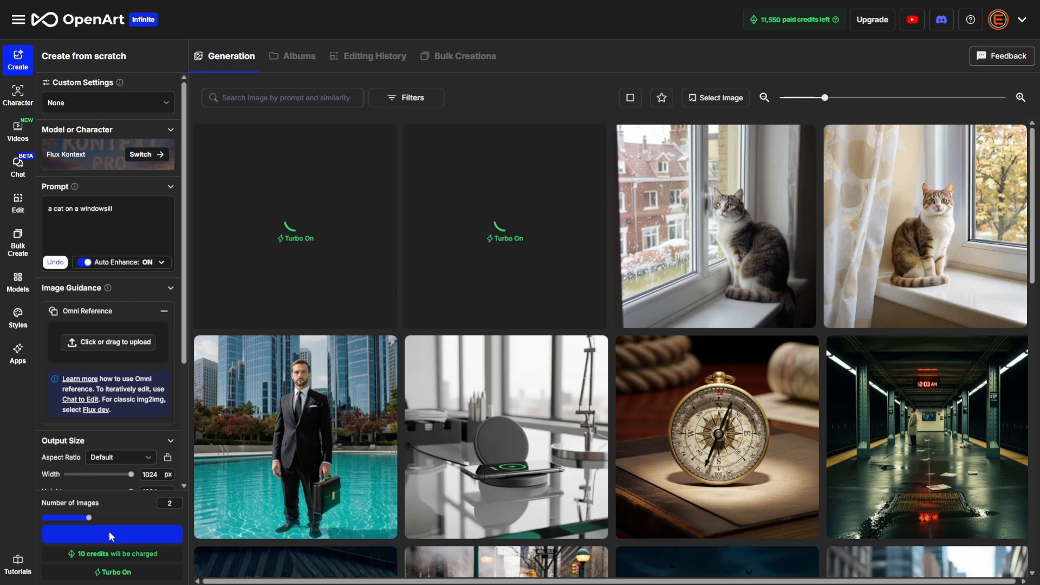
pyautogui.click(111, 534)
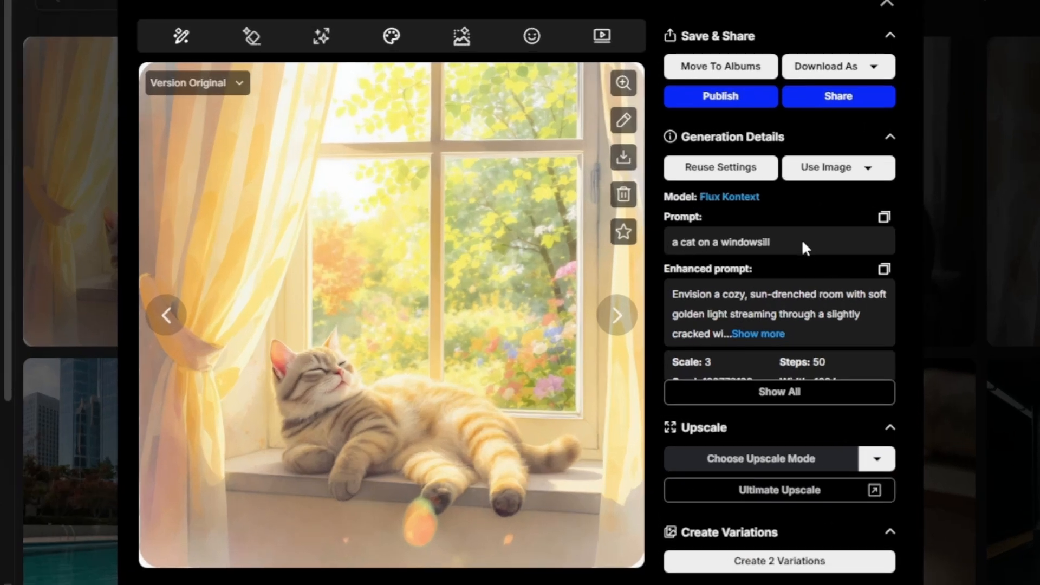
# Expand the watercolour result's full enhanced prompt and scroll through its seed and creation details
pyautogui.click(757, 334)
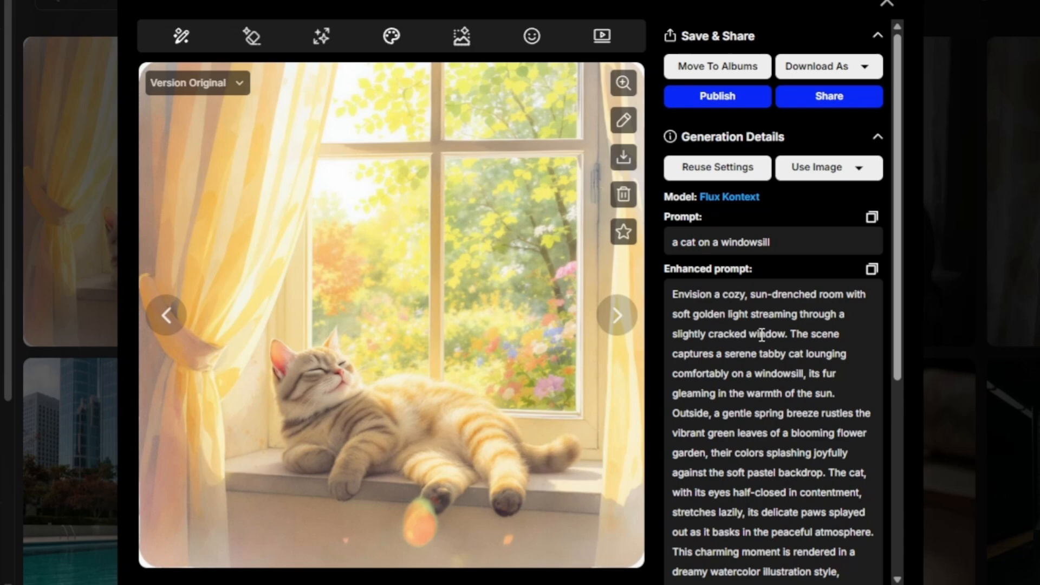
pyautogui.scroll(-3)
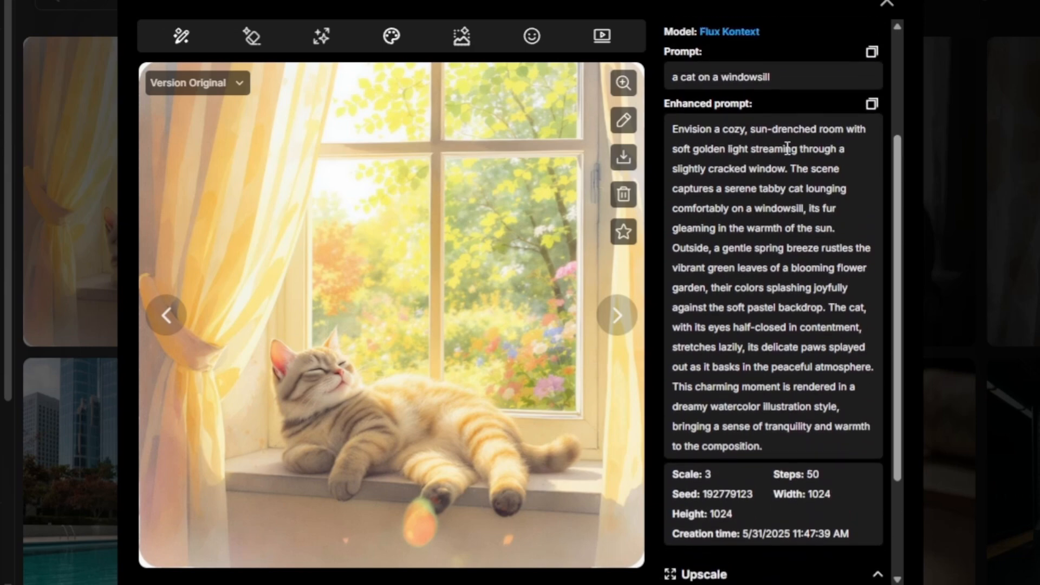
pyautogui.moveTo(434, 435)
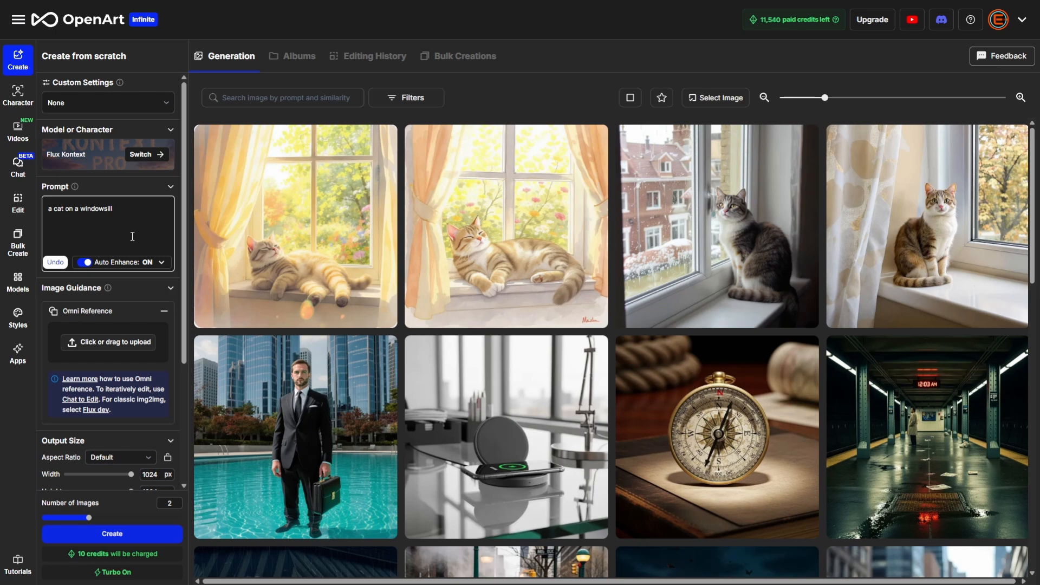
pyautogui.moveTo(111, 253)
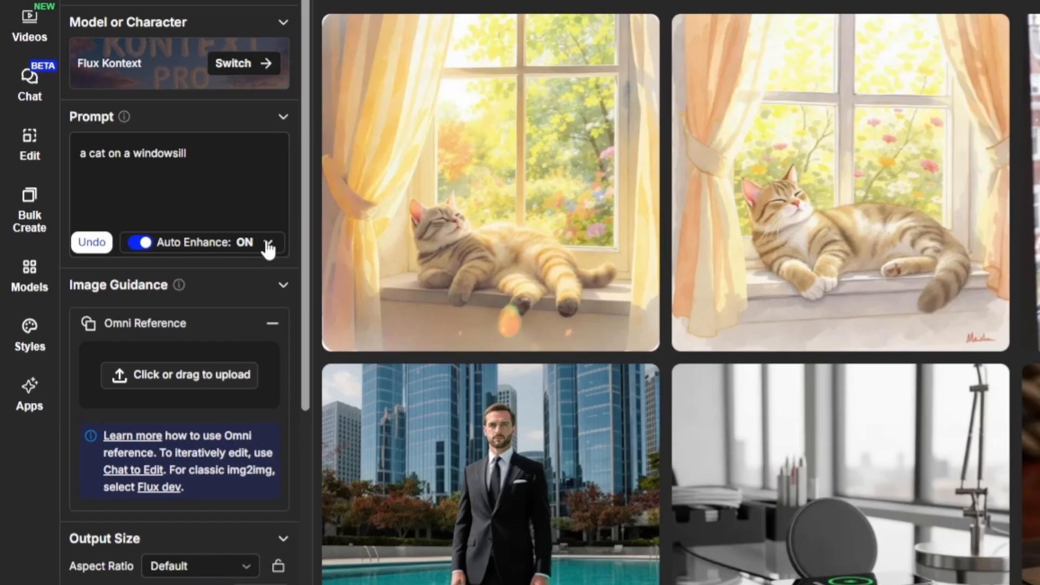
# Rewrite the cat prompt in place using the Auto Enhance dropdown
pyautogui.click(269, 242)
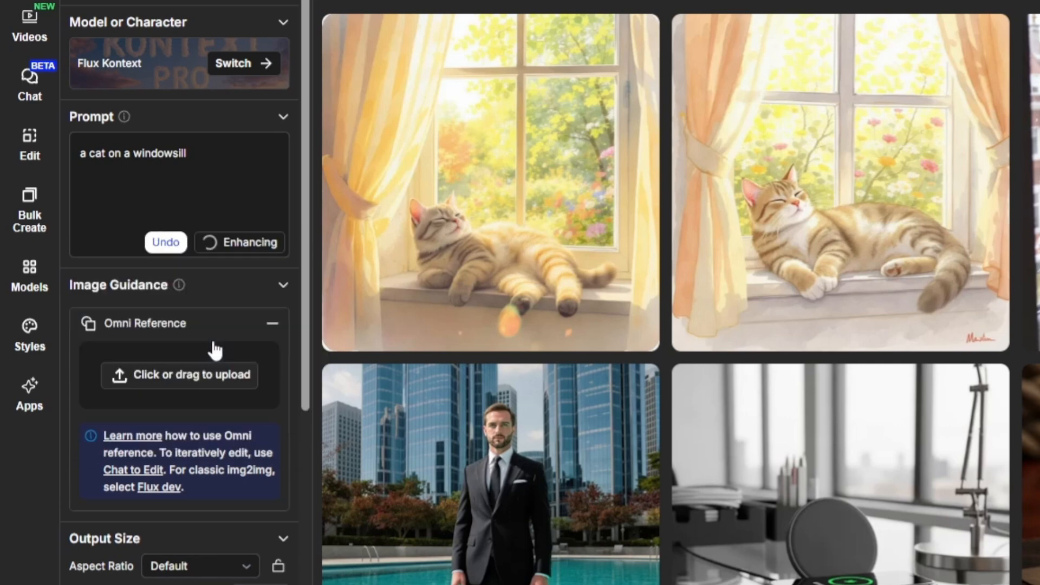
pyautogui.click(240, 242)
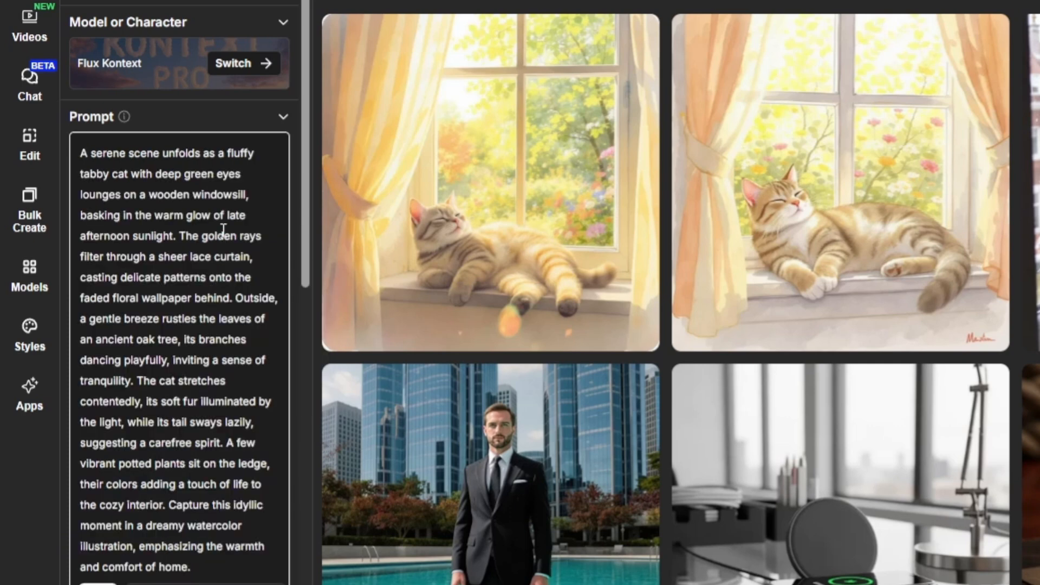
pyautogui.moveTo(162, 369)
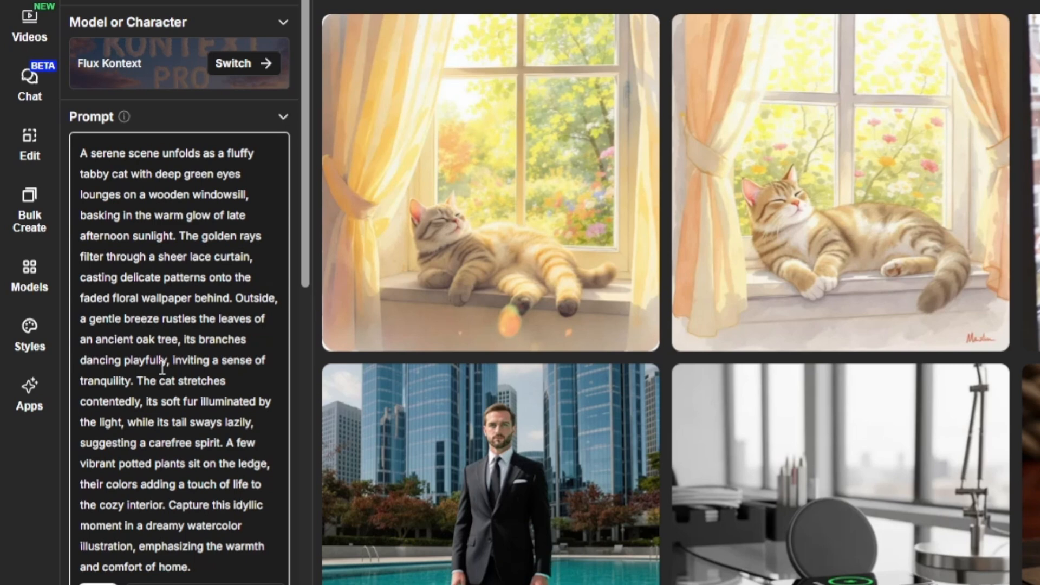
pyautogui.scroll(-3)
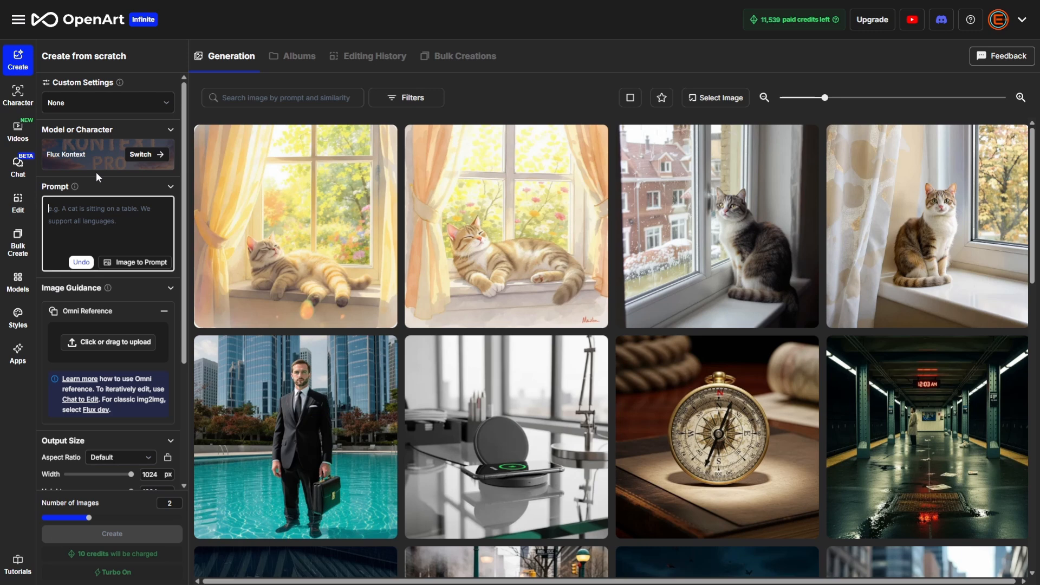
pyautogui.moveTo(96, 165)
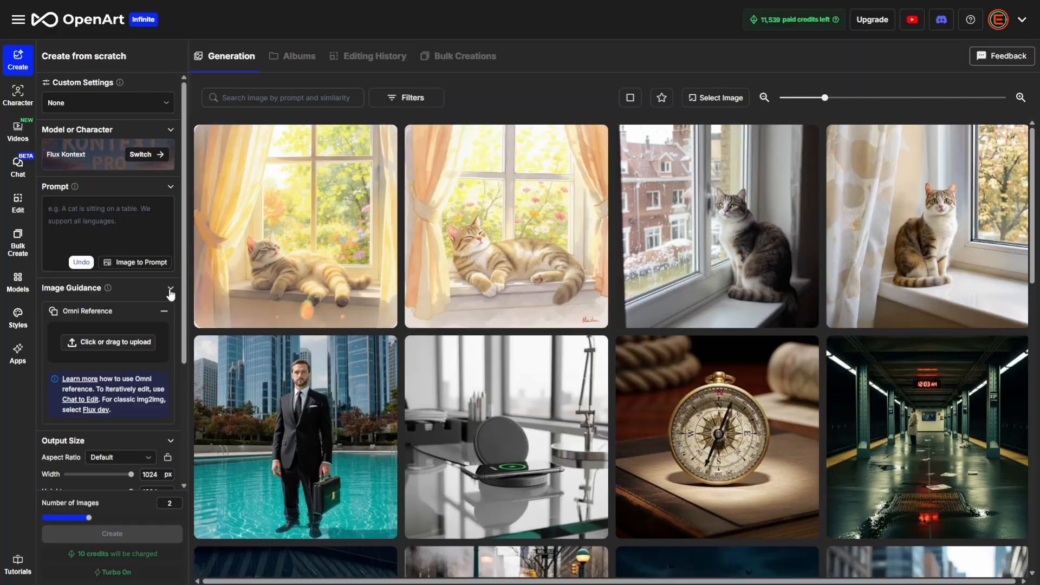
# Collapse and re-expand Image Guidance, then show Omni Reference upload and history options
pyautogui.click(169, 293)
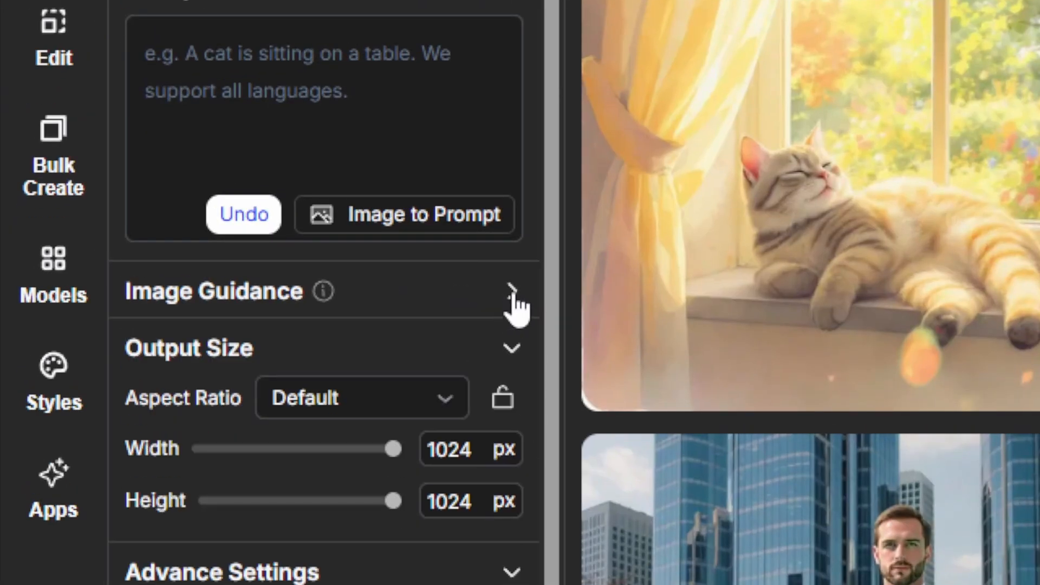
pyautogui.click(511, 290)
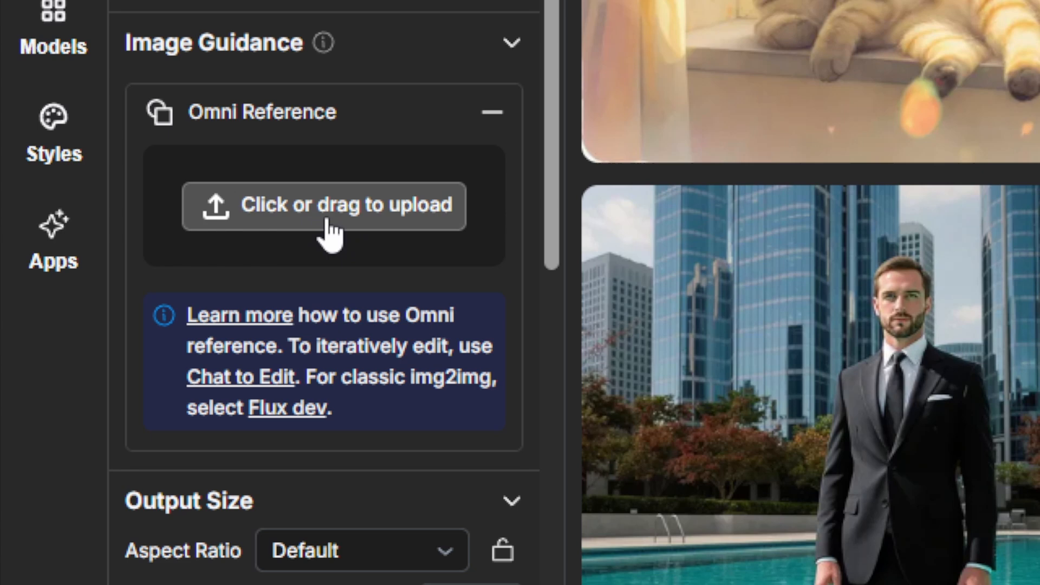
pyautogui.click(325, 204)
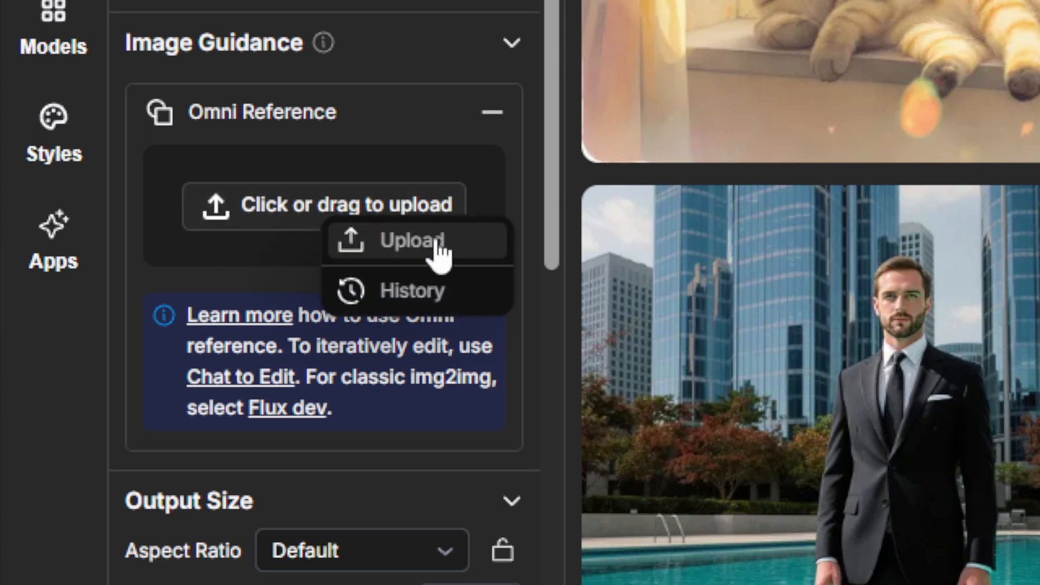
pyautogui.moveTo(418, 298)
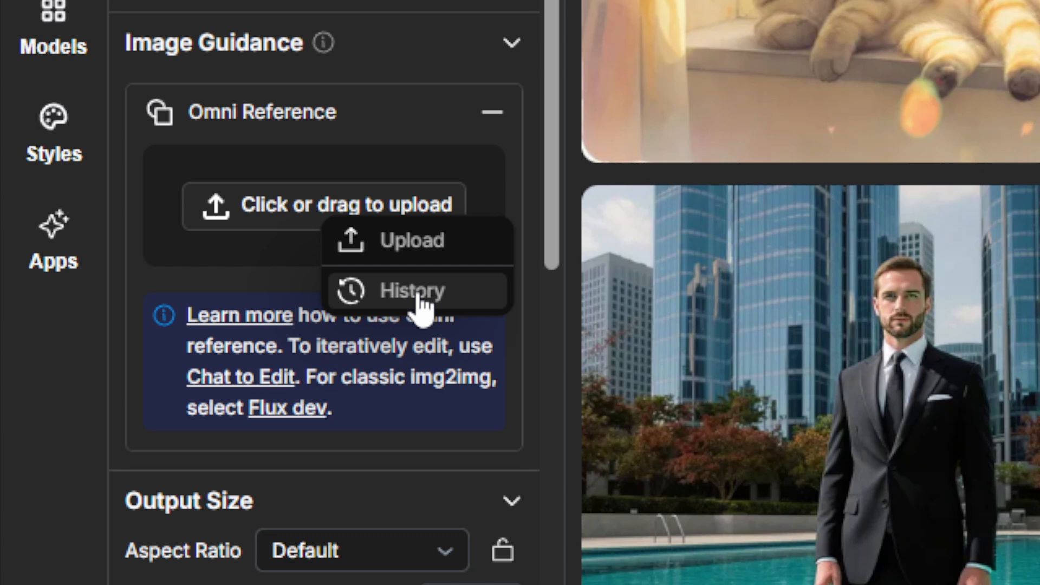
pyautogui.moveTo(352, 286)
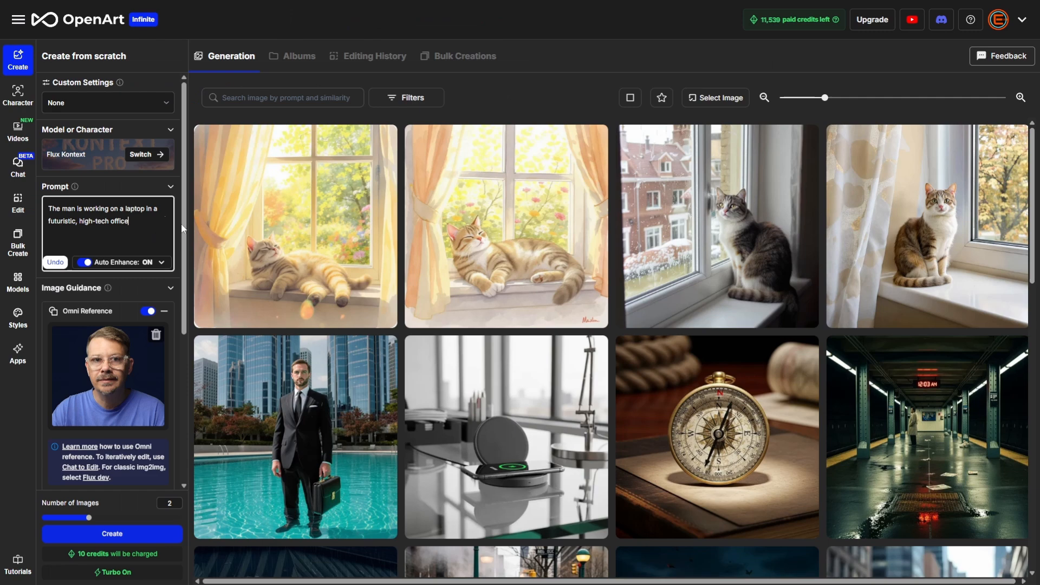
# Turn Auto Enhance off and generate the man-on-laptop futuristic office images
pyautogui.click(106, 232)
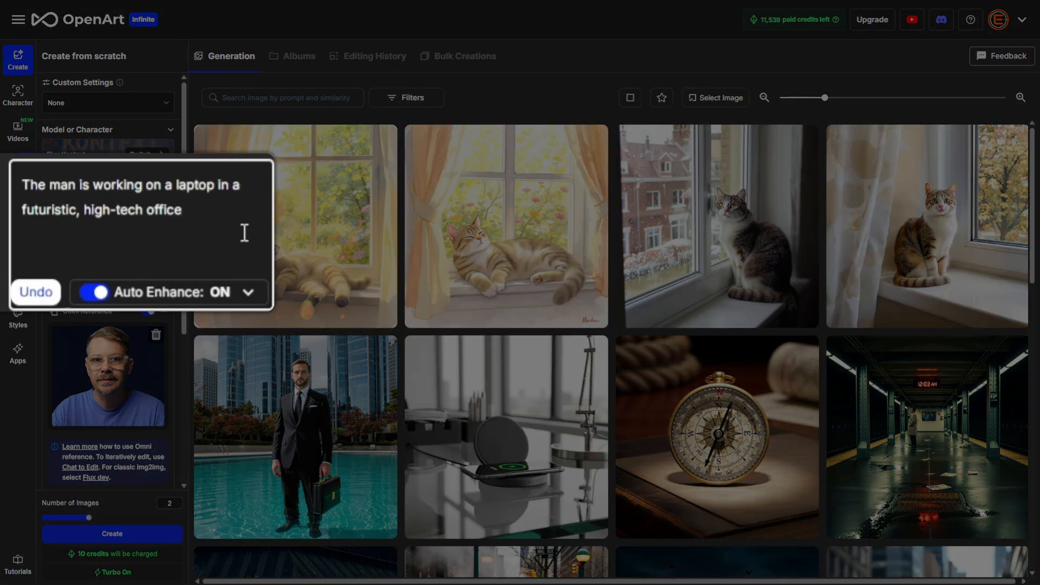
pyautogui.moveTo(195, 232)
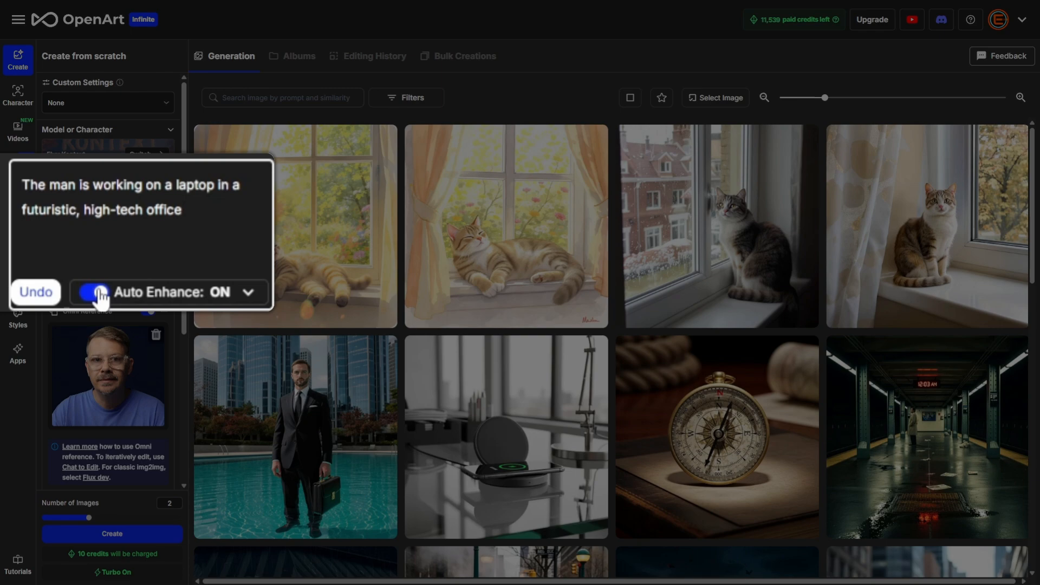
pyautogui.click(95, 292)
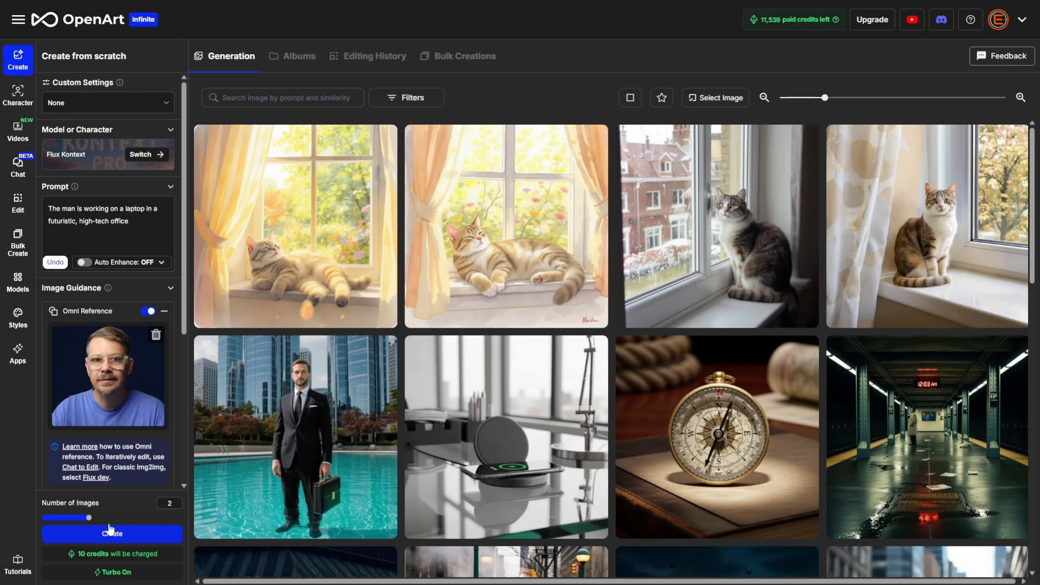
pyautogui.click(112, 534)
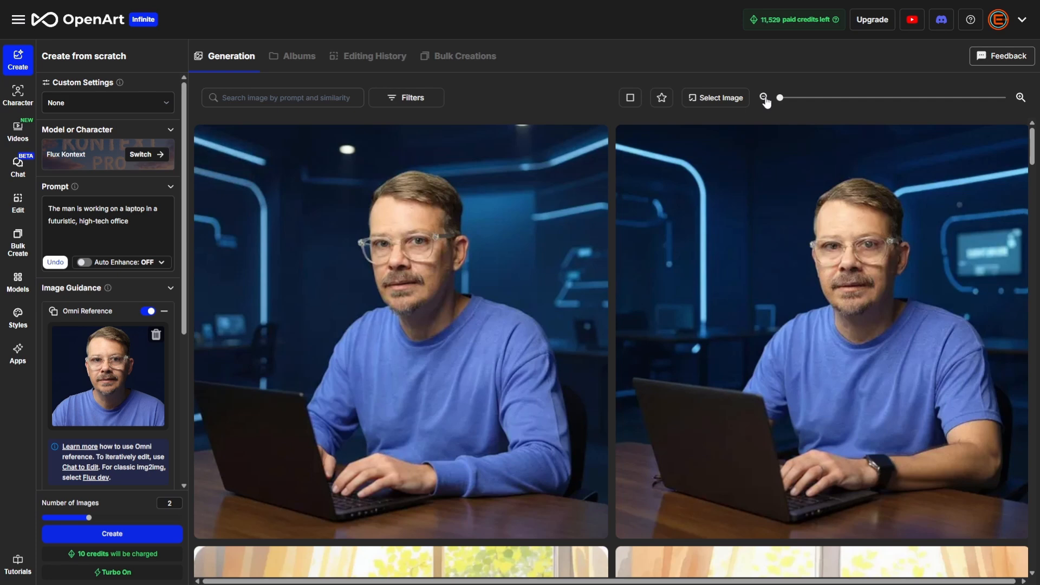
pyautogui.moveTo(485, 409)
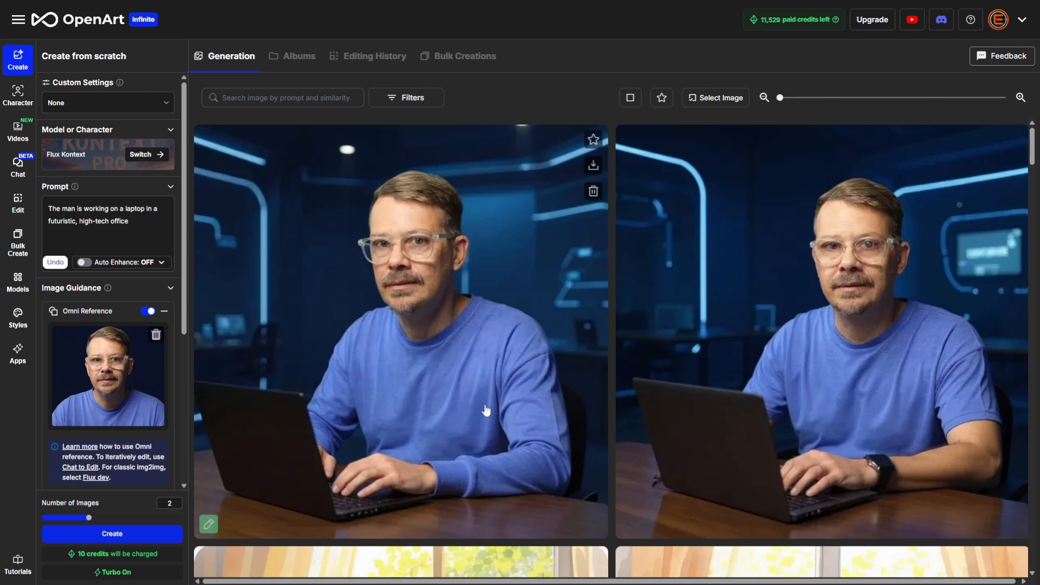
pyautogui.moveTo(81, 398)
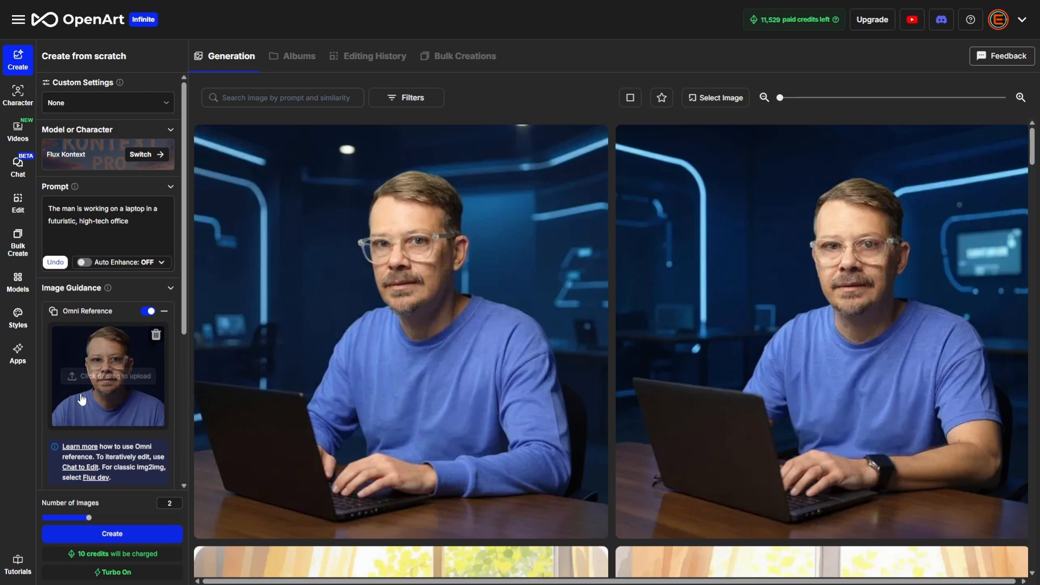
pyautogui.moveTo(853, 348)
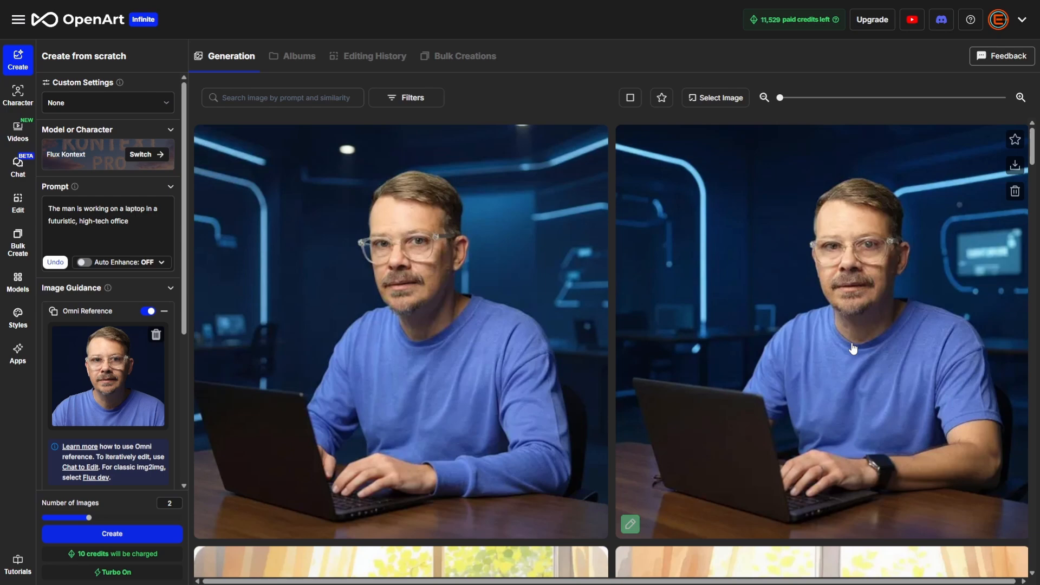
pyautogui.moveTo(461, 366)
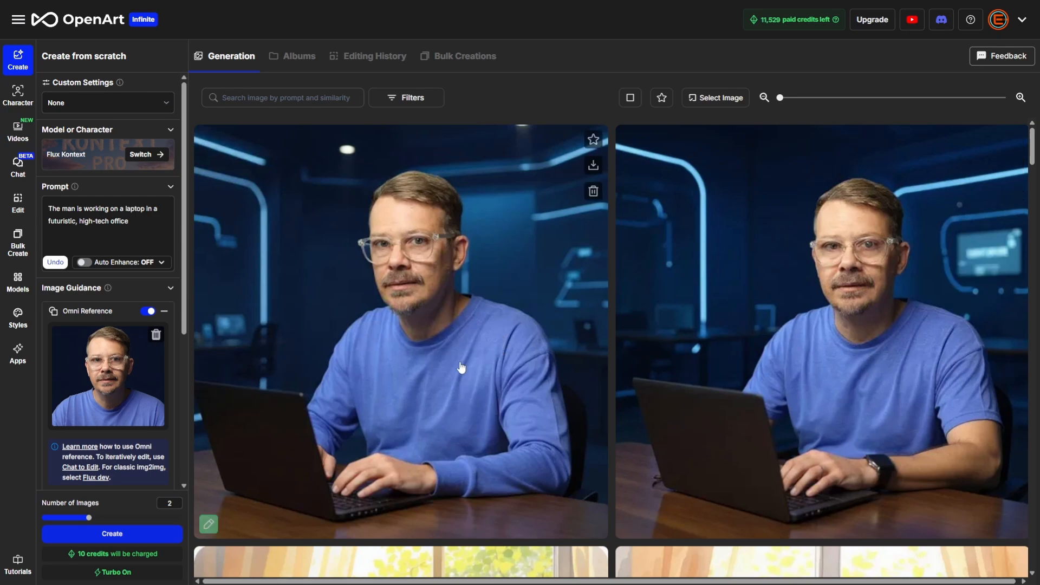
# Generate images of the man in a red hoodie building a robot in a cluttered workshop
pyautogui.click(109, 225)
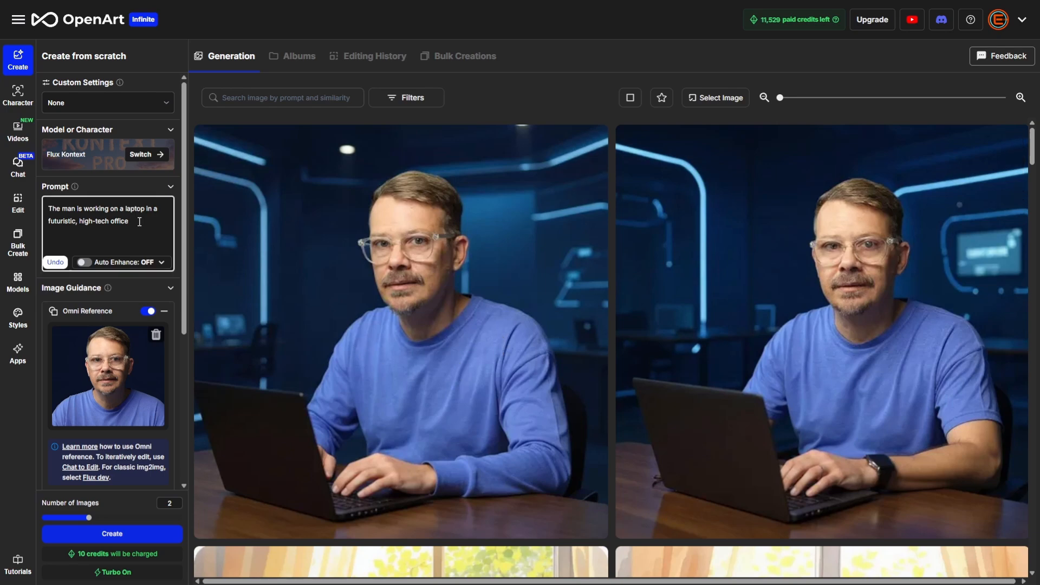
pyautogui.write('the man is wearing a red hoodie and building a robot in a cluttered but creative workshop.')
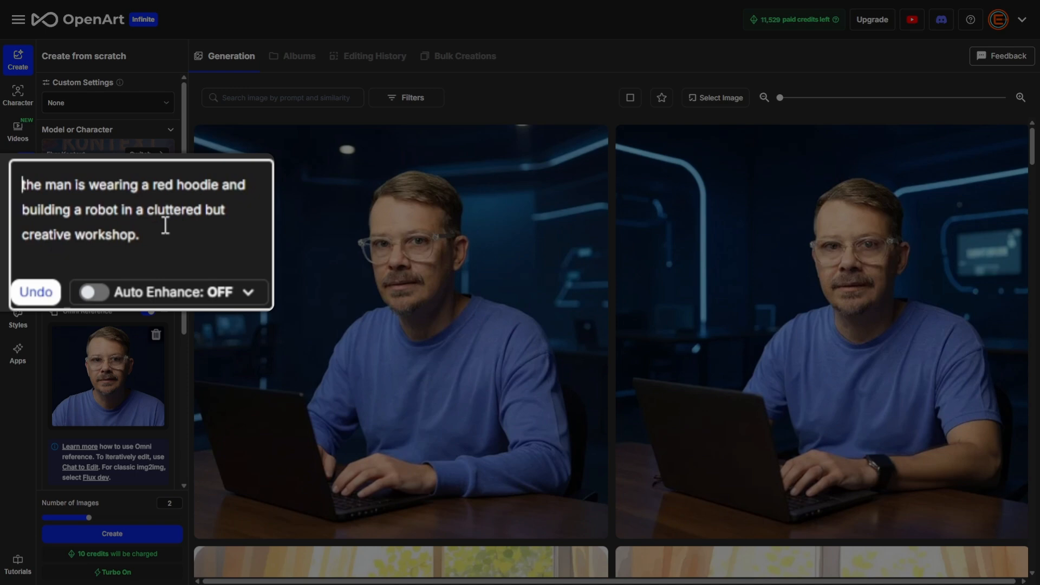
pyautogui.moveTo(204, 215)
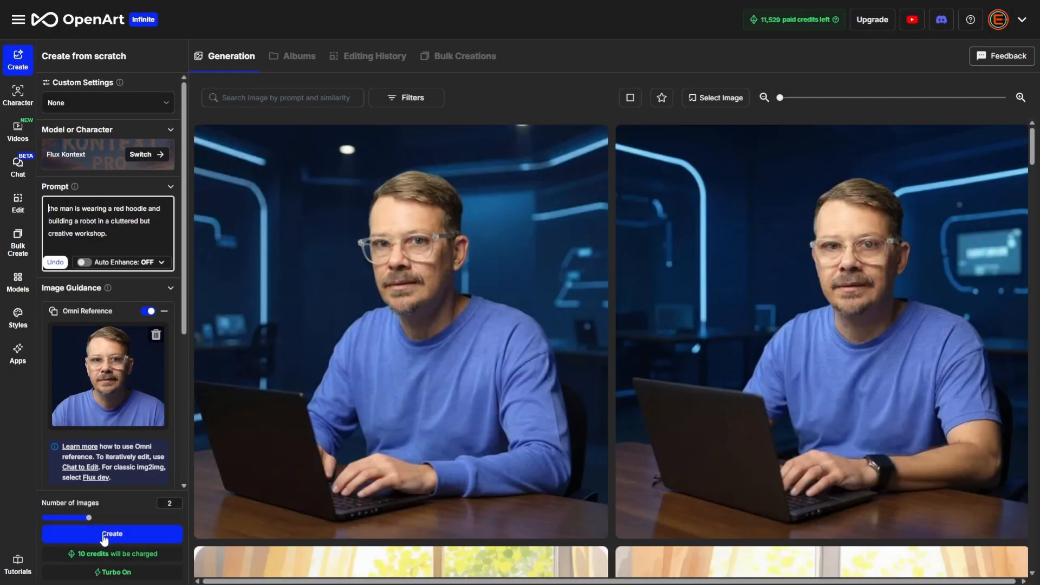
pyautogui.click(111, 534)
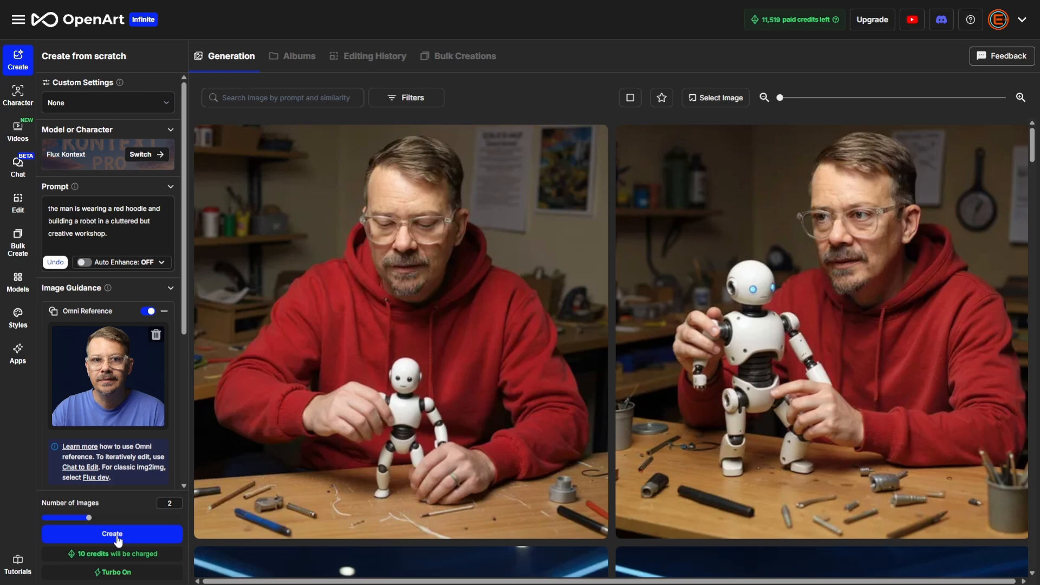
pyautogui.moveTo(789, 347)
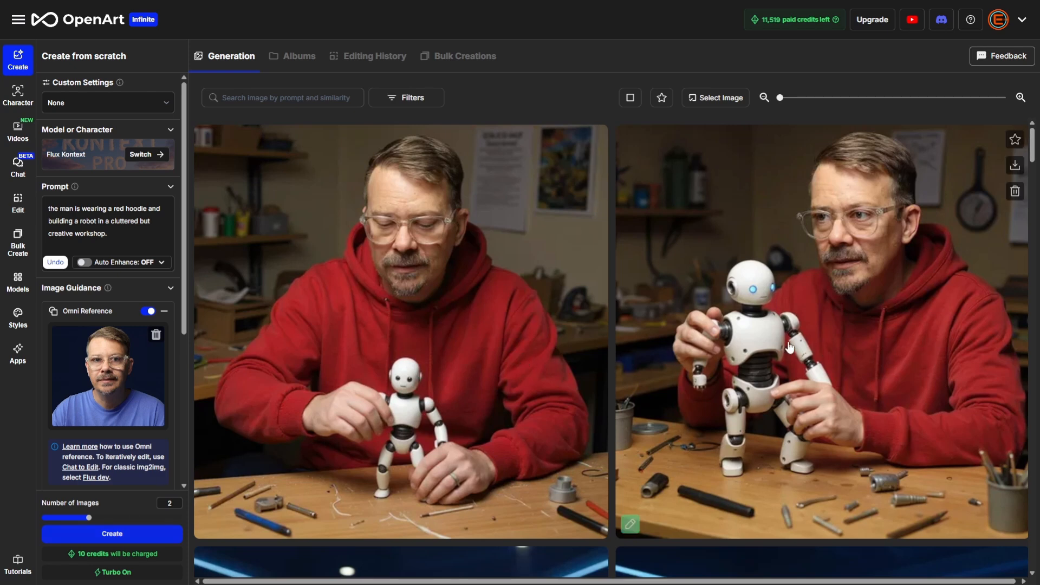
pyautogui.moveTo(446, 390)
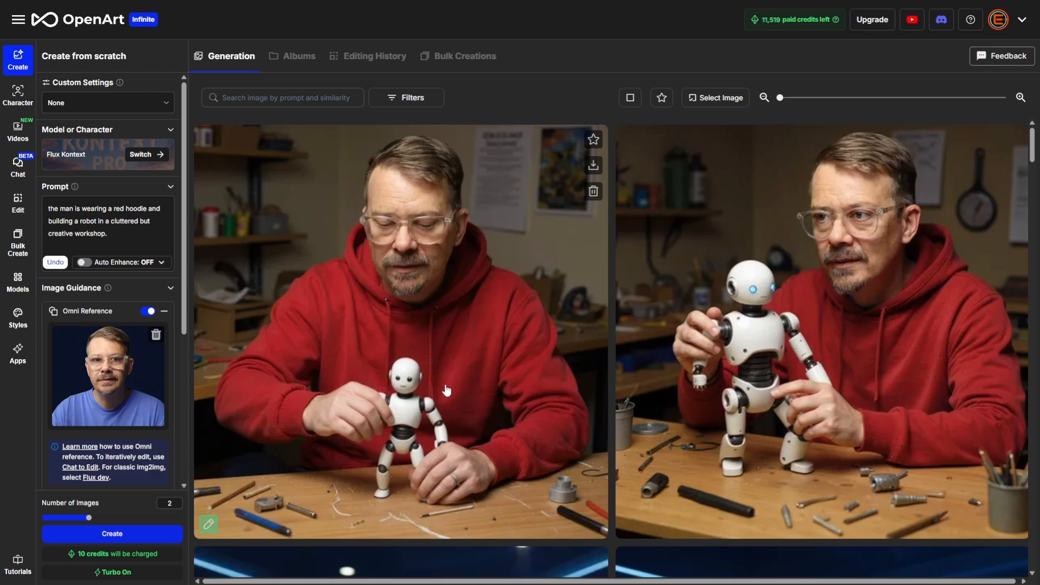
pyautogui.moveTo(489, 277)
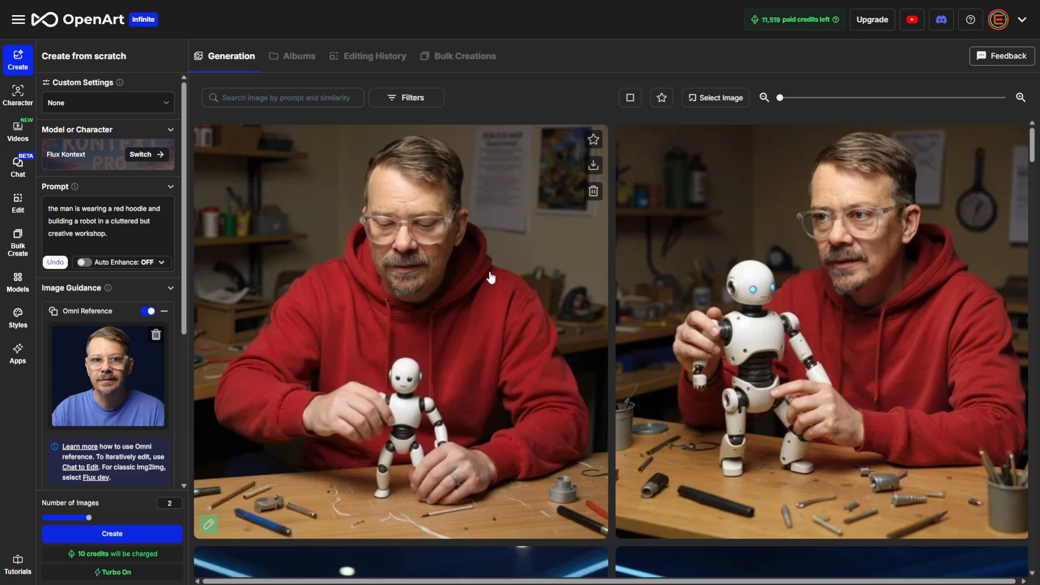
pyautogui.moveTo(481, 244)
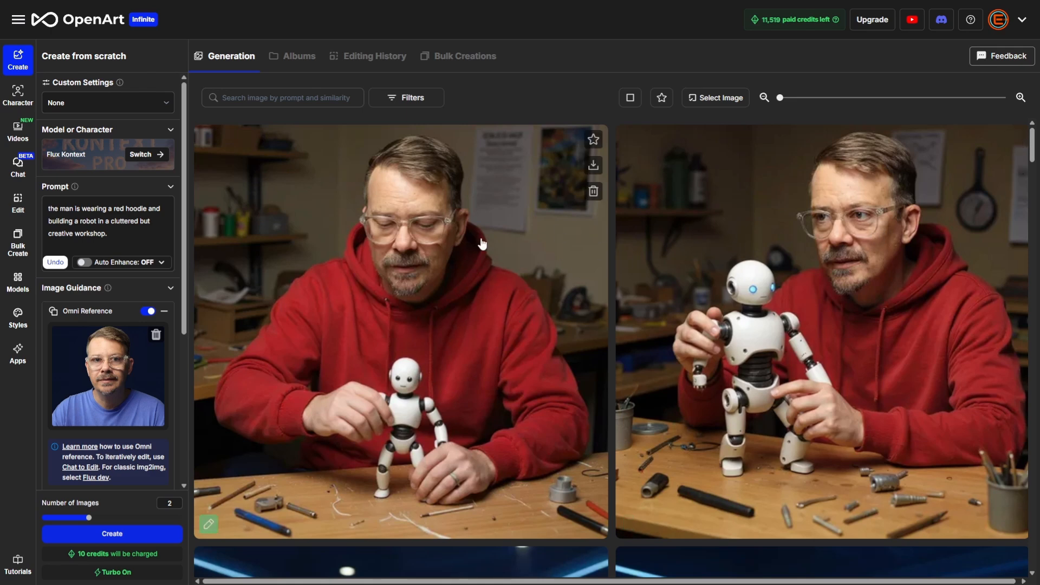
pyautogui.moveTo(706, 342)
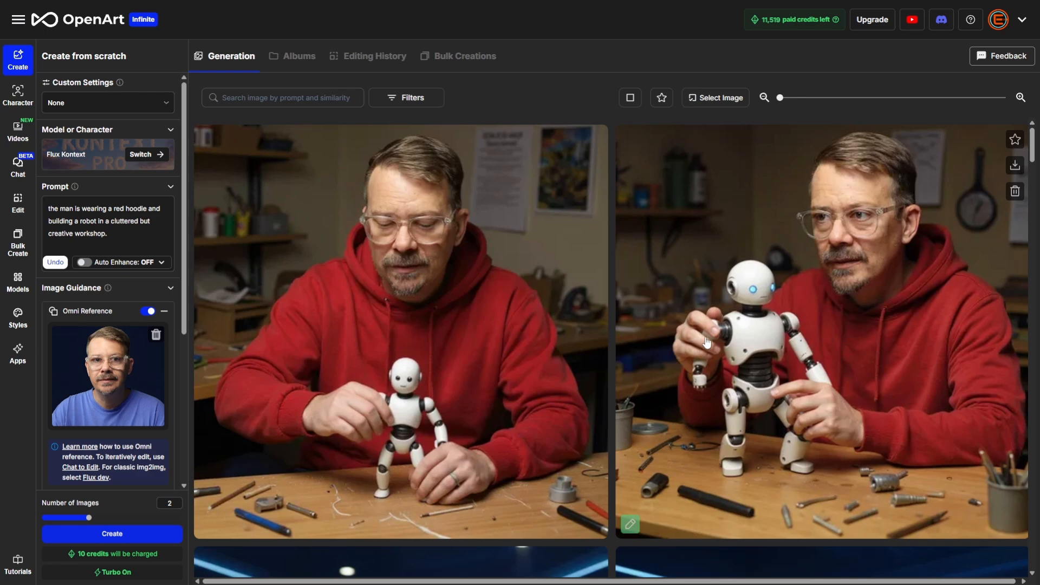
pyautogui.moveTo(692, 360)
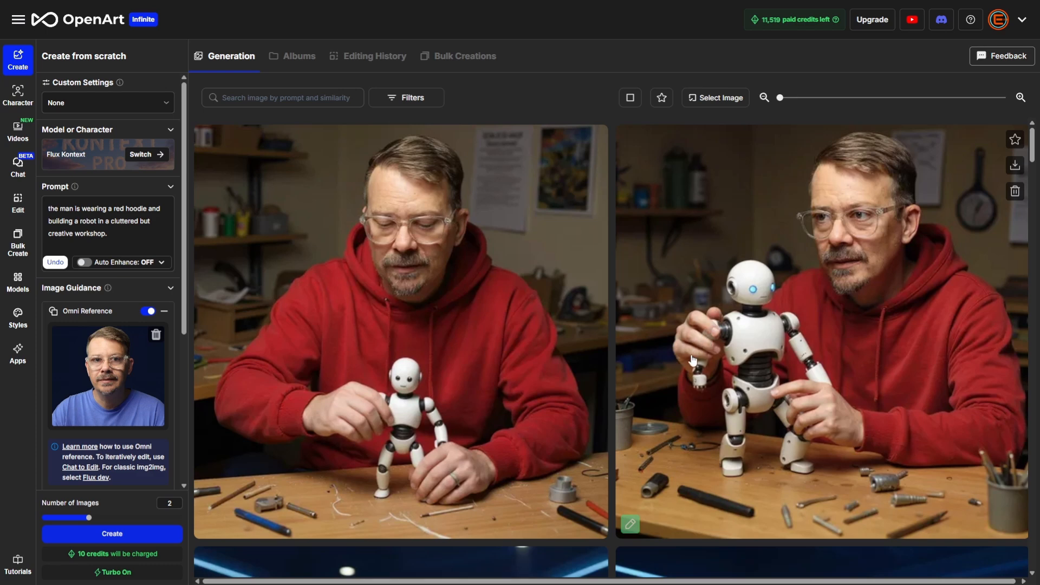
pyautogui.moveTo(676, 272)
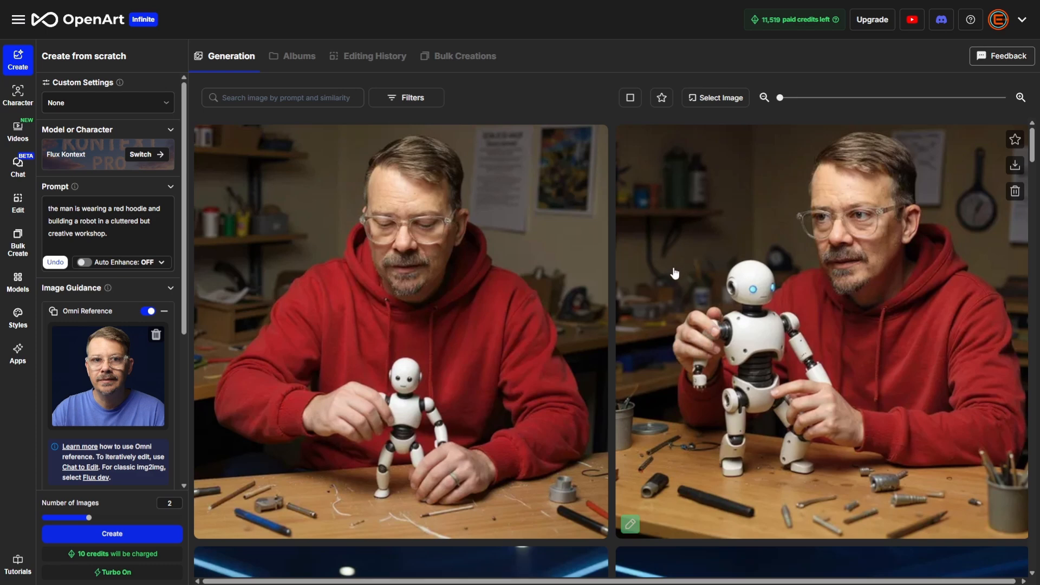
pyautogui.click(125, 234)
pyautogui.write('The man is dressed as a superhero, soaring through a futuristic cityscape')
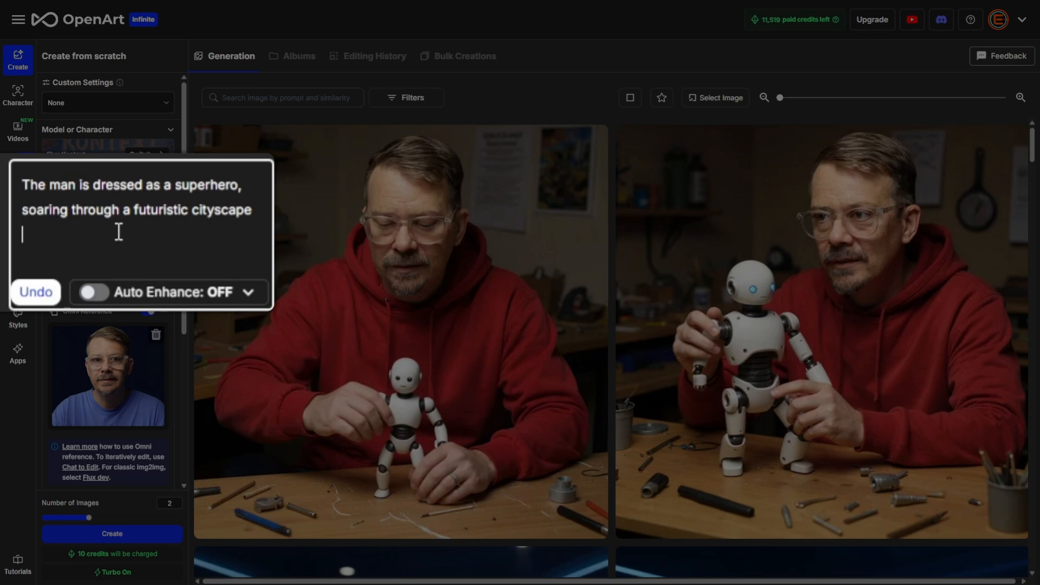
# Create images of the man as a superhero soaring through a futuristic cityscape
pyautogui.click(112, 534)
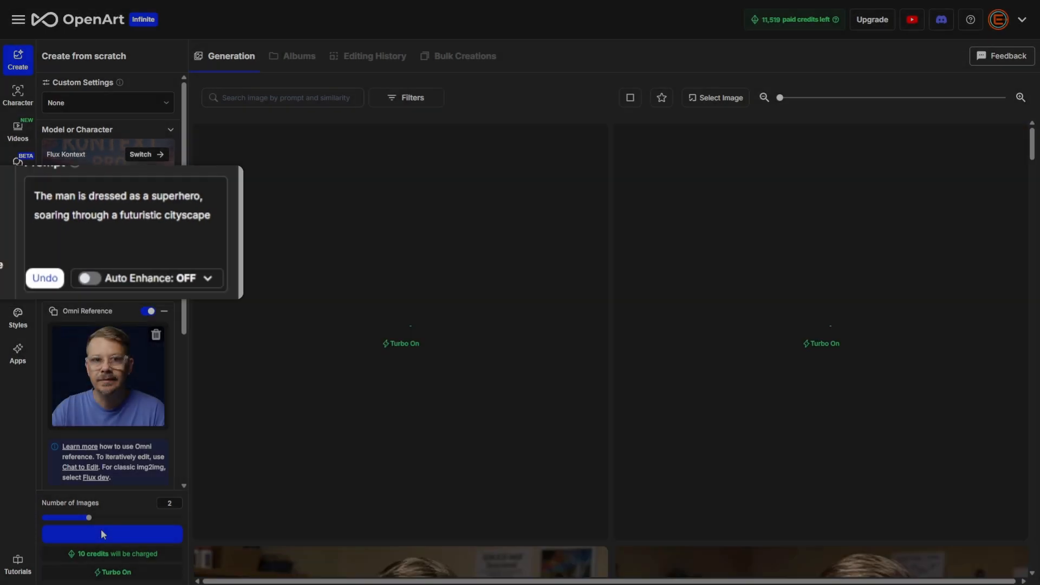
pyautogui.click(111, 533)
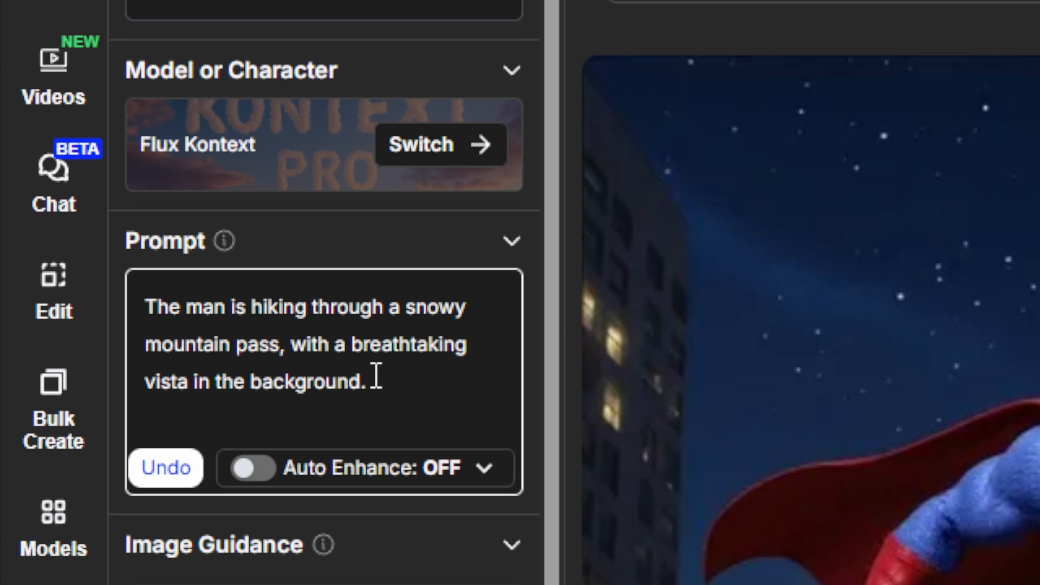
# Check the Omni Reference photo and create blue-sweater snowy mountain hiking images
pyautogui.scroll(-3)
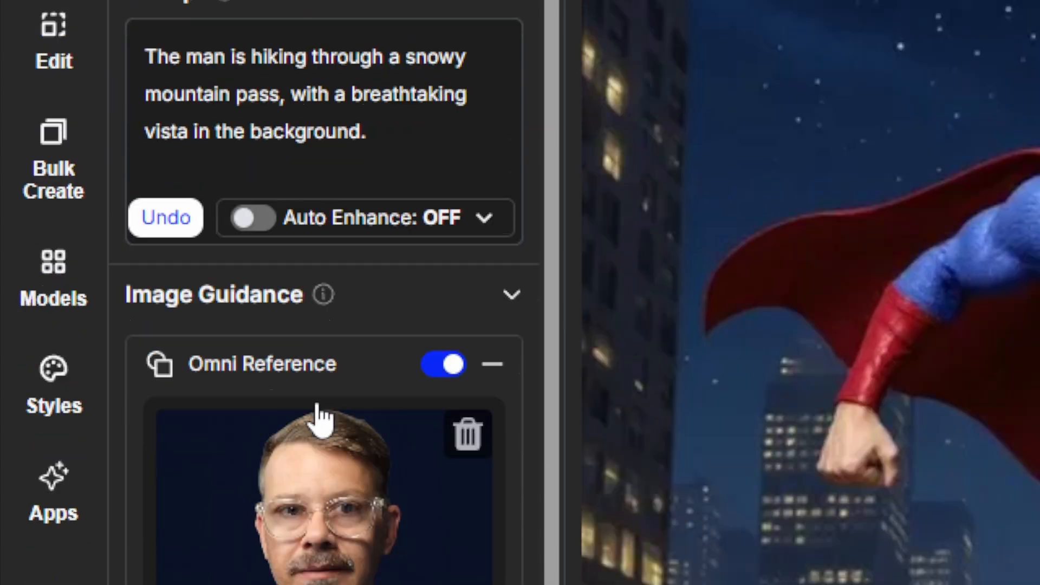
pyautogui.scroll(3)
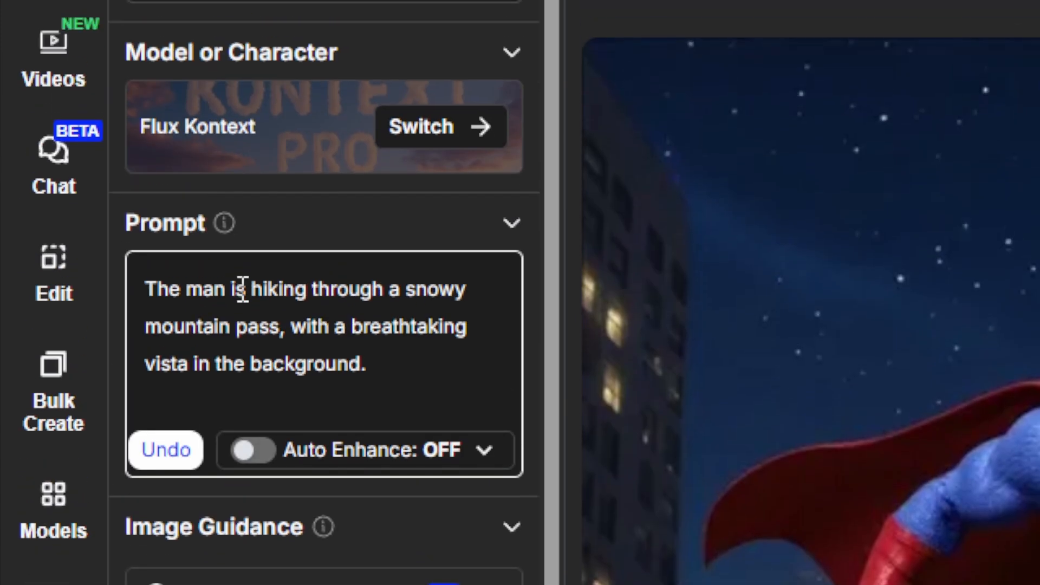
pyautogui.scroll(-3)
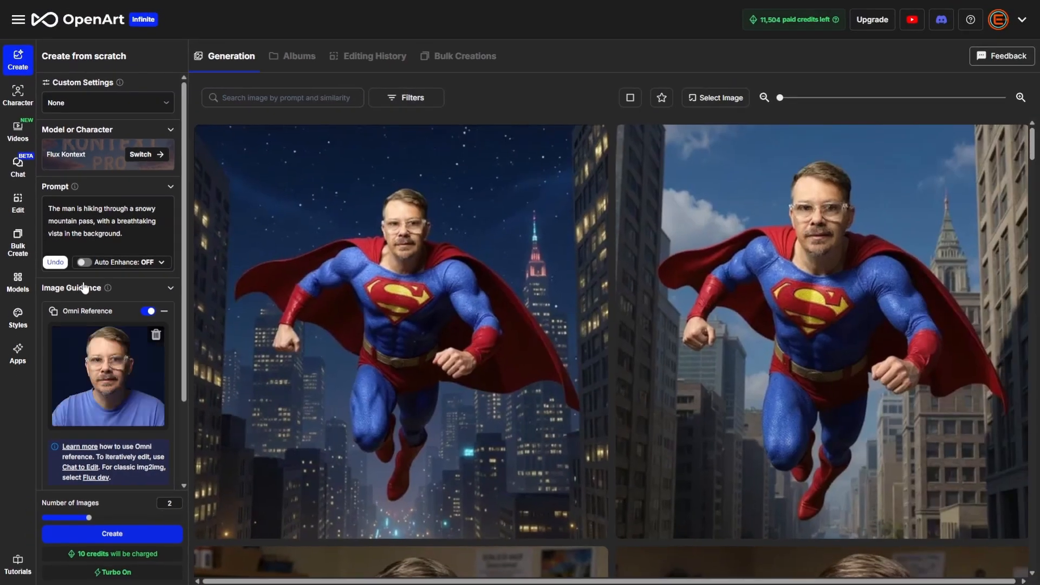
pyautogui.click(106, 225)
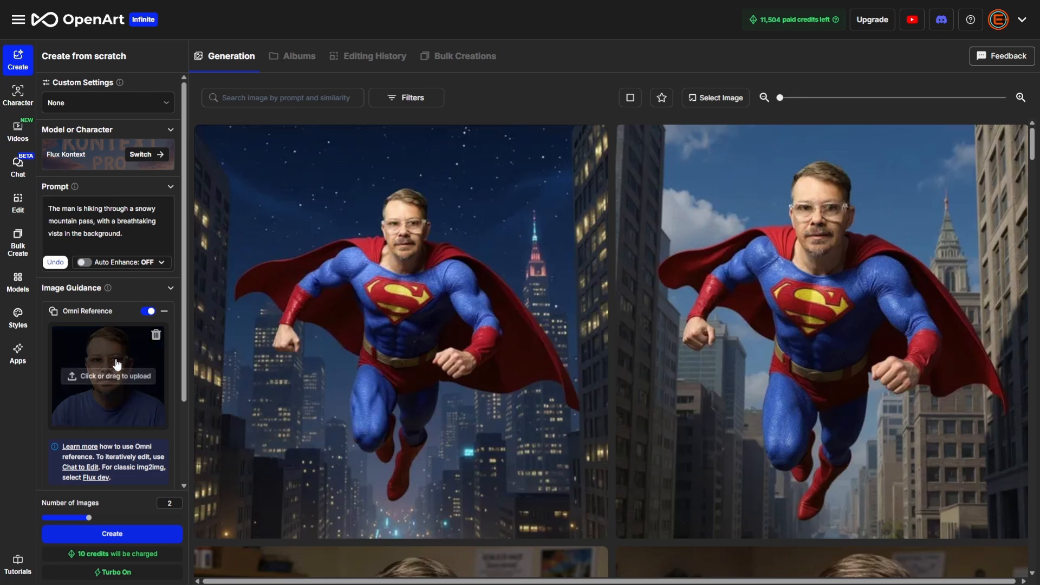
pyautogui.click(107, 375)
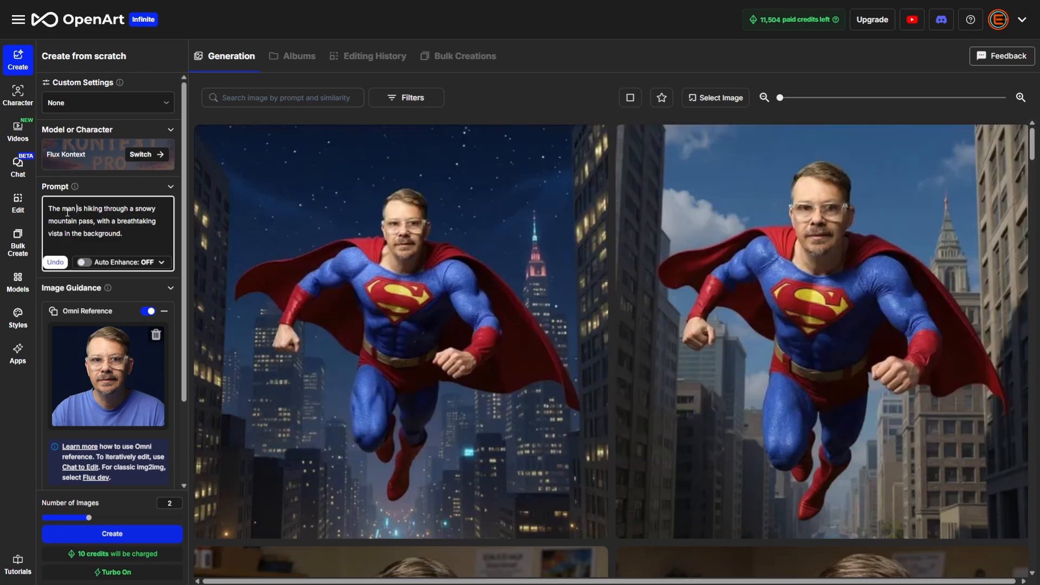
pyautogui.moveTo(107, 378)
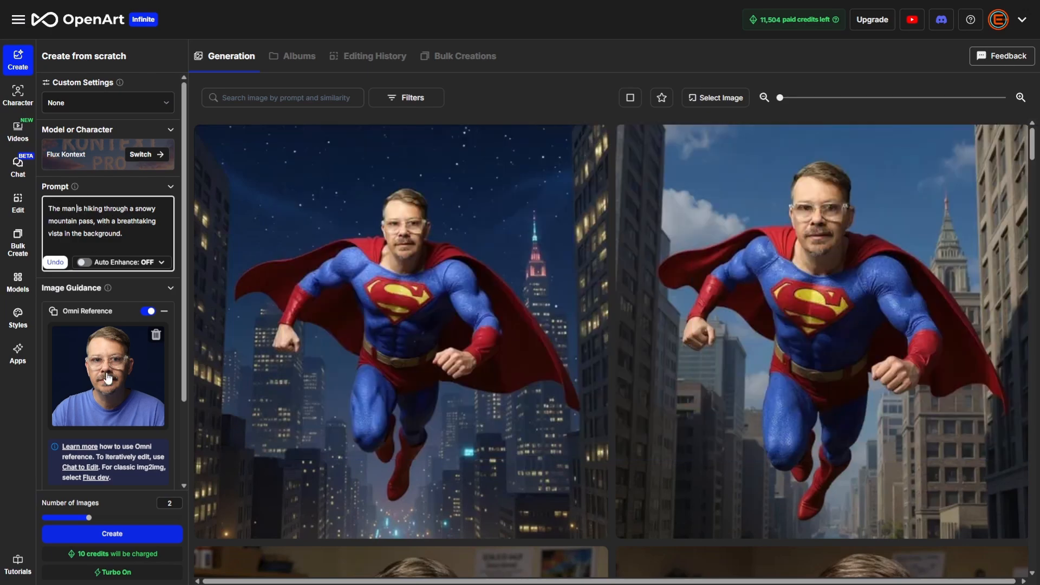
pyautogui.click(112, 533)
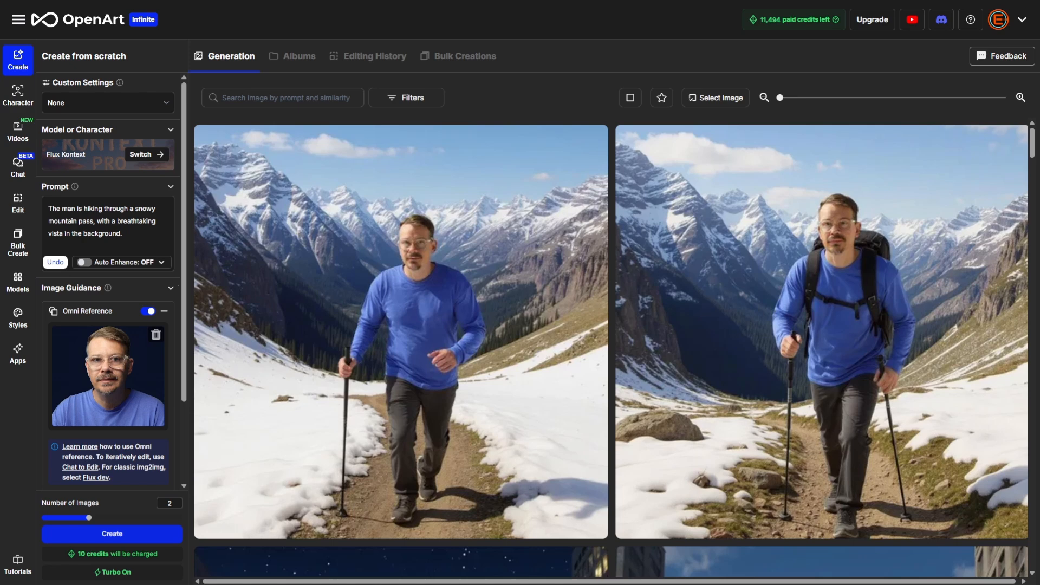
pyautogui.moveTo(442, 377)
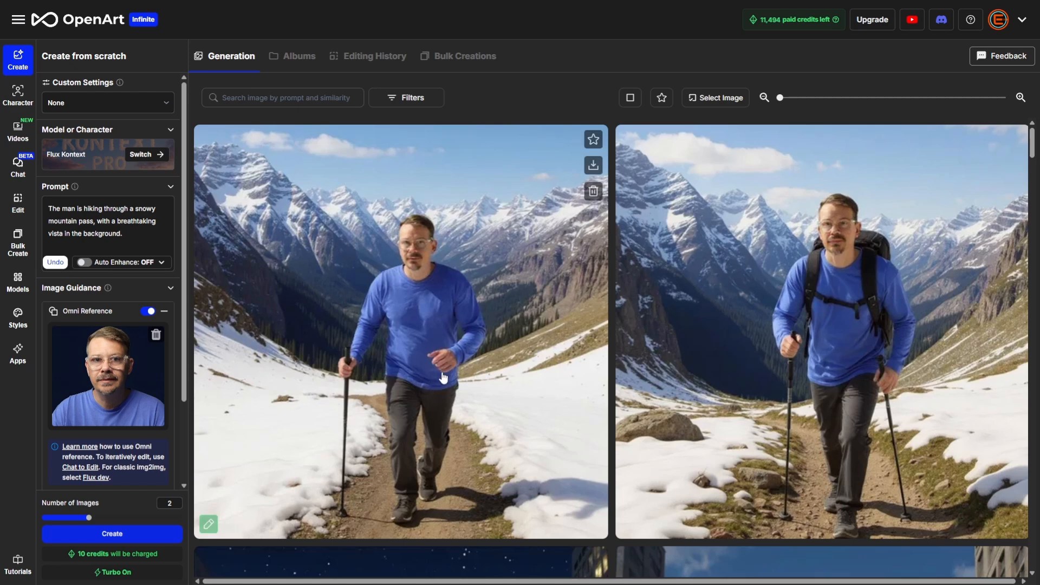
pyautogui.moveTo(443, 357)
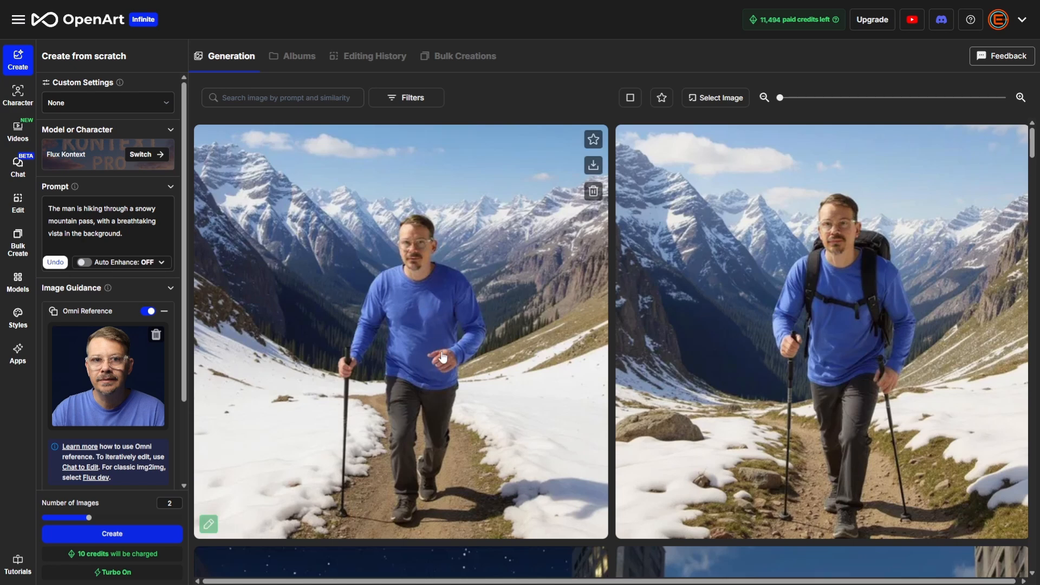
pyautogui.moveTo(351, 287)
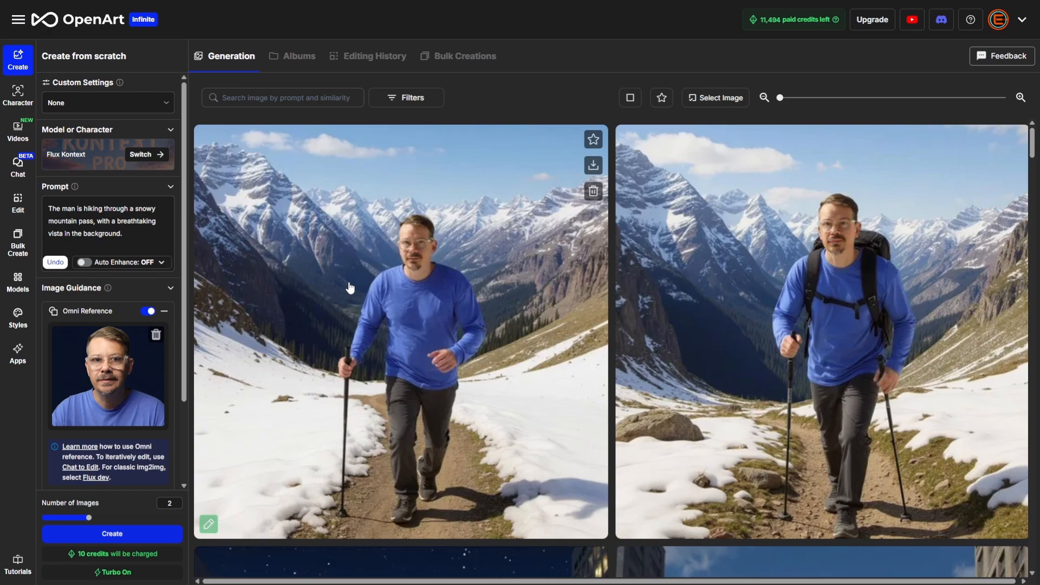
pyautogui.moveTo(472, 245)
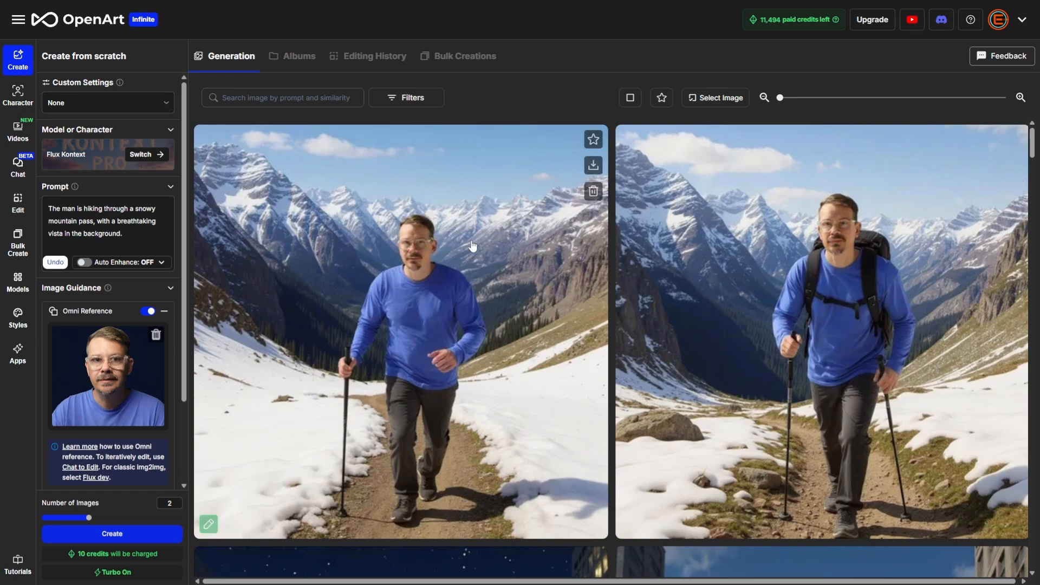
pyautogui.moveTo(1023, 101)
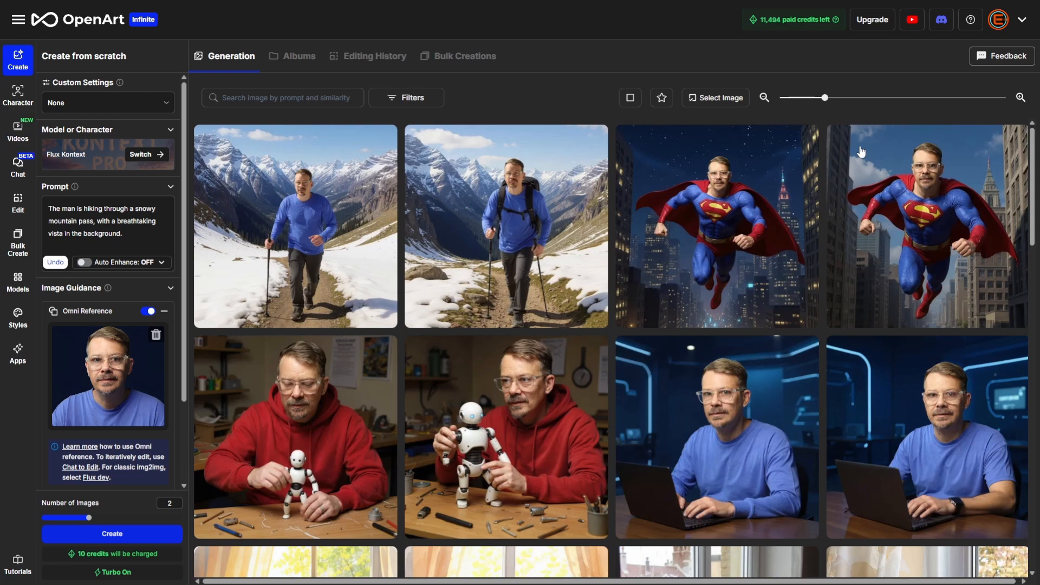
pyautogui.moveTo(654, 442)
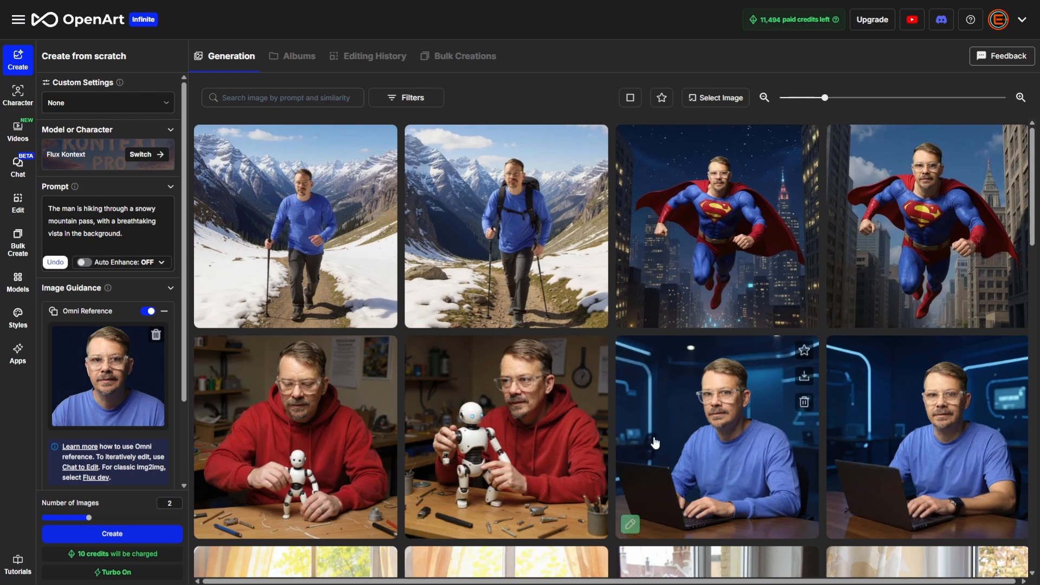
pyautogui.moveTo(516, 275)
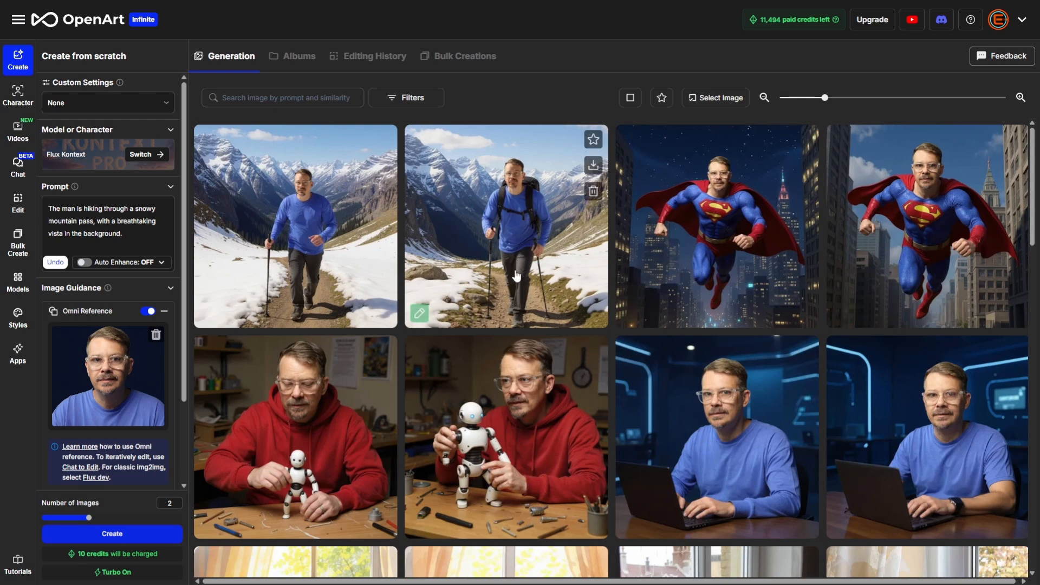
pyautogui.click(18, 94)
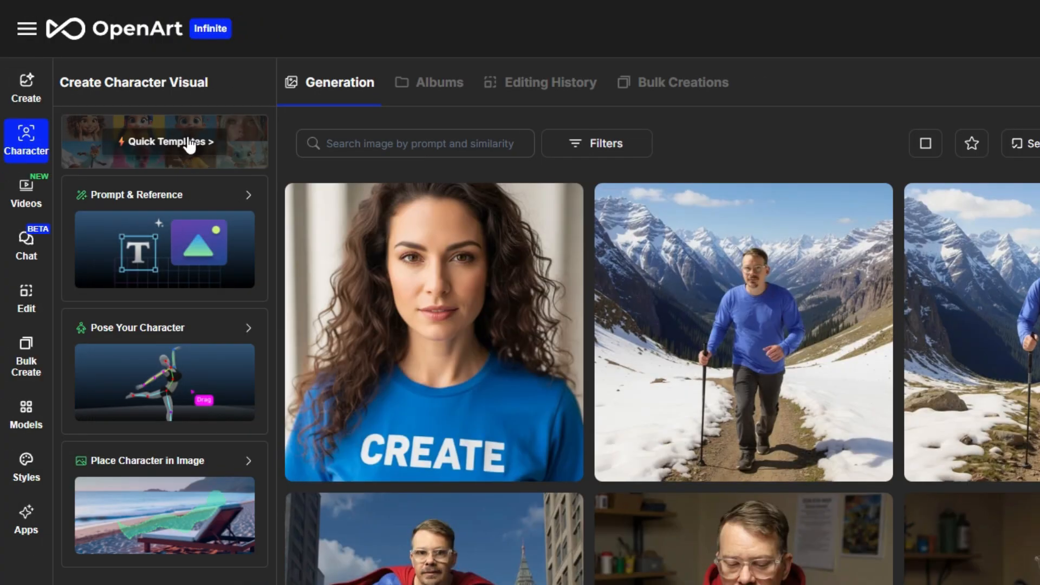
pyautogui.click(171, 141)
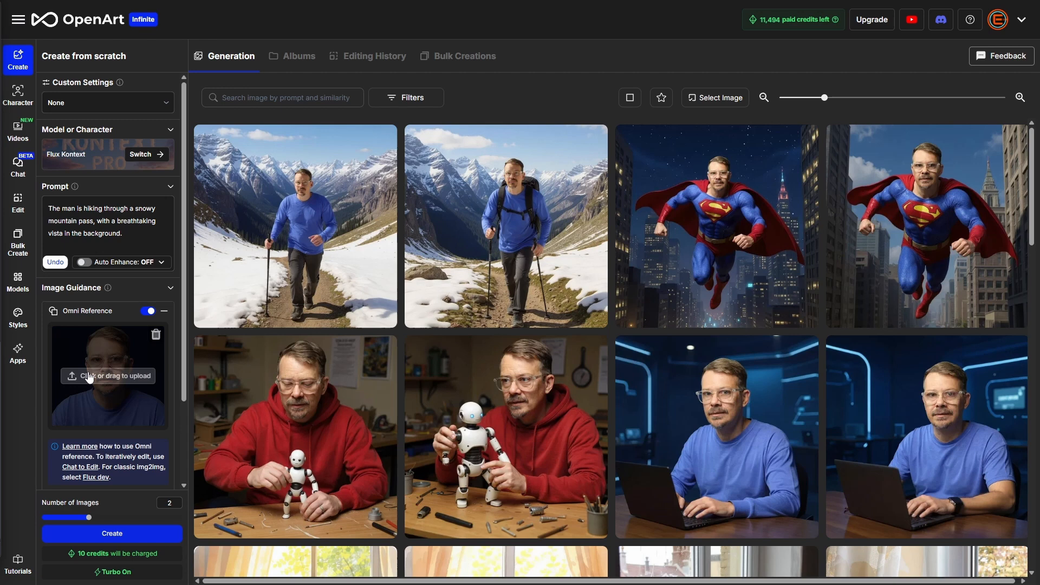
pyautogui.moveTo(476, 422)
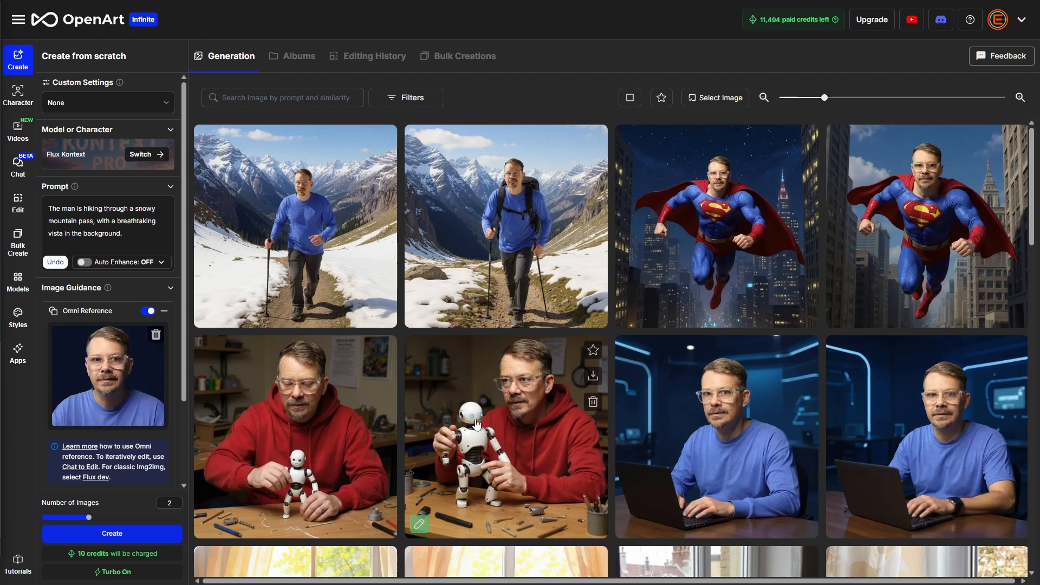
pyautogui.moveTo(109, 440)
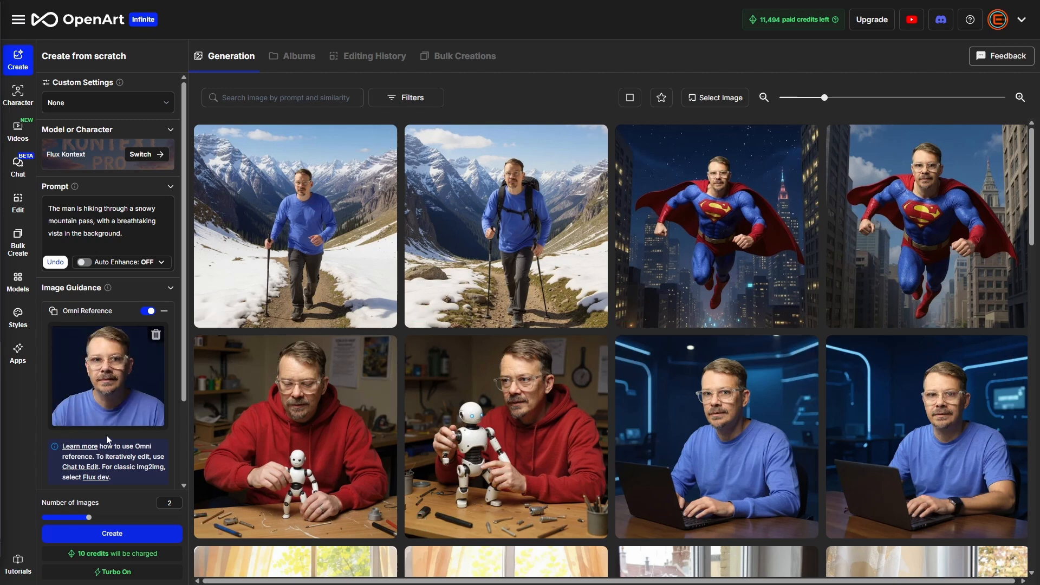
pyautogui.moveTo(317, 257)
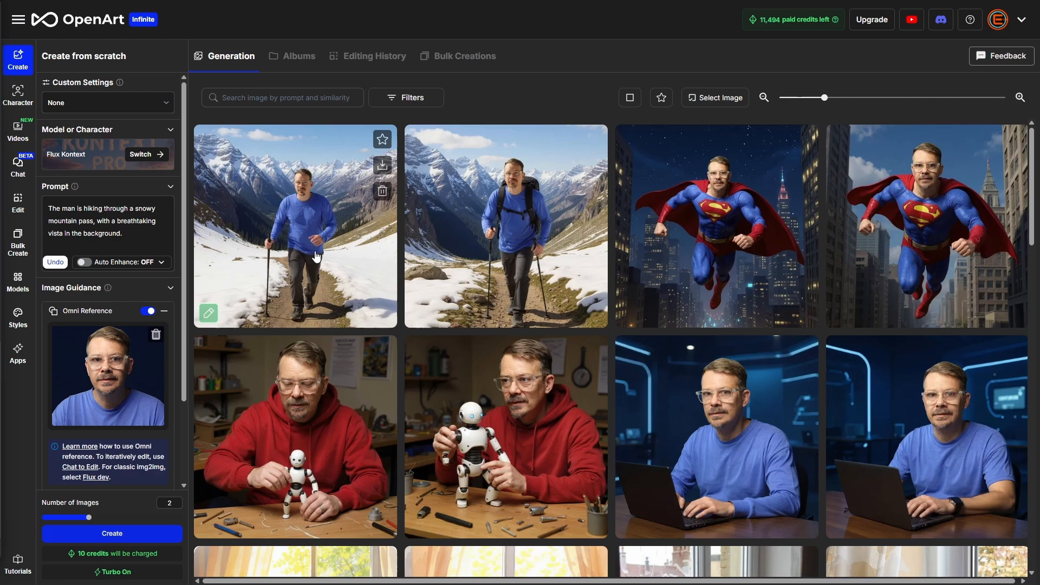
# Set the first hiking image, the man without a backpack, as the Omni Reference
pyautogui.click(295, 225)
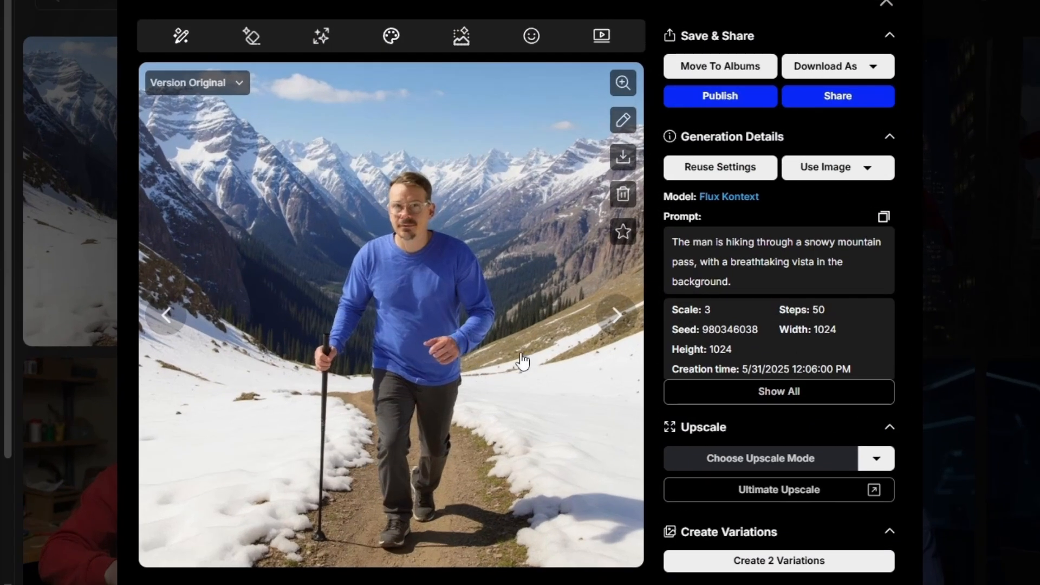
pyautogui.moveTo(531, 269)
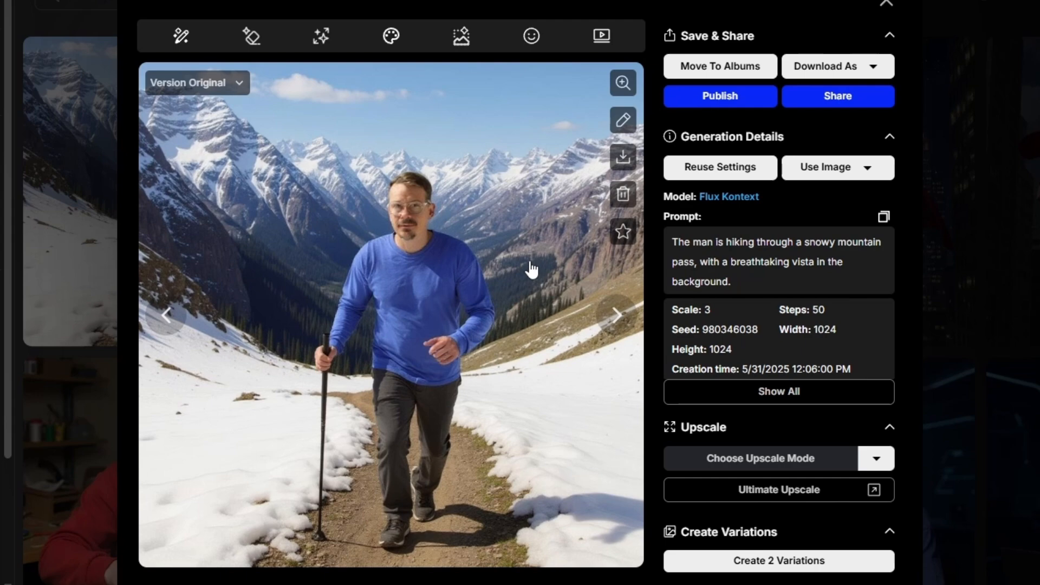
pyautogui.moveTo(878, 176)
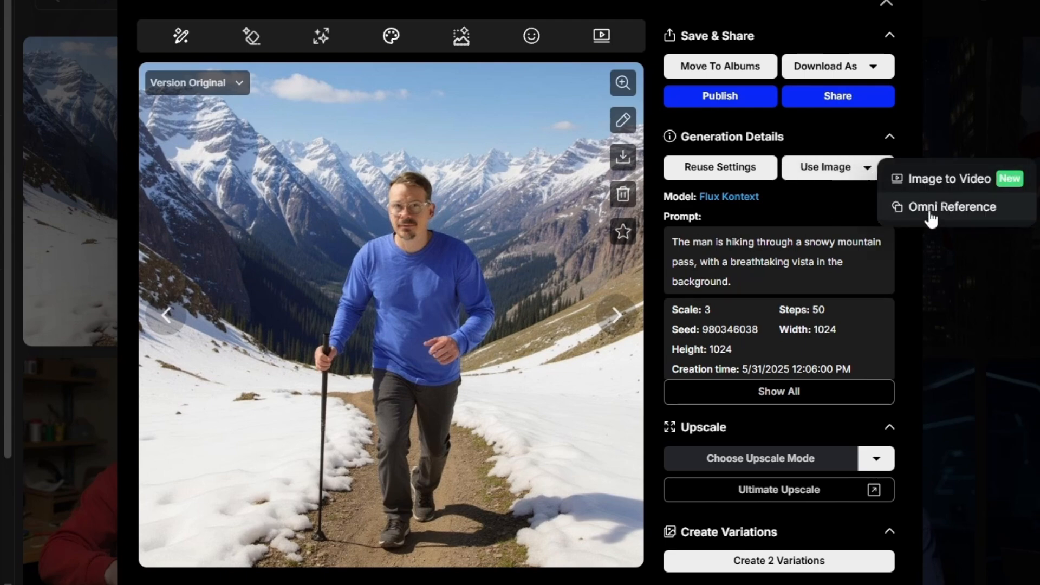
pyautogui.click(948, 207)
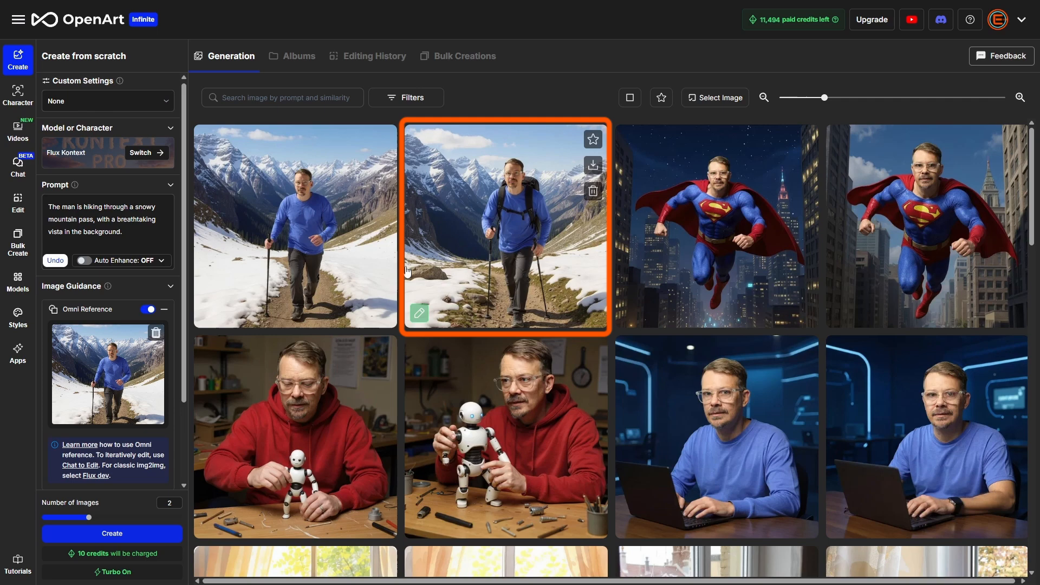
# Replace the Omni Reference with the backpack hiking shot from History, then preview it
pyautogui.click(155, 332)
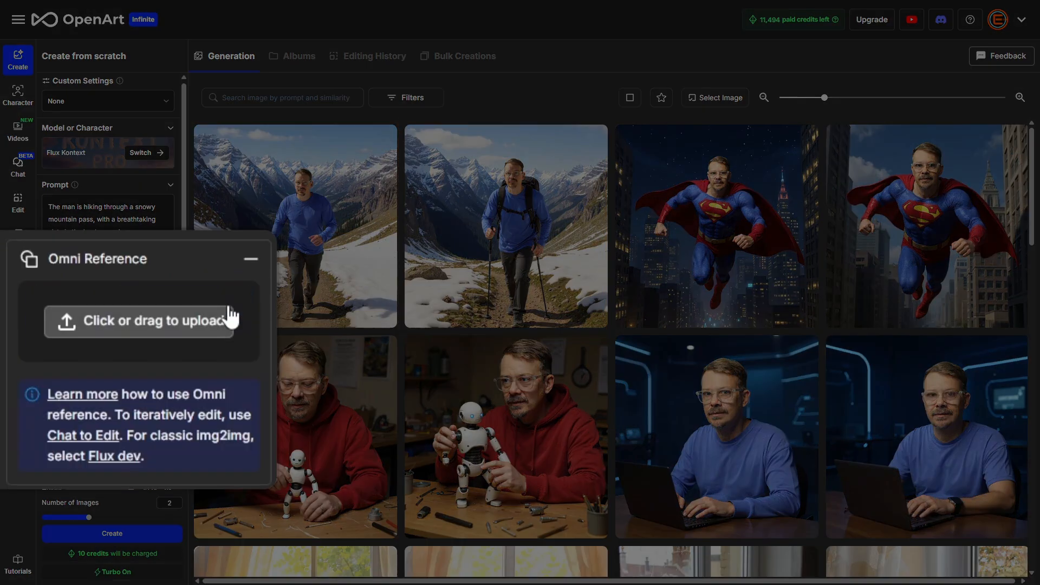
pyautogui.moveTo(179, 364)
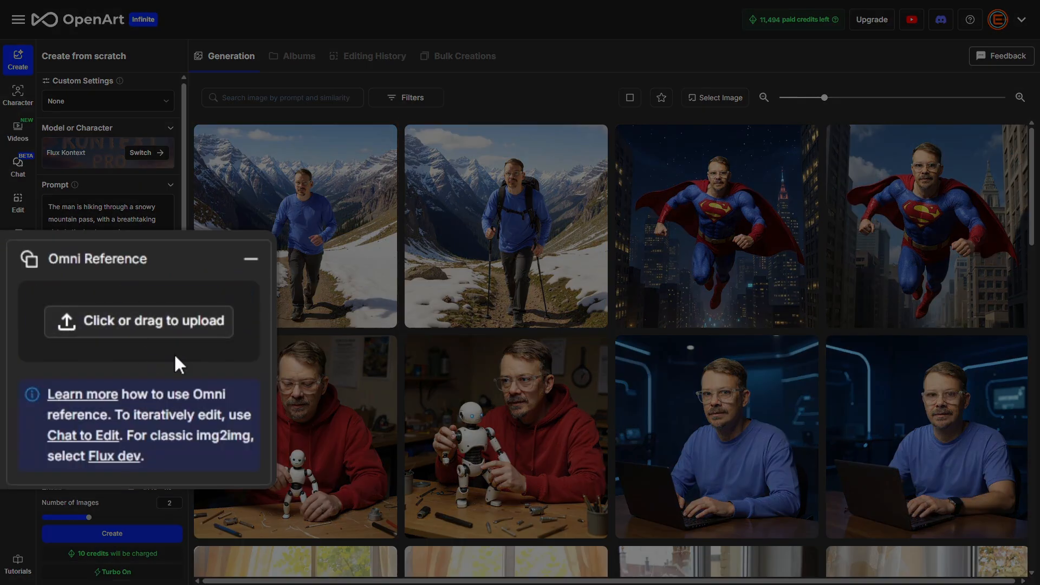
pyautogui.click(139, 321)
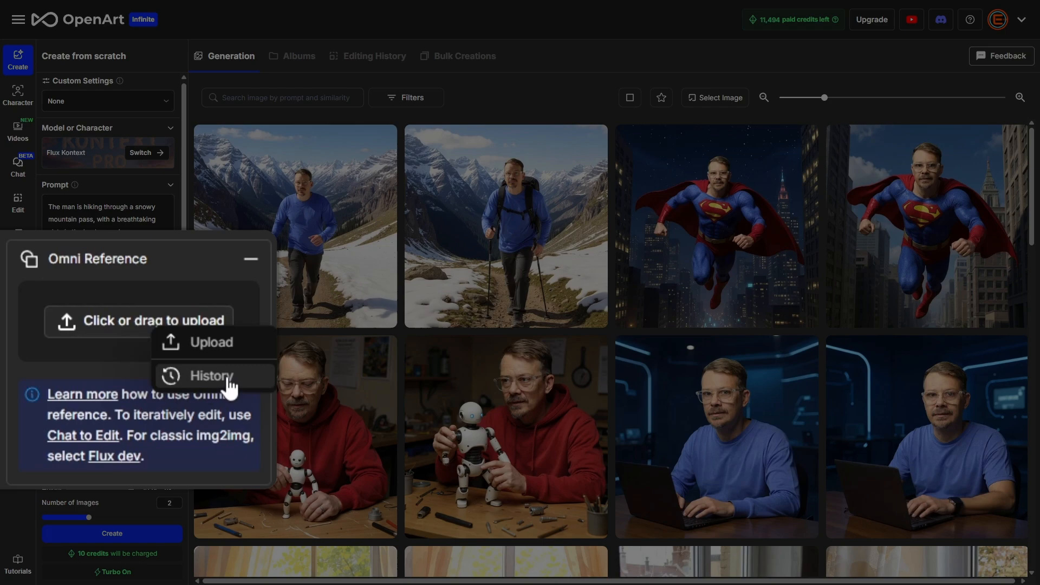
pyautogui.click(210, 375)
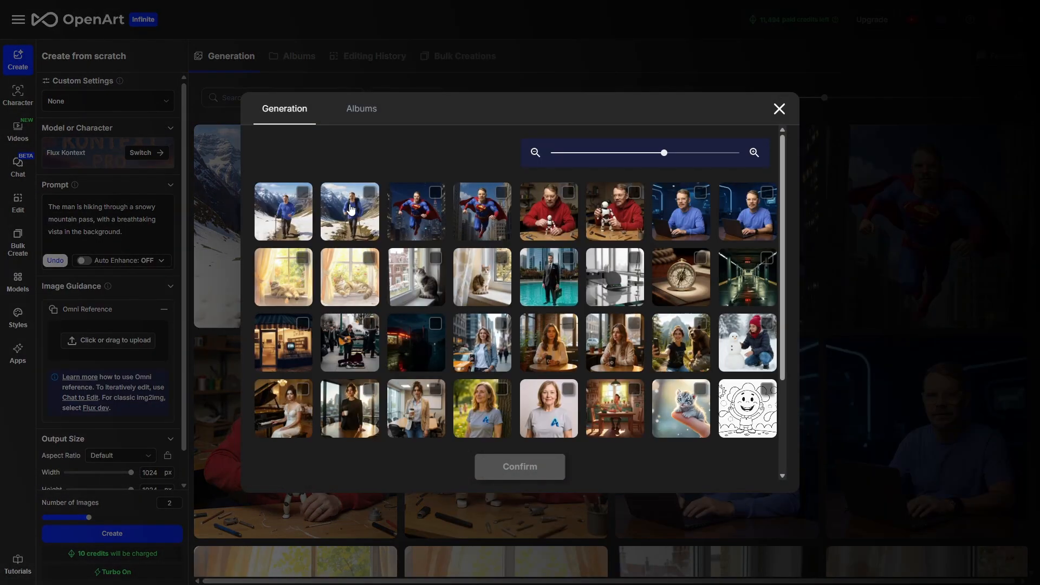
pyautogui.click(349, 210)
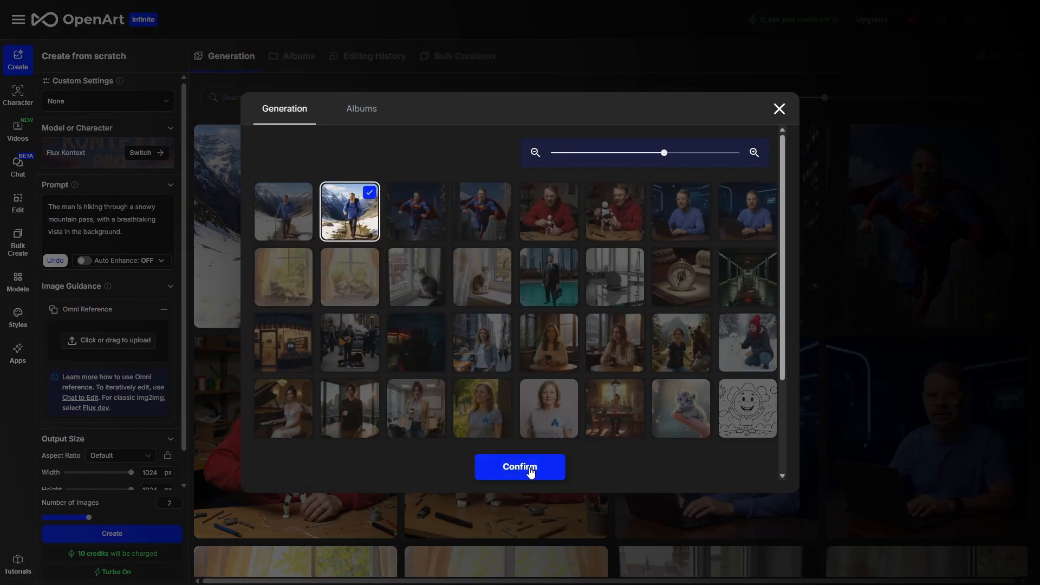
pyautogui.click(519, 467)
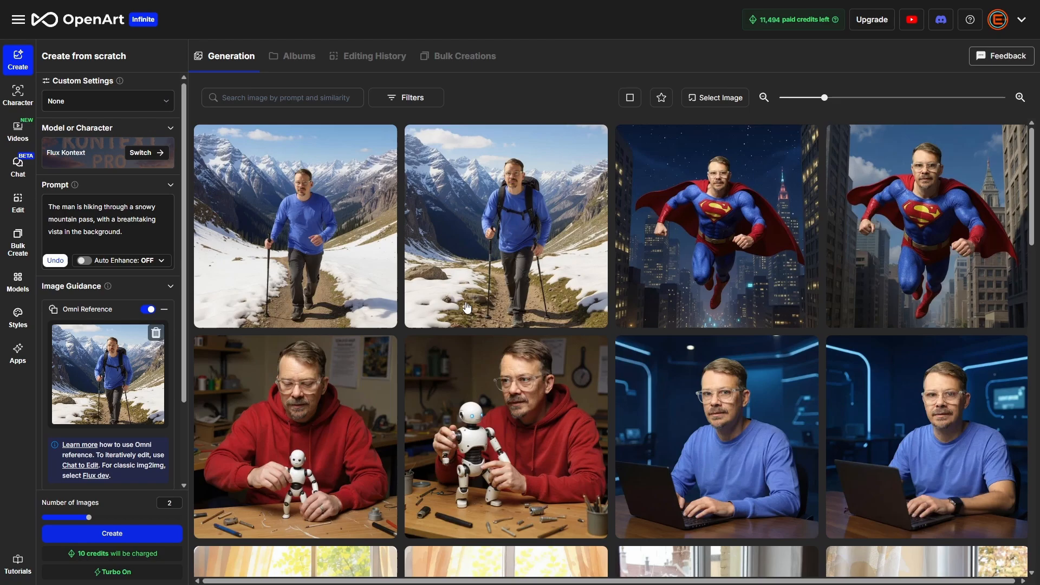
pyautogui.click(505, 226)
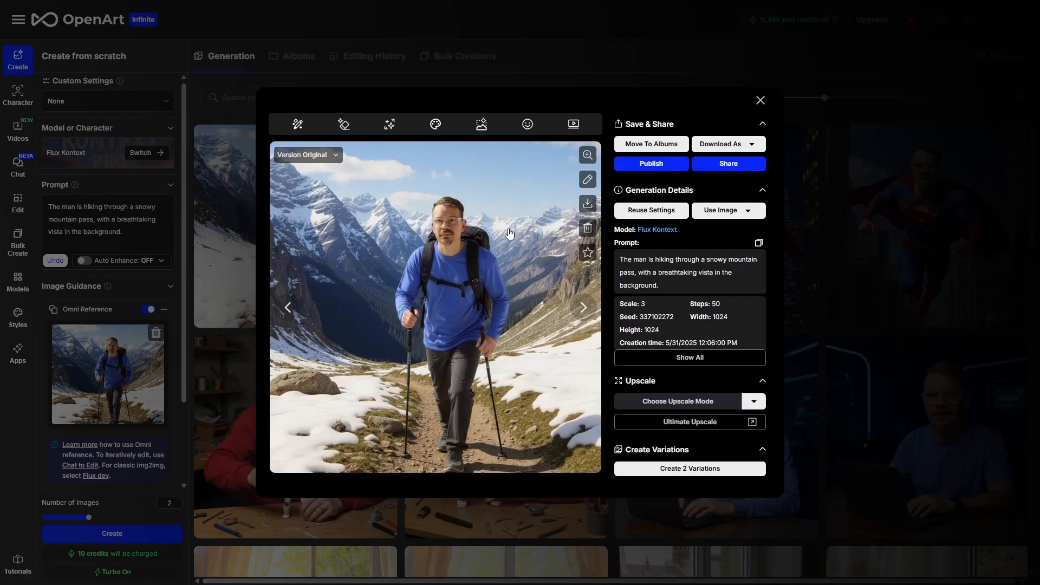
pyautogui.click(760, 100)
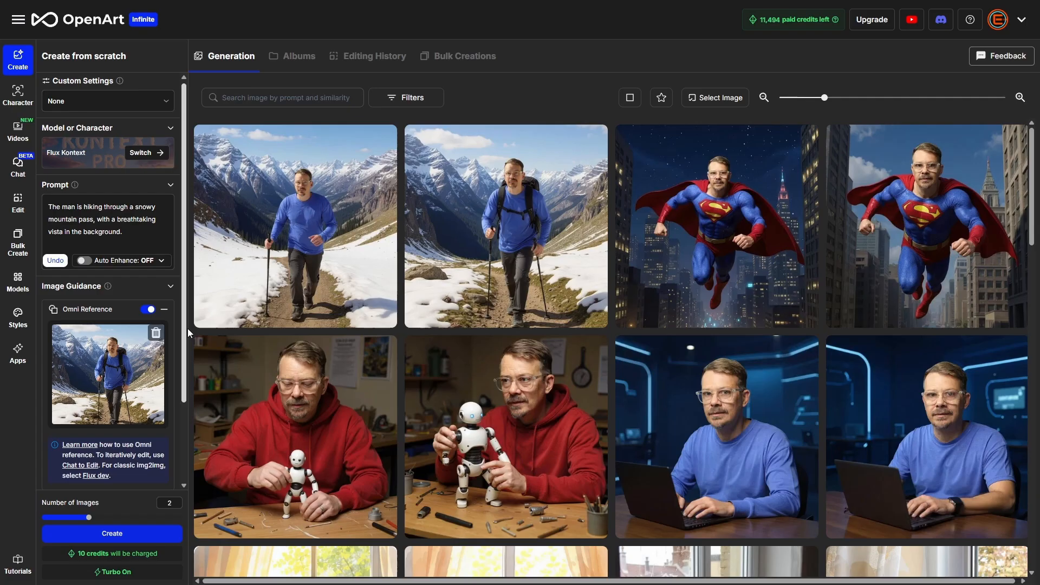
pyautogui.moveTo(17, 166)
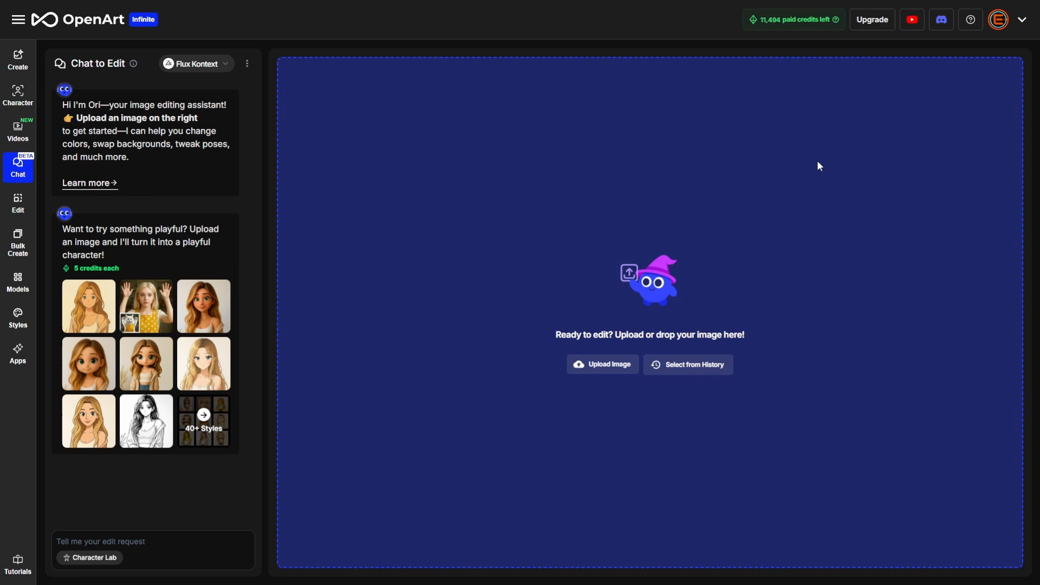
pyautogui.moveTo(569, 347)
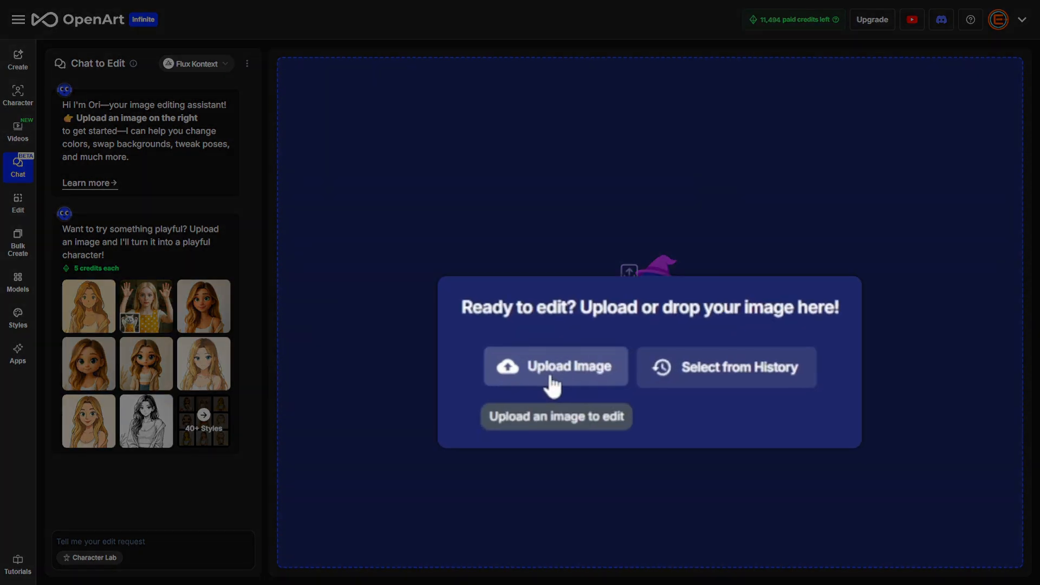
pyautogui.moveTo(742, 381)
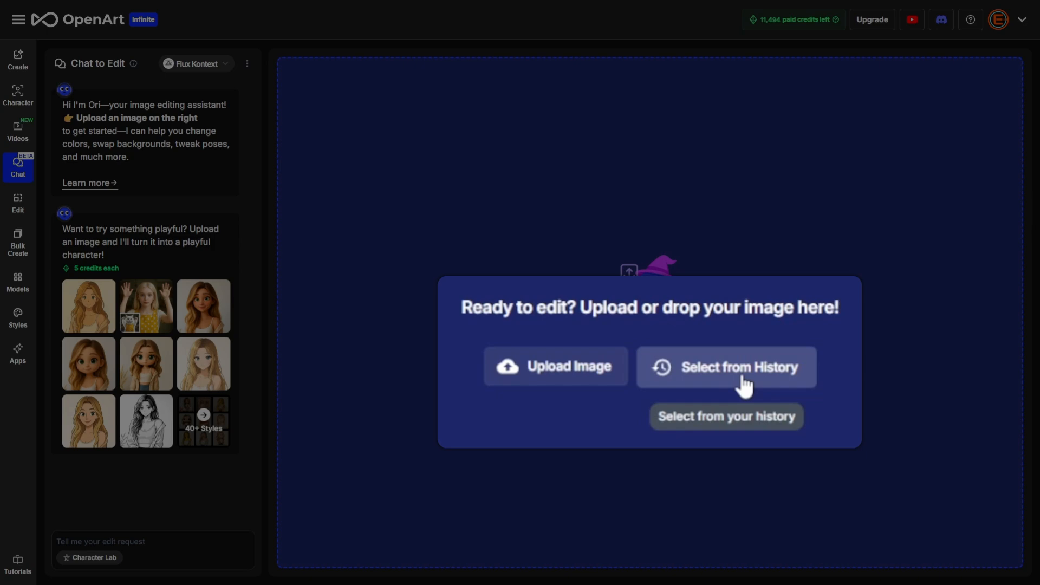
# Load a past generation into Chat to Edit and browse the editing models list
pyautogui.click(555, 366)
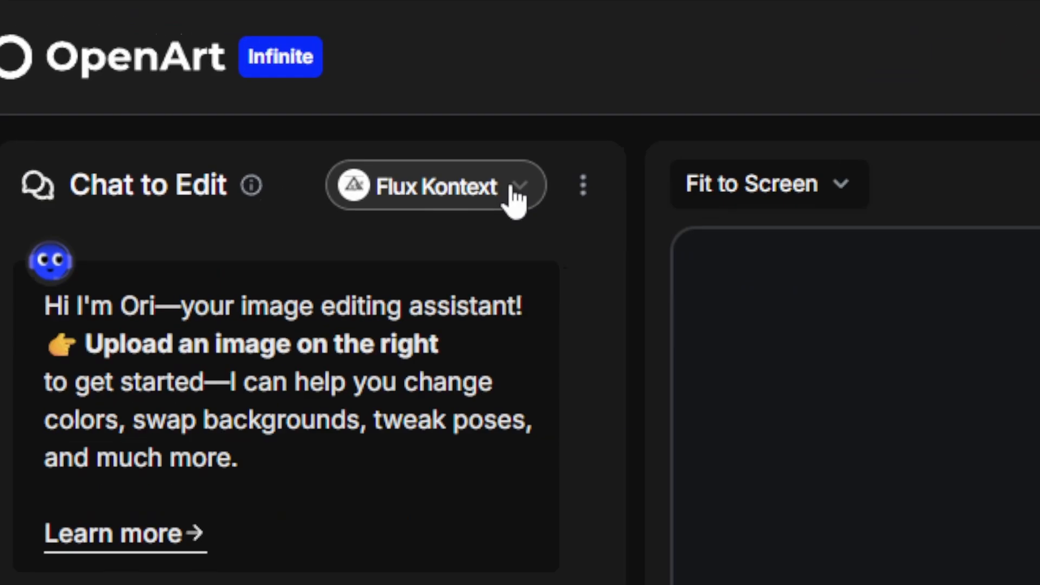
pyautogui.click(434, 186)
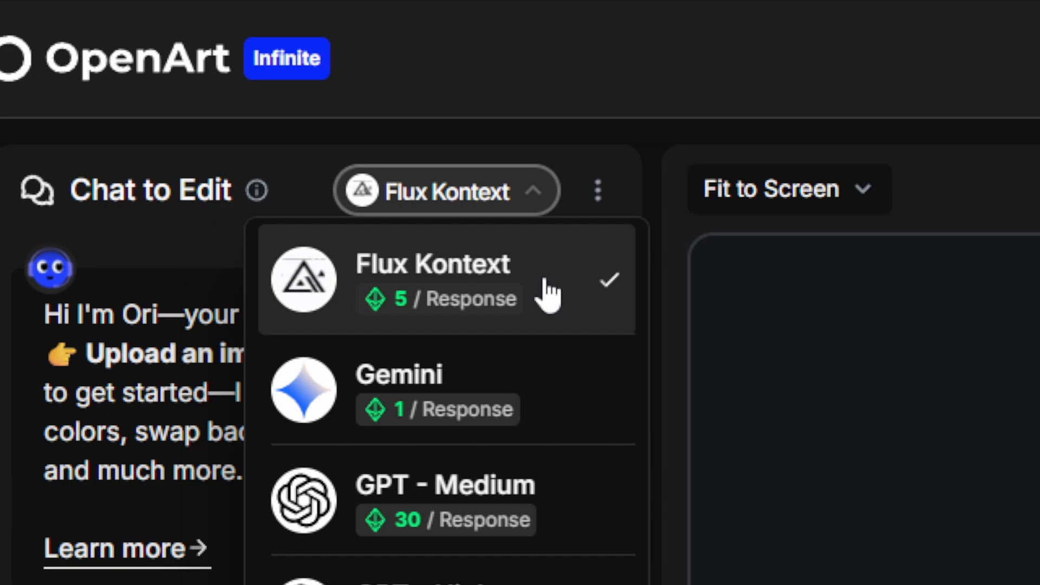
pyautogui.moveTo(558, 368)
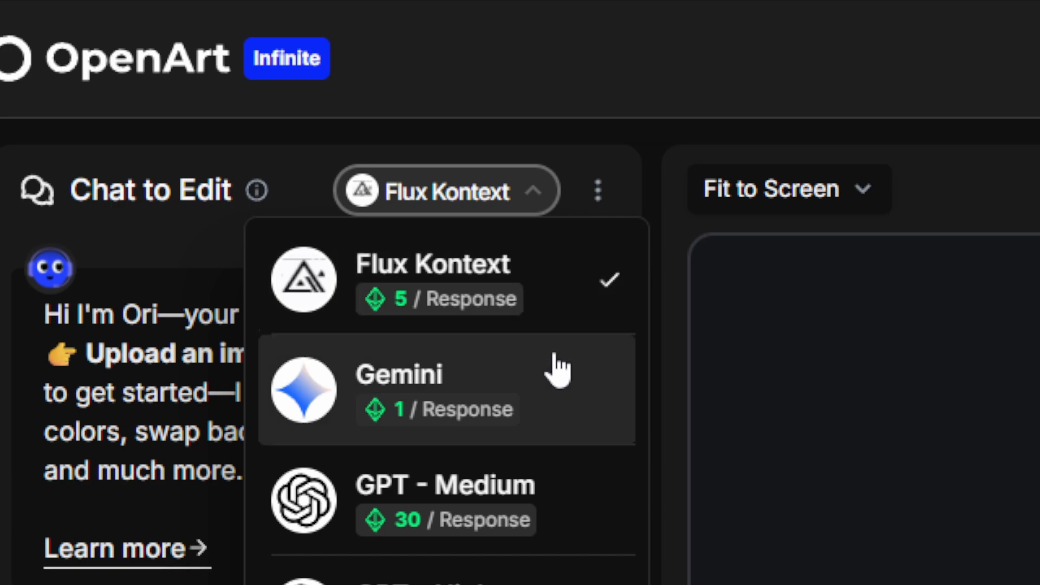
pyautogui.scroll(-3)
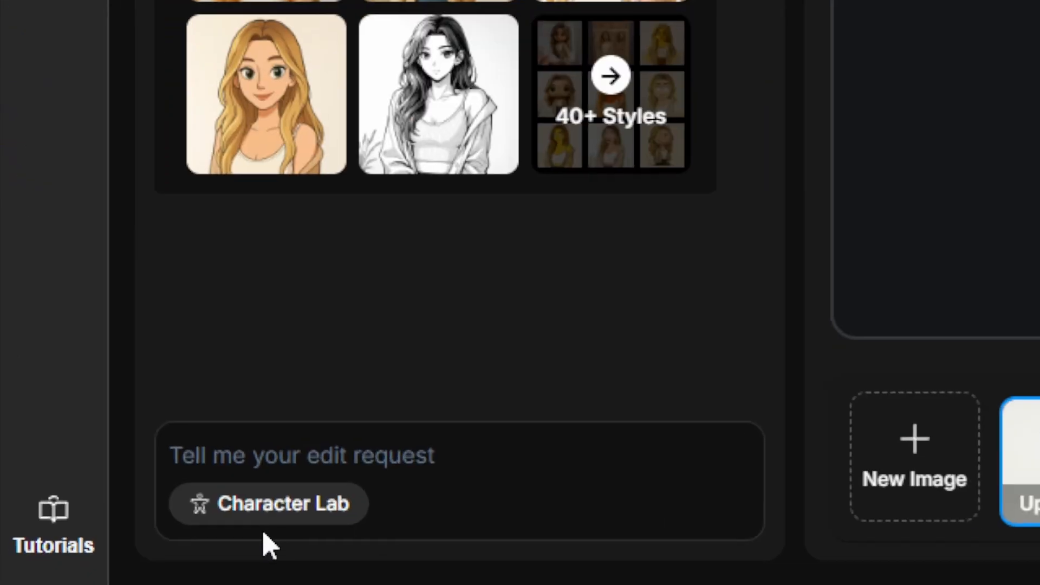
pyautogui.moveTo(438, 490)
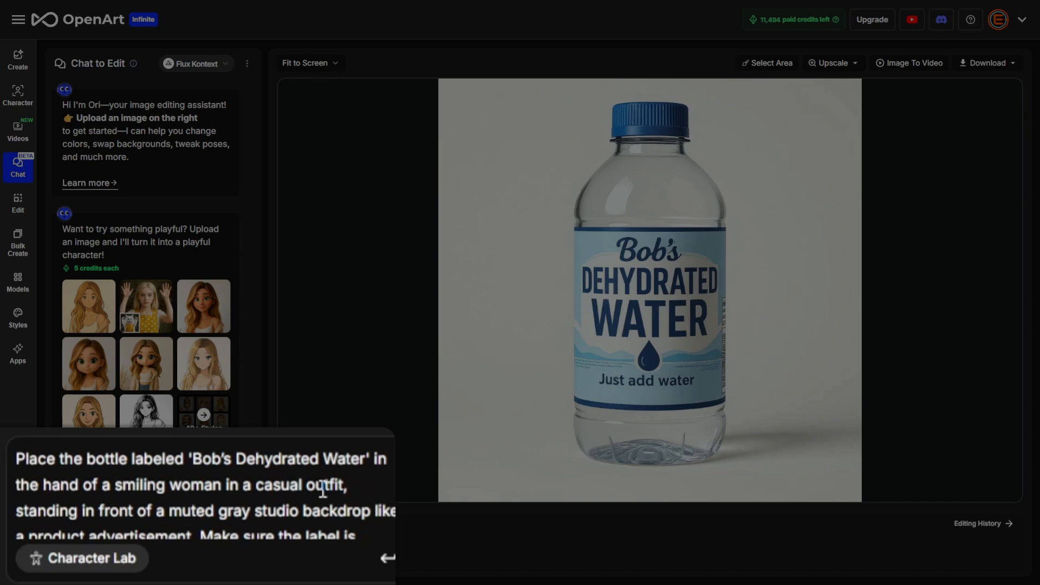
# Submit the prompt placing the Bob's Dehydrated Water bottle in a smiling woman's hand
pyautogui.scroll(-3)
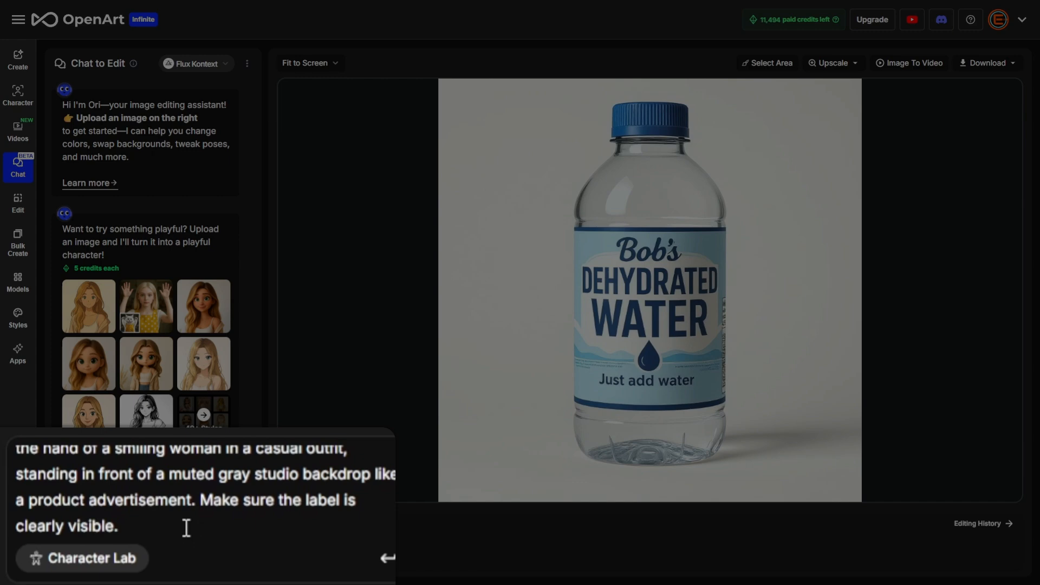
pyautogui.moveTo(212, 527)
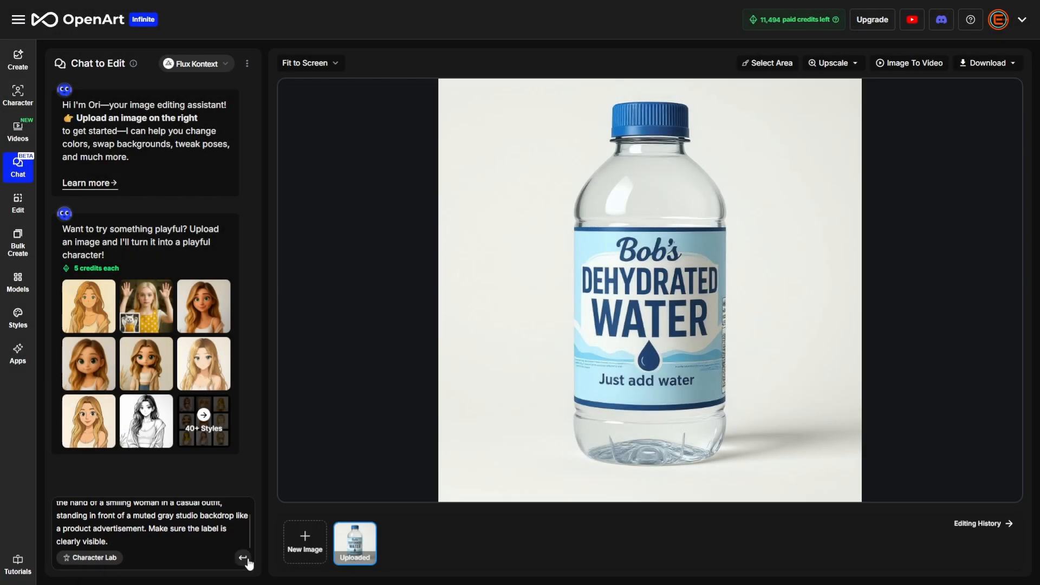
pyautogui.click(244, 557)
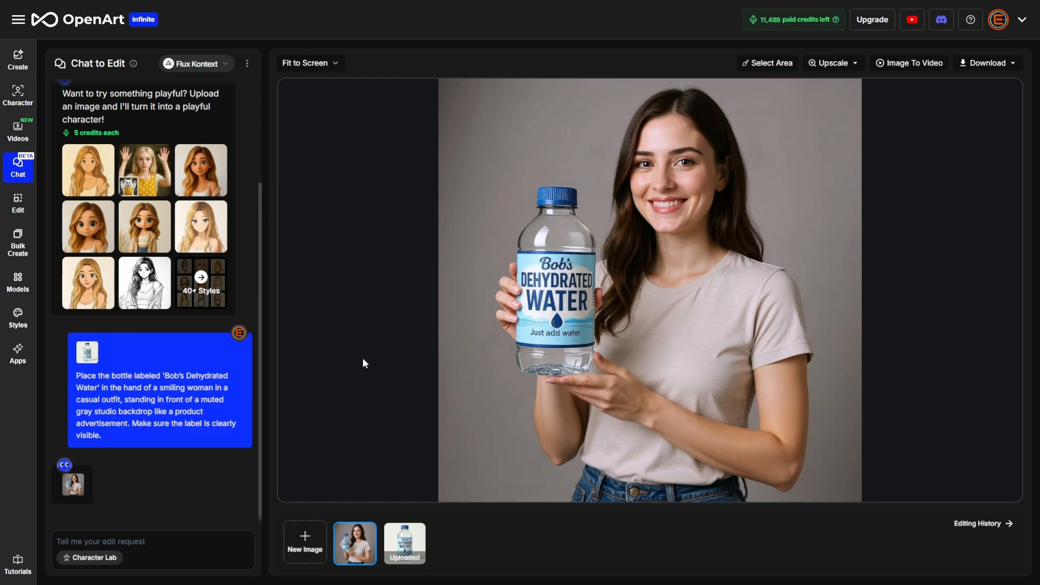
pyautogui.moveTo(391, 397)
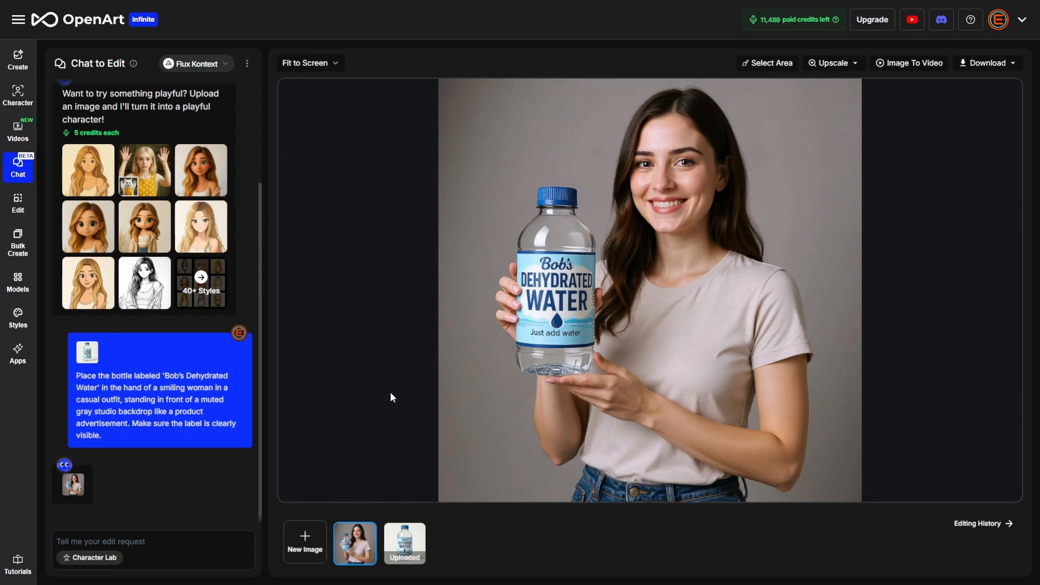
pyautogui.moveTo(387, 439)
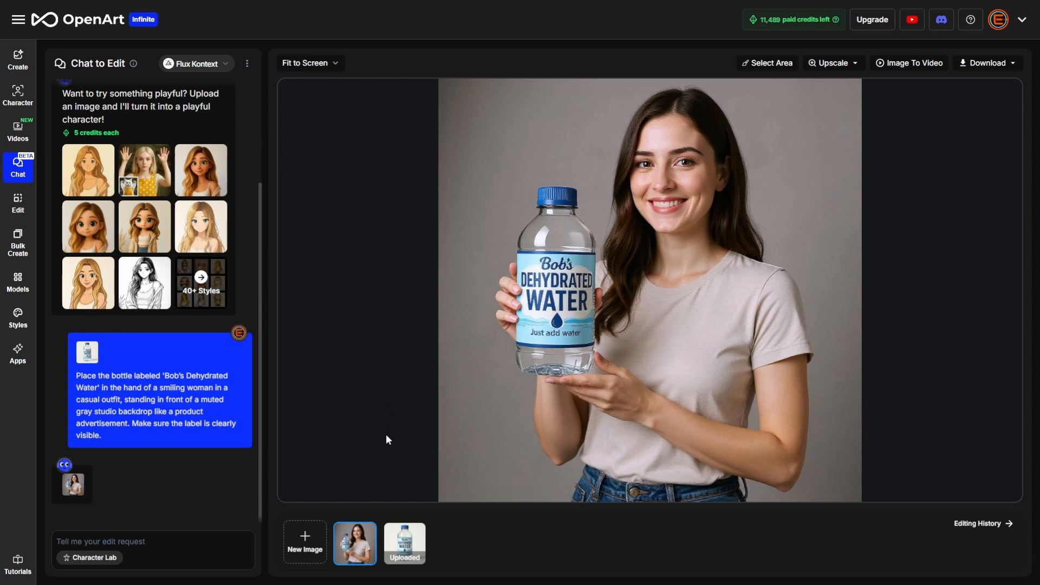
pyautogui.moveTo(374, 433)
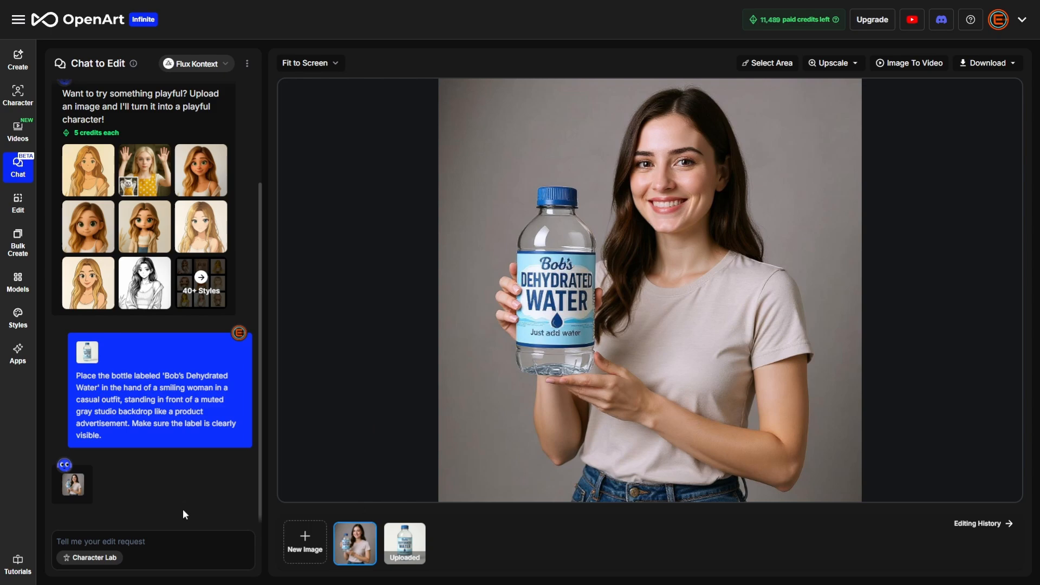
pyautogui.moveTo(576, 364)
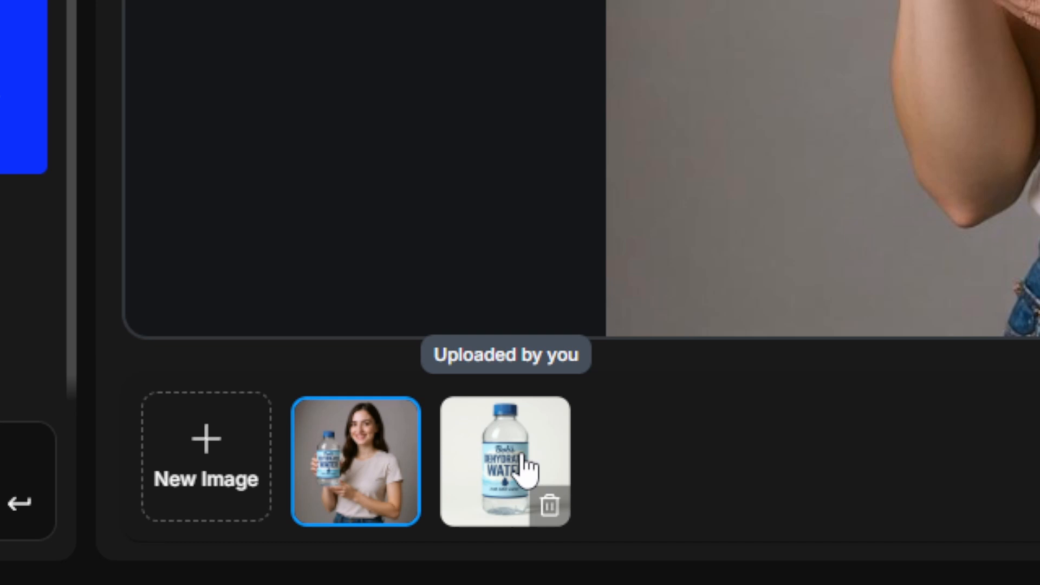
pyautogui.moveTo(494, 458)
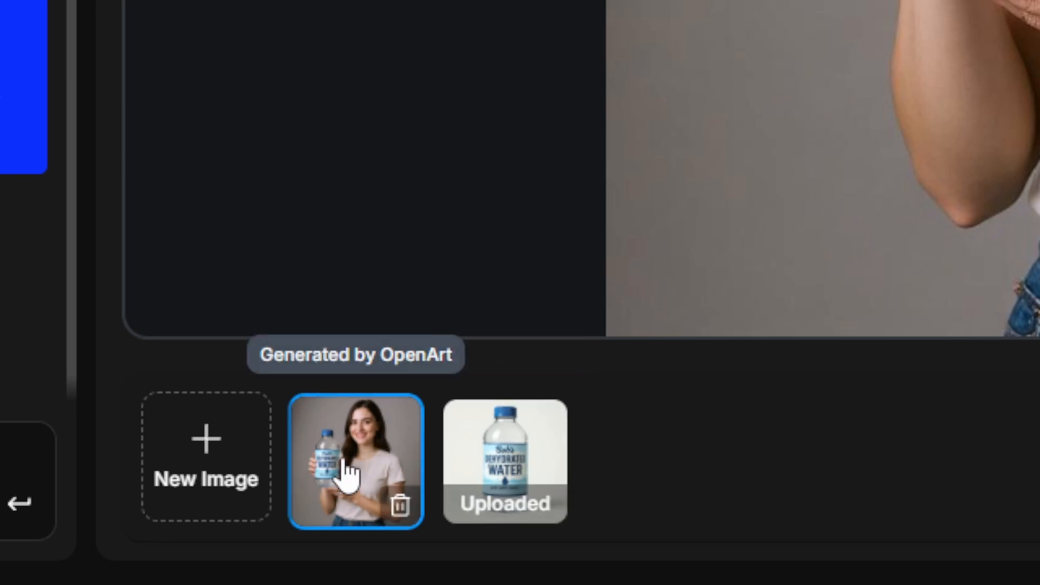
pyautogui.moveTo(321, 424)
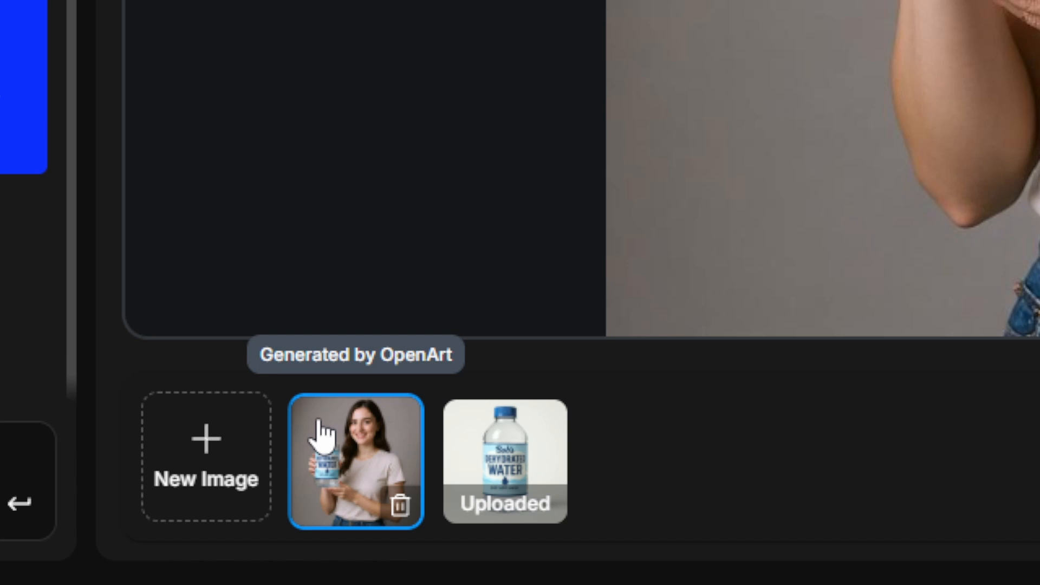
pyautogui.moveTo(361, 487)
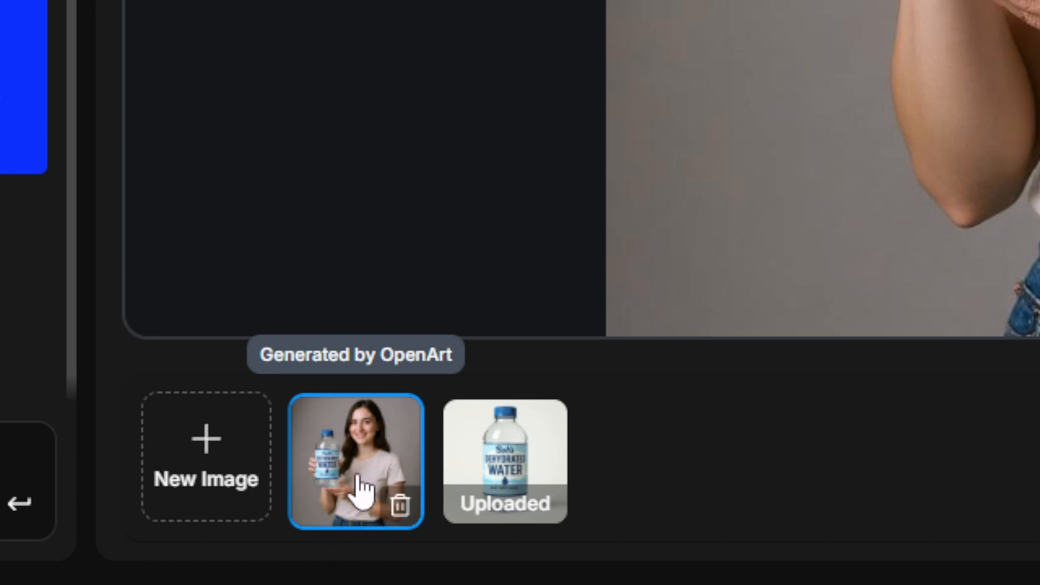
pyautogui.moveTo(375, 478)
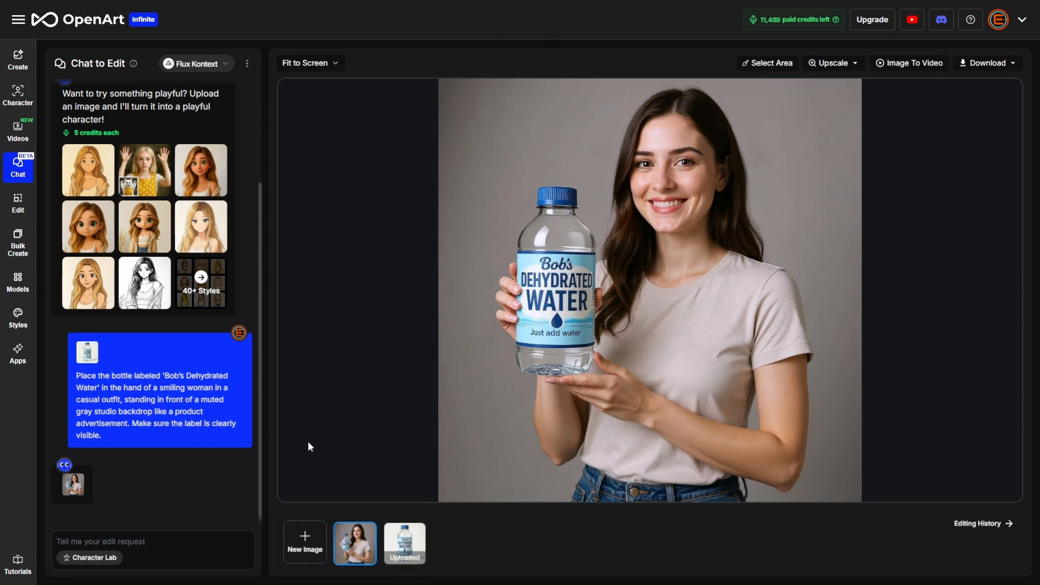
pyautogui.moveTo(289, 315)
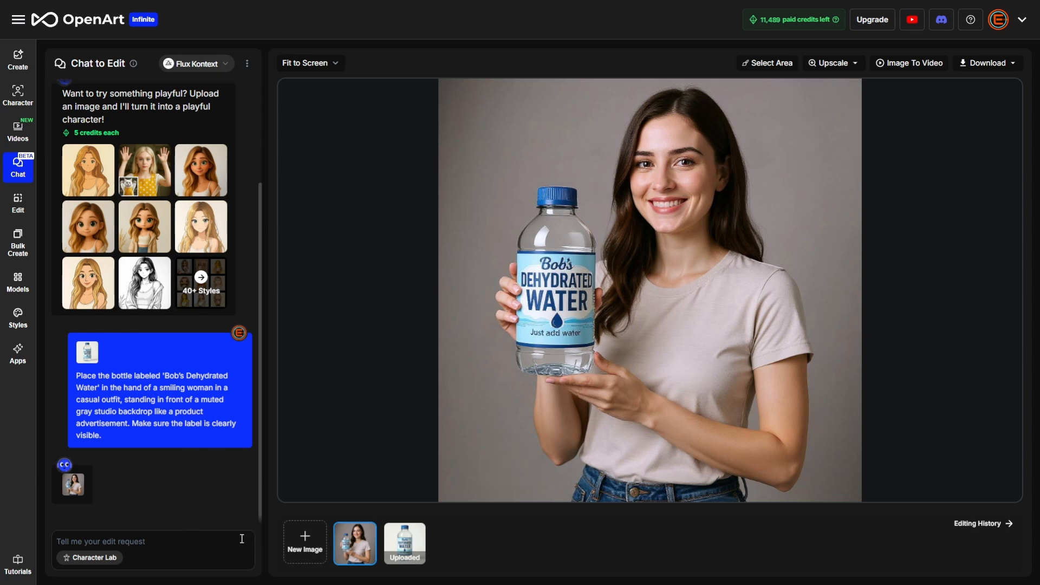
pyautogui.moveTo(203, 540)
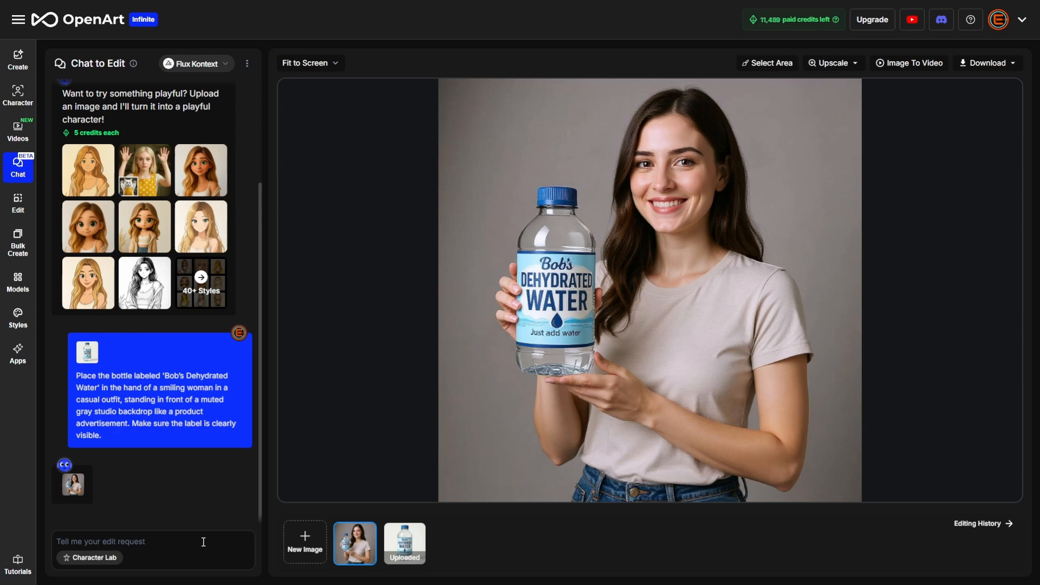
pyautogui.moveTo(352, 469)
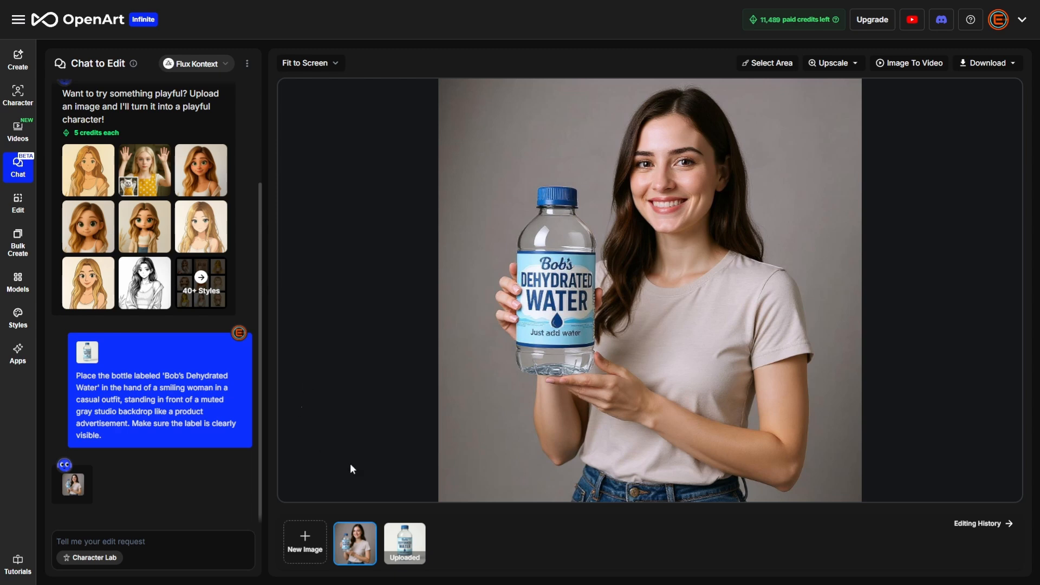
pyautogui.moveTo(354, 543)
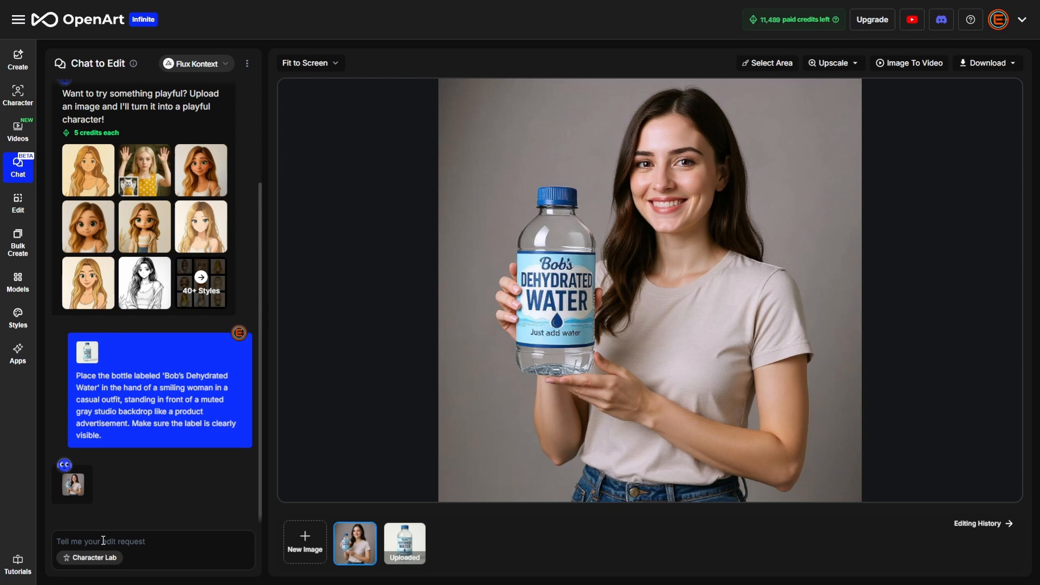
# Shrink the bottle to 12oz-can size and compare the new version with earlier ones
pyautogui.write('the bottle labeled "Bob\'s dehydrated water" is small, about the size of a 12oz can of soda')
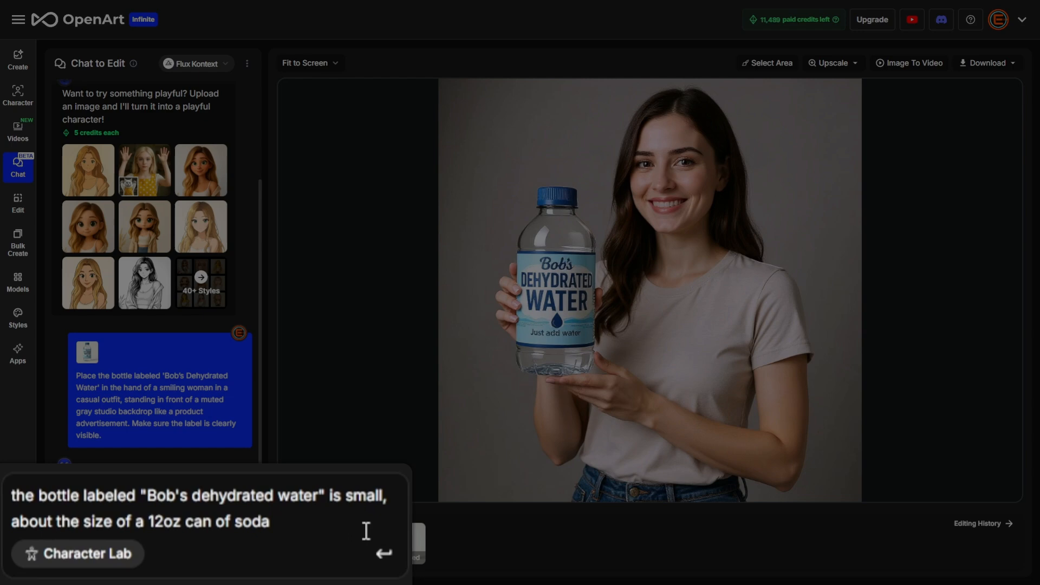
pyautogui.press('Return')
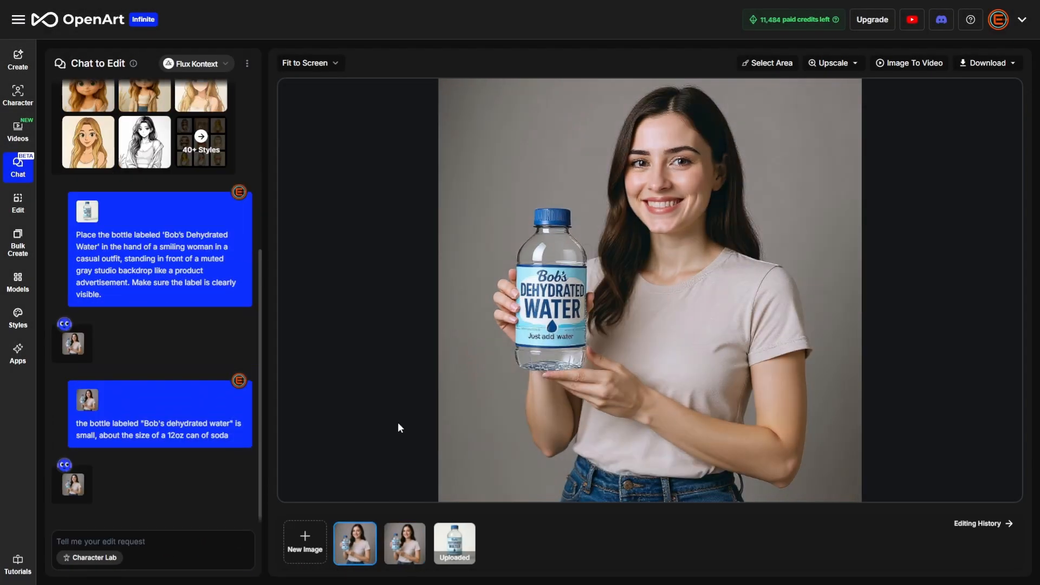
pyautogui.click(454, 543)
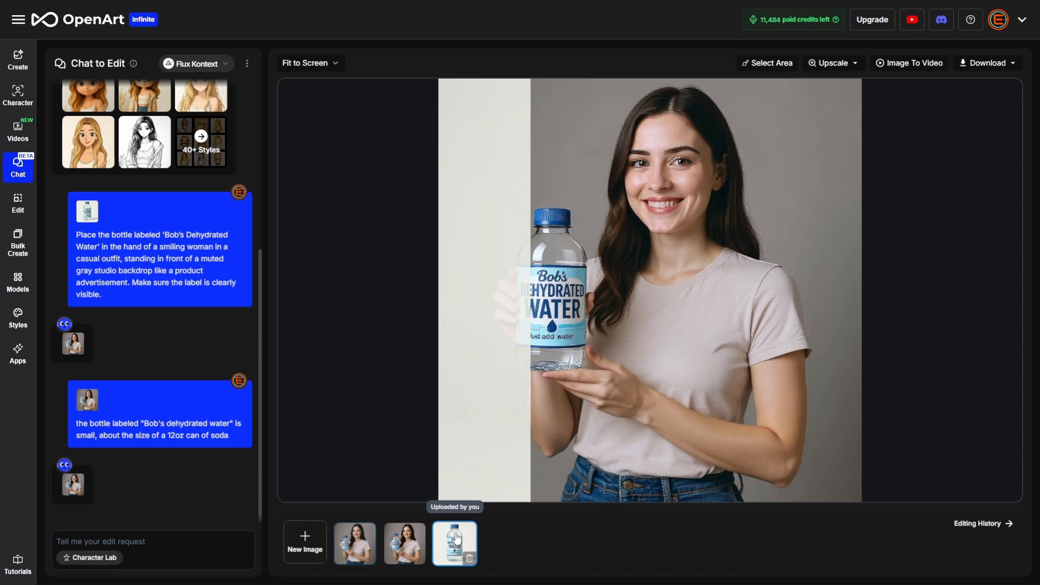
pyautogui.click(454, 543)
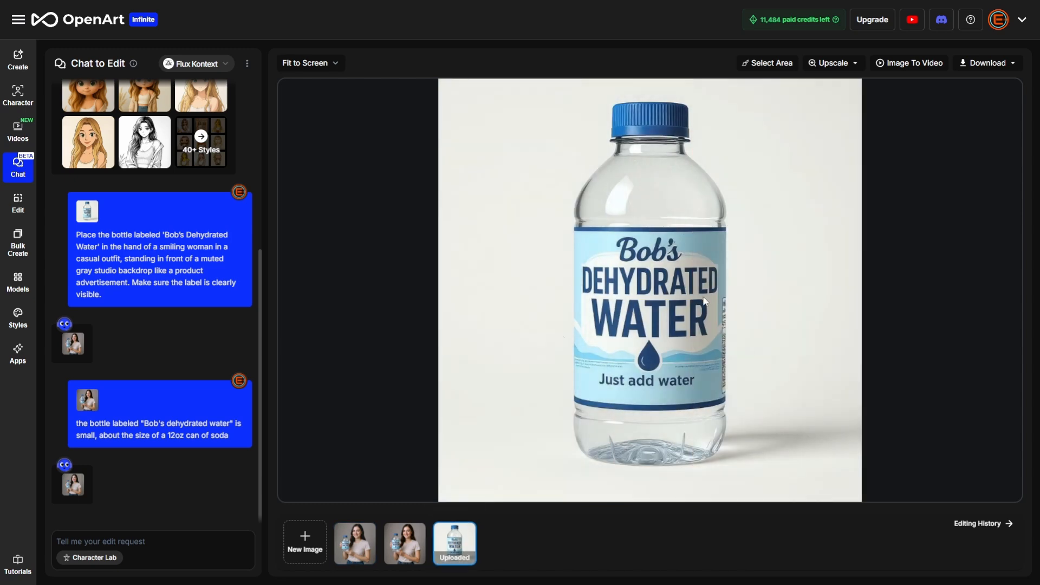
pyautogui.click(404, 542)
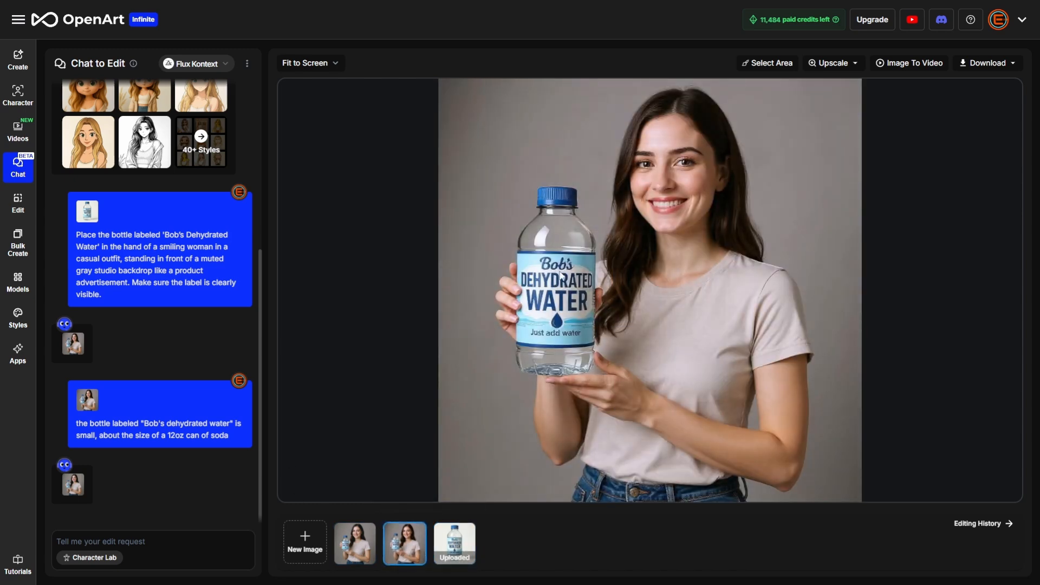
pyautogui.click(353, 543)
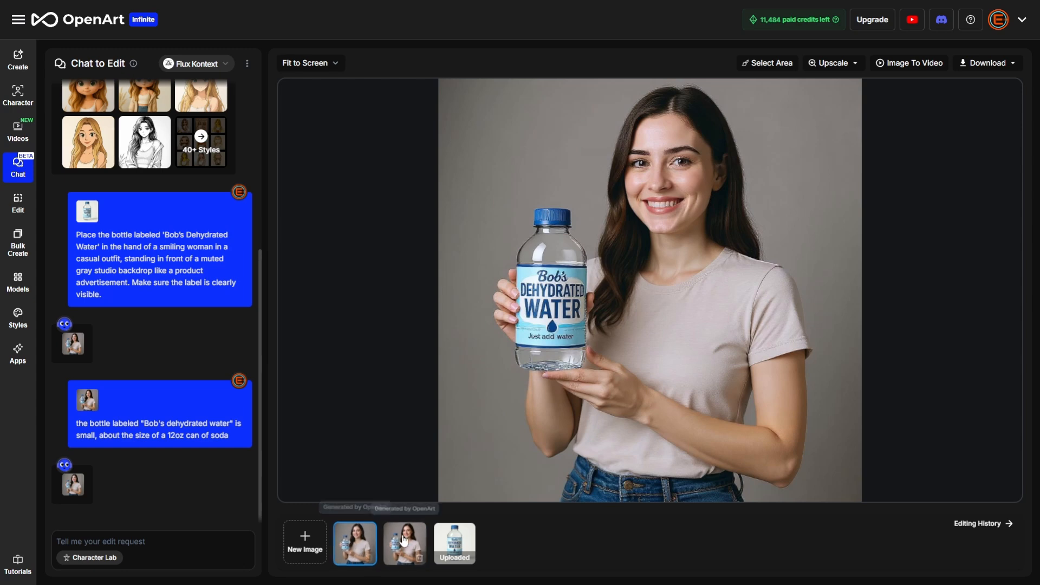
pyautogui.click(405, 543)
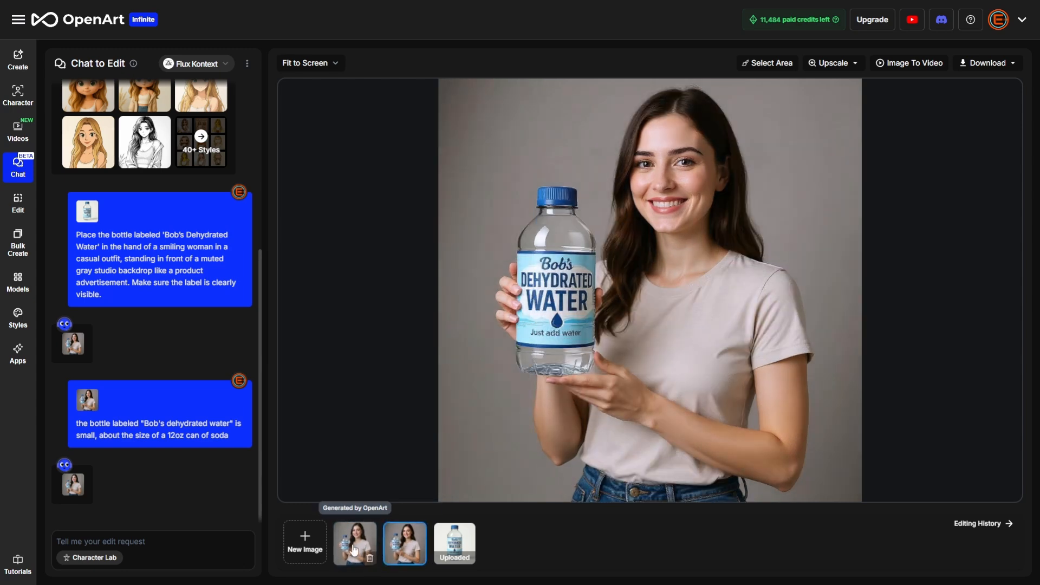
# Place the woman with the bottle in a bright modern kitchen and compare versions
pyautogui.write('The woman holding the bottle is standing in a bright, modern kitchen. Keep the text and typography on the label clear and unchanged')
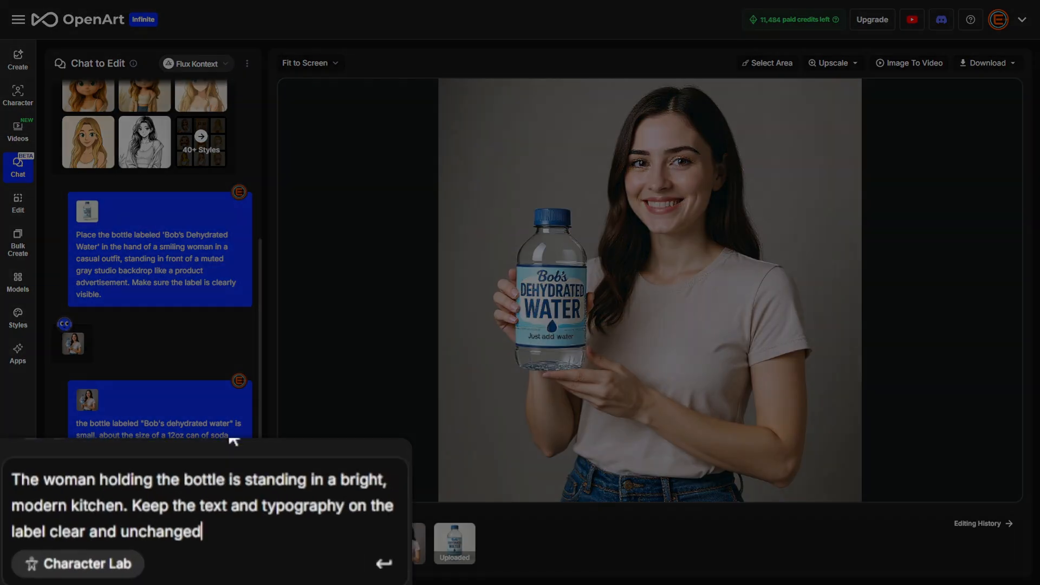
pyautogui.moveTo(383, 569)
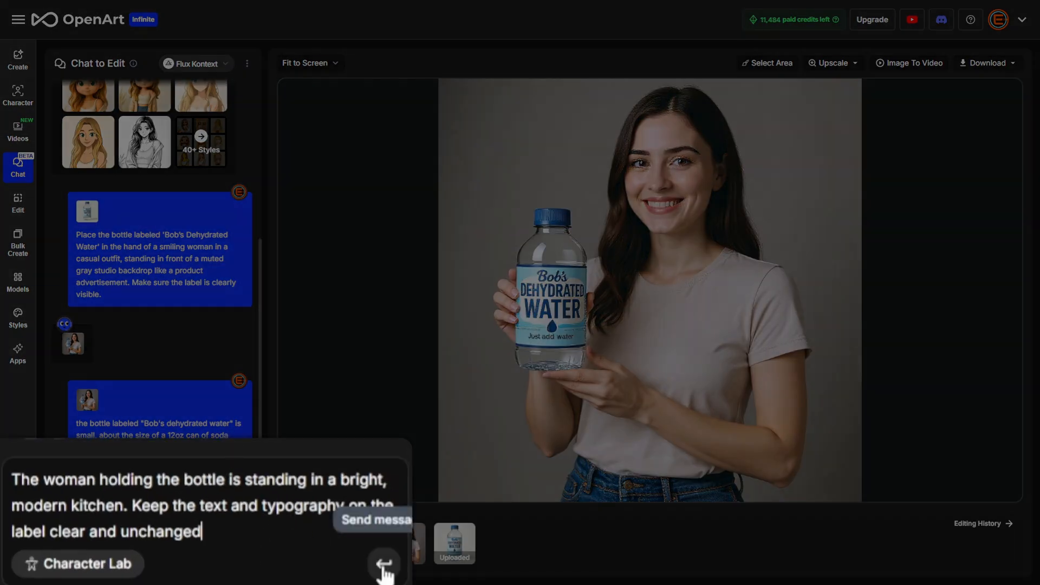
pyautogui.click(383, 565)
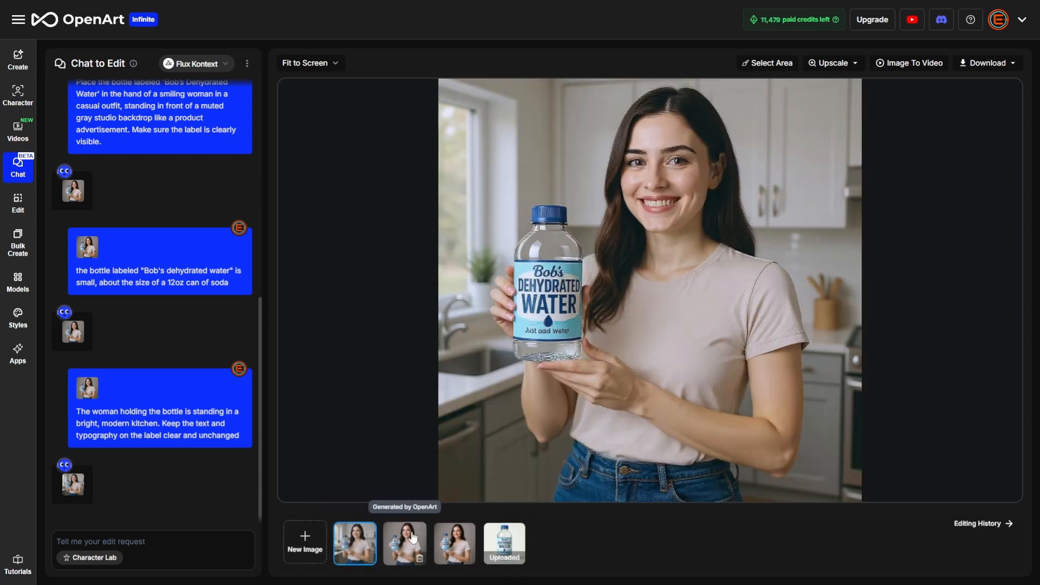
pyautogui.click(454, 543)
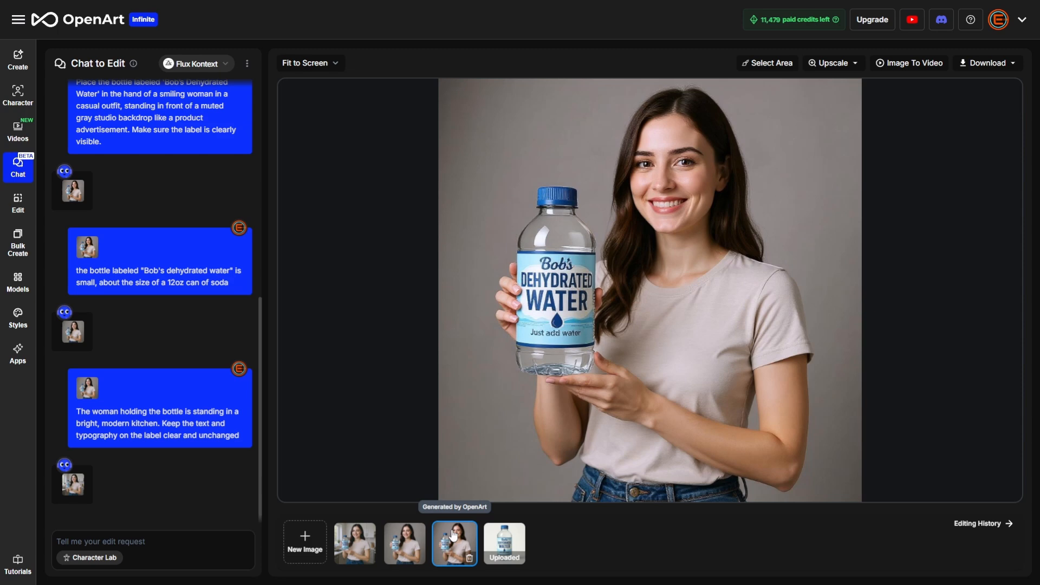
pyautogui.click(503, 543)
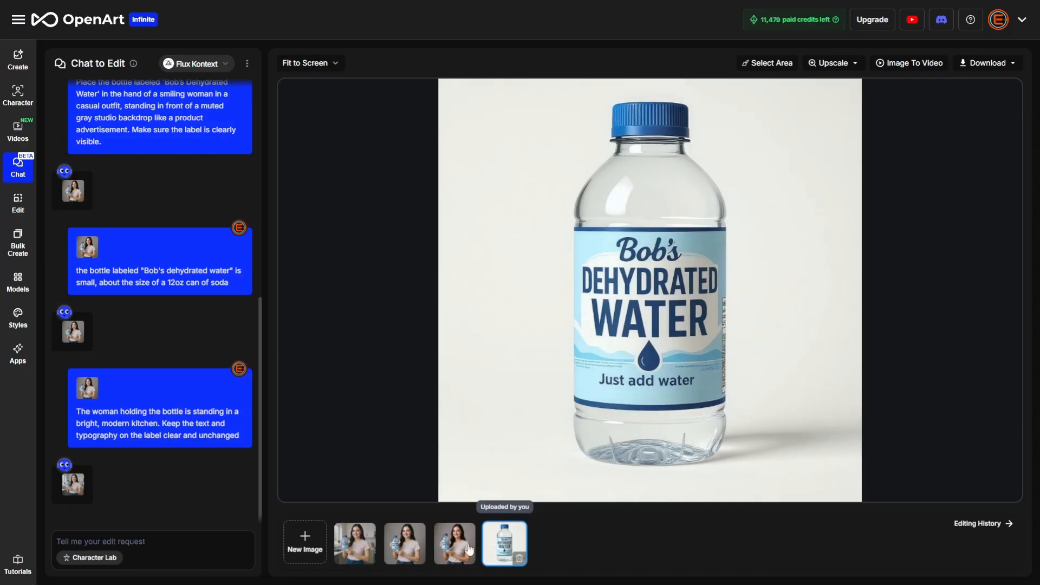
pyautogui.click(404, 543)
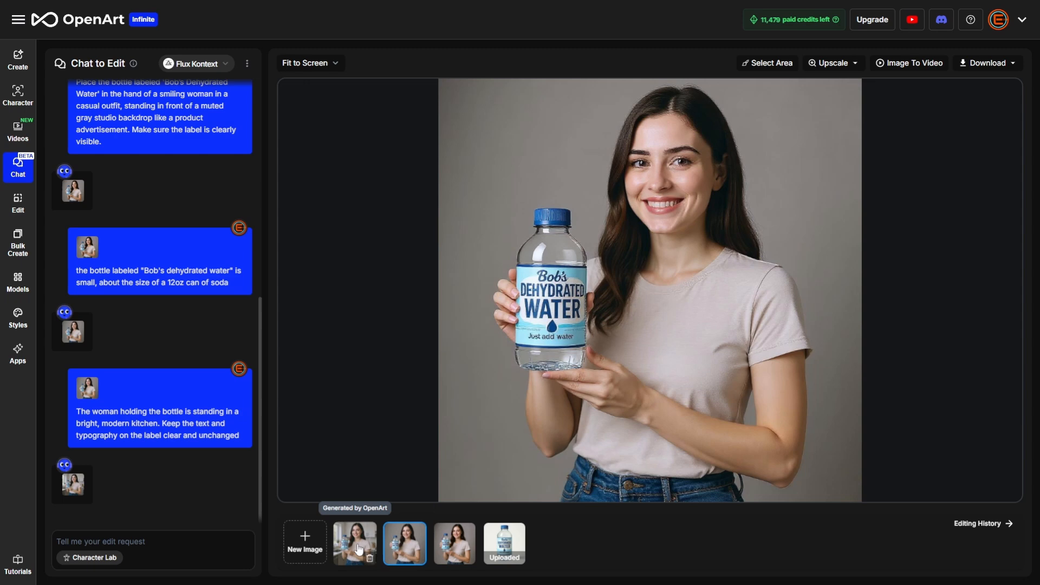
pyautogui.click(354, 543)
pyautogui.write('Change the text "Synthwave City" to "Excelerator Band", keeping the same font and style')
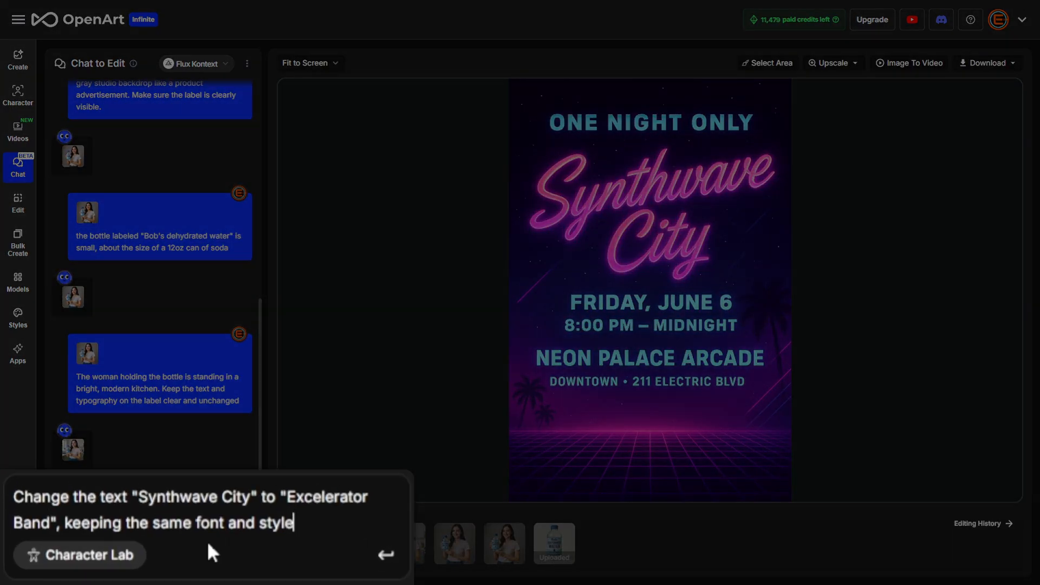
pyautogui.moveTo(345, 534)
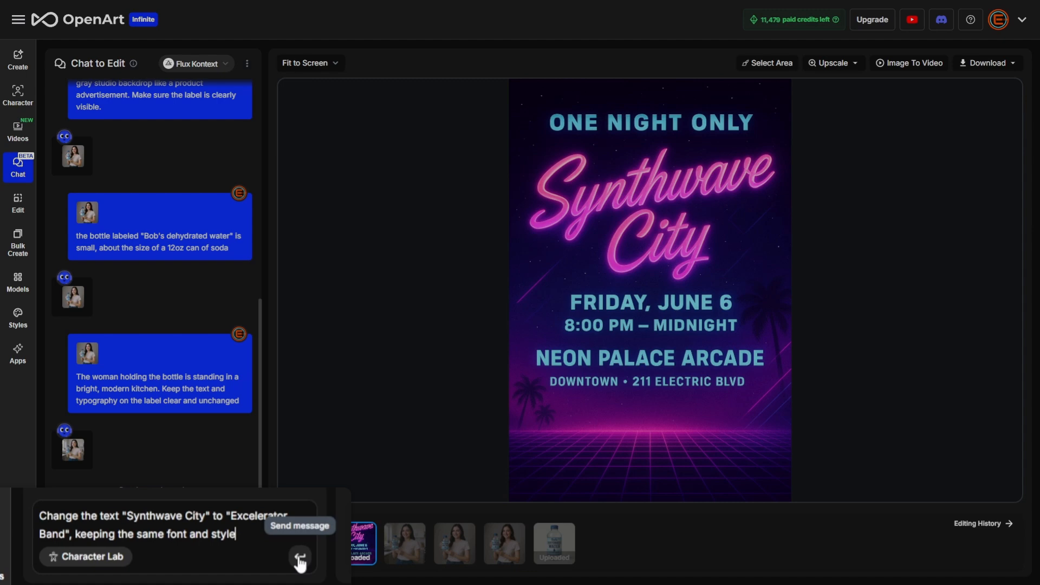
# Send the Excelerator Band retitle and compare it with the original Synthwave City poster
pyautogui.click(299, 555)
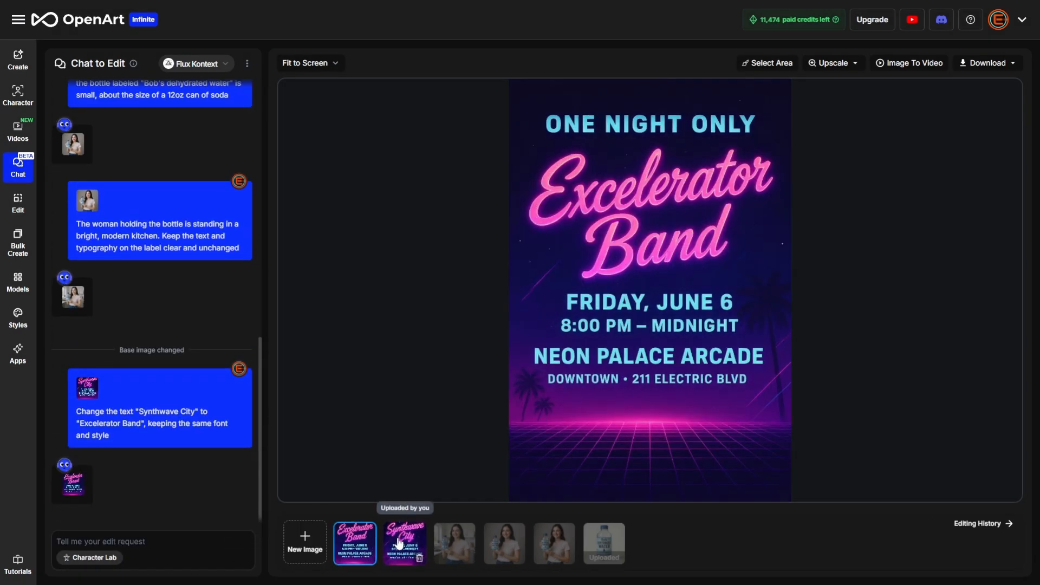
pyautogui.click(403, 543)
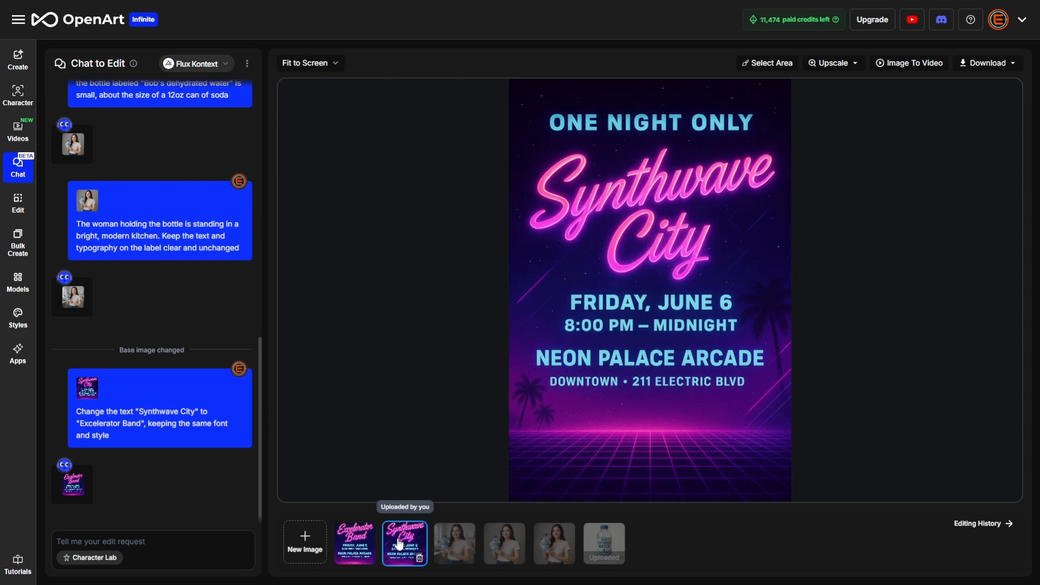
pyautogui.moveTo(354, 542)
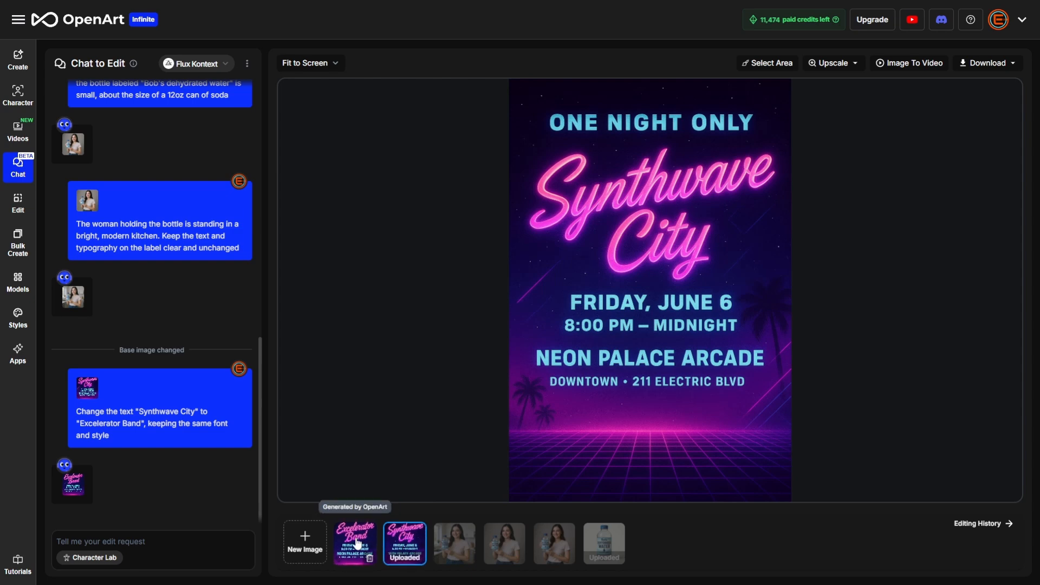
pyautogui.click(354, 543)
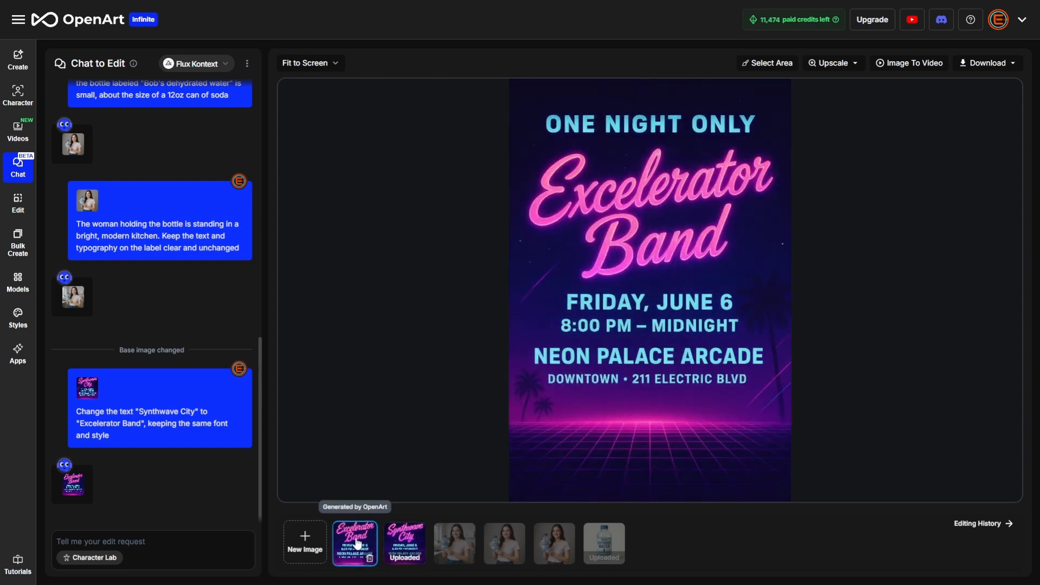
# Recolor the teal poster text to bright neon lime green, keeping the pink titles
pyautogui.write('change the color of the teal blue text to a bright neon lime green color. Keep the pink text the same pink color.')
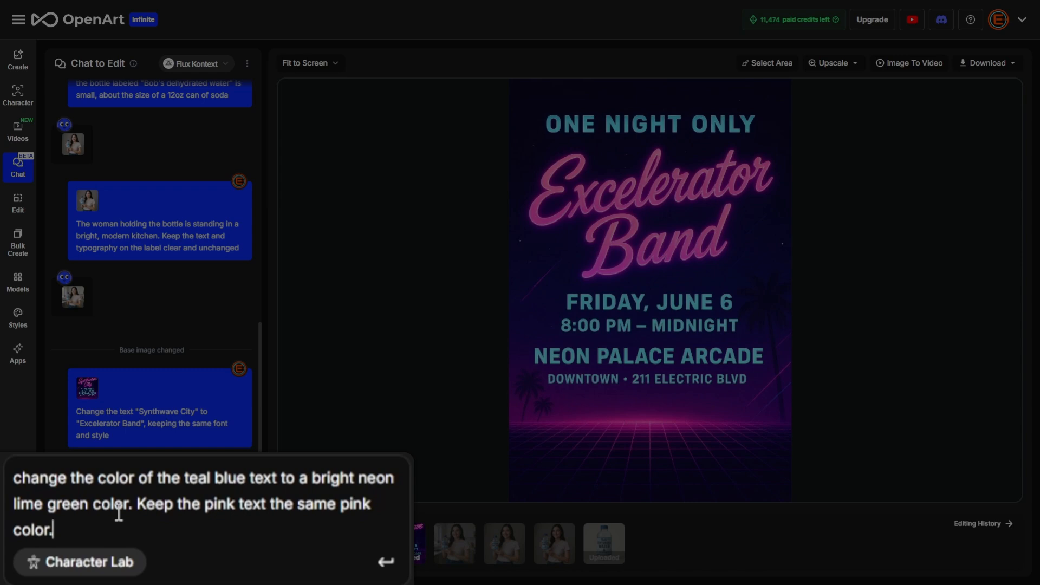
pyautogui.moveTo(716, 401)
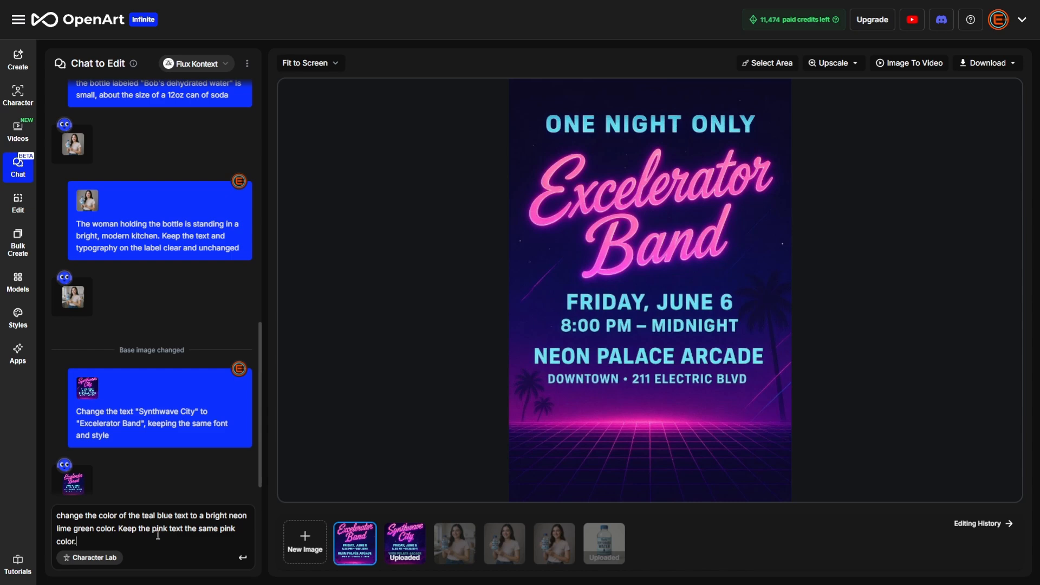
pyautogui.press('Return')
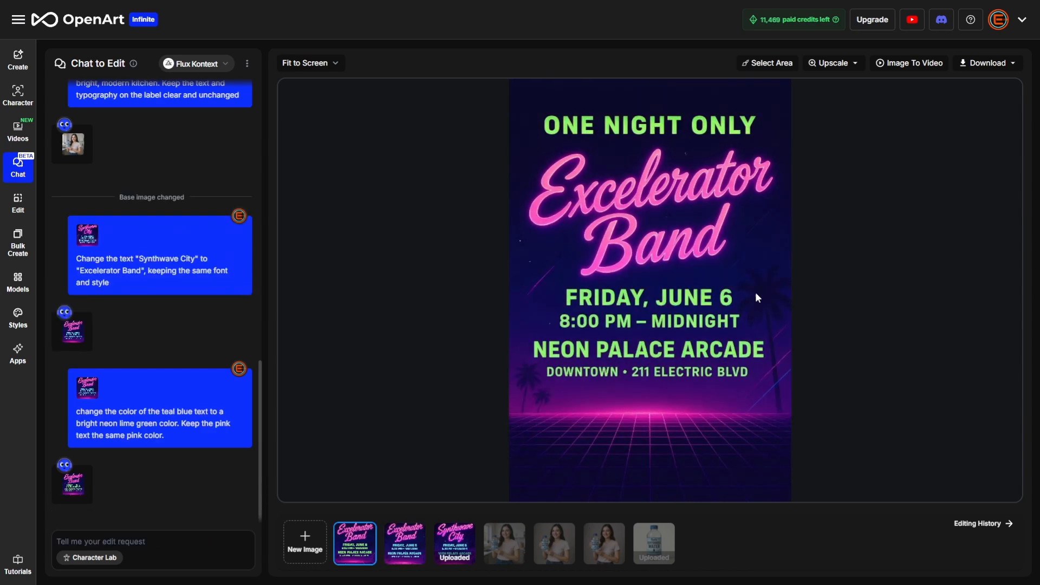
pyautogui.moveTo(442, 511)
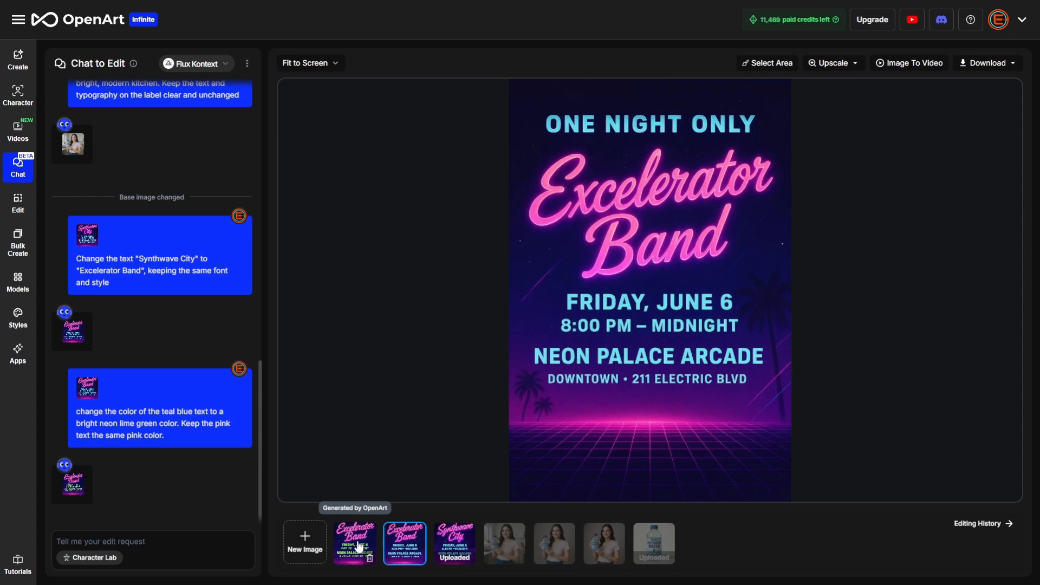
pyautogui.click(354, 541)
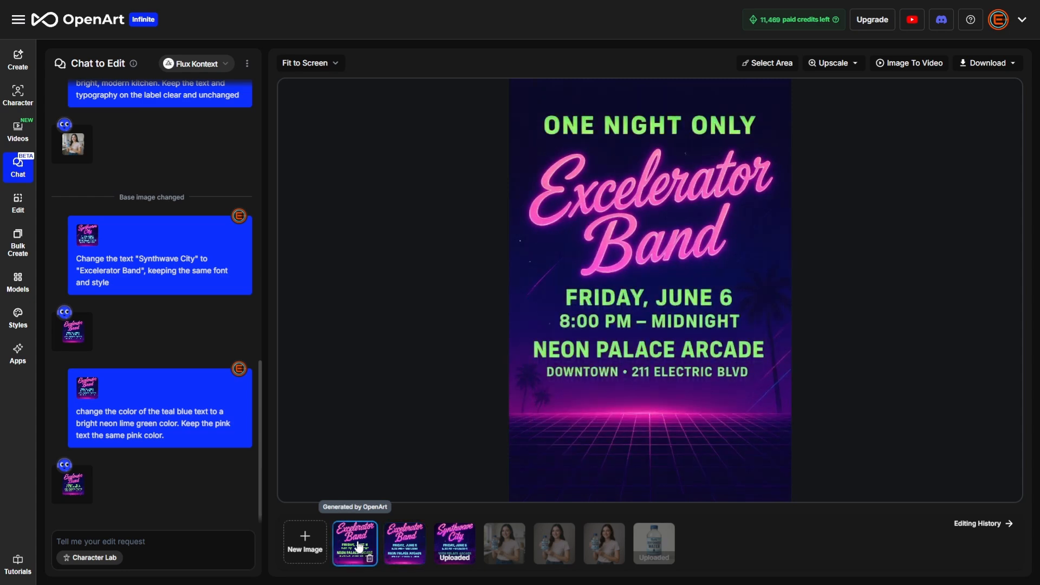
pyautogui.moveTo(357, 549)
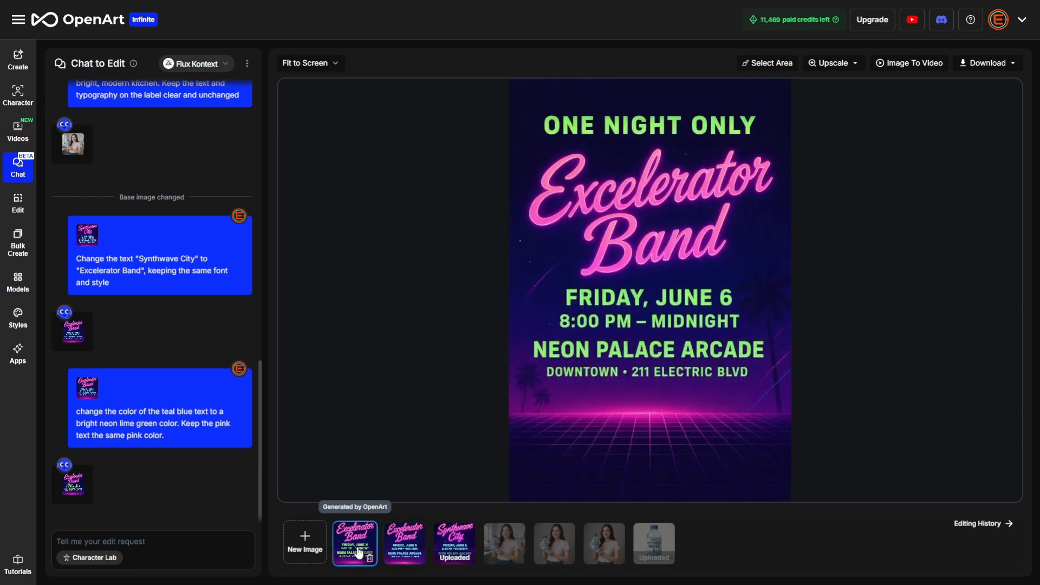
pyautogui.moveTo(454, 543)
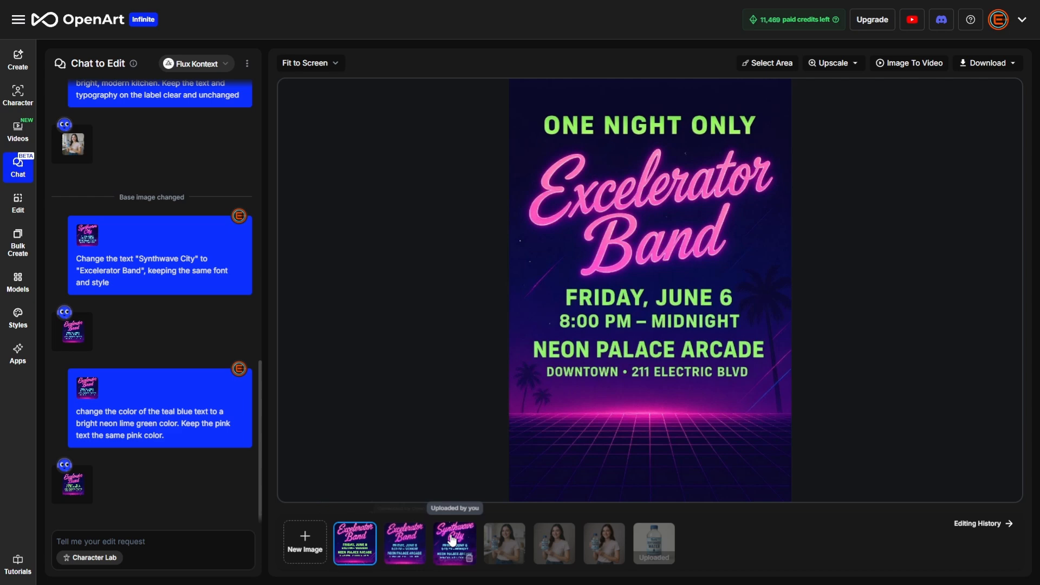
# Compare the teal, lime green and original posters, then select the Synthwave City image
pyautogui.click(454, 541)
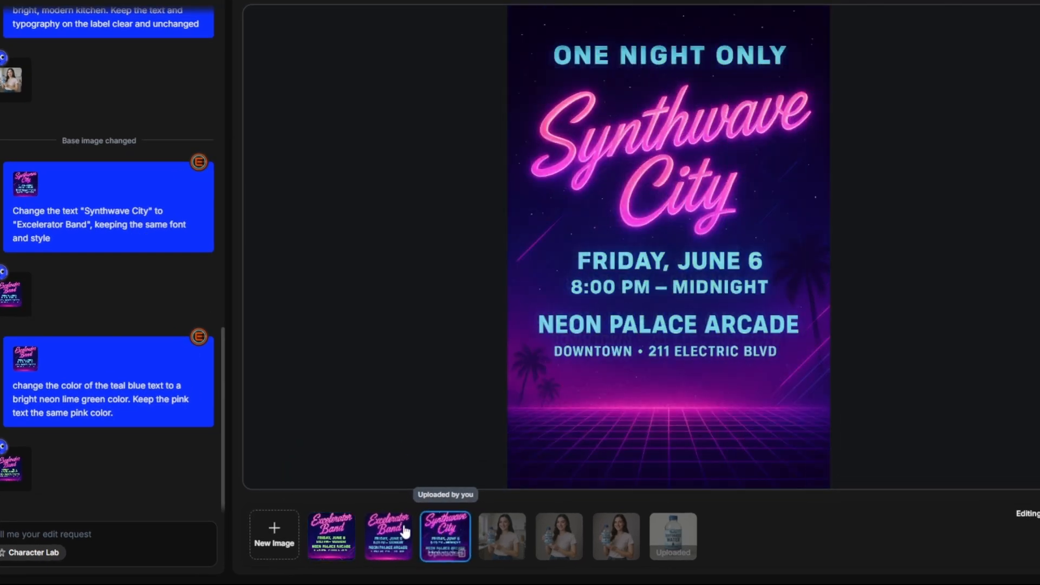
pyautogui.click(388, 536)
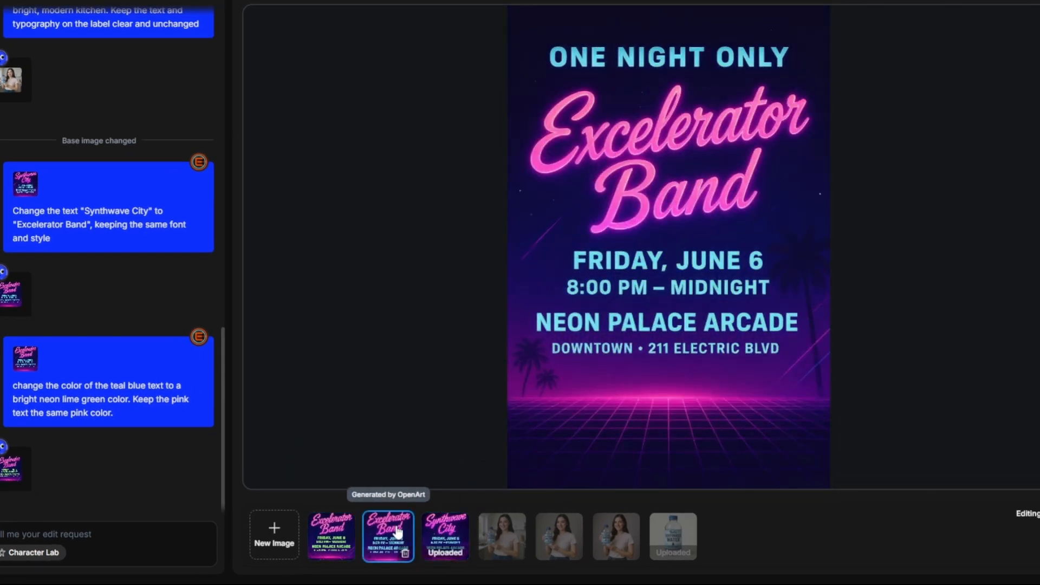
pyautogui.click(331, 535)
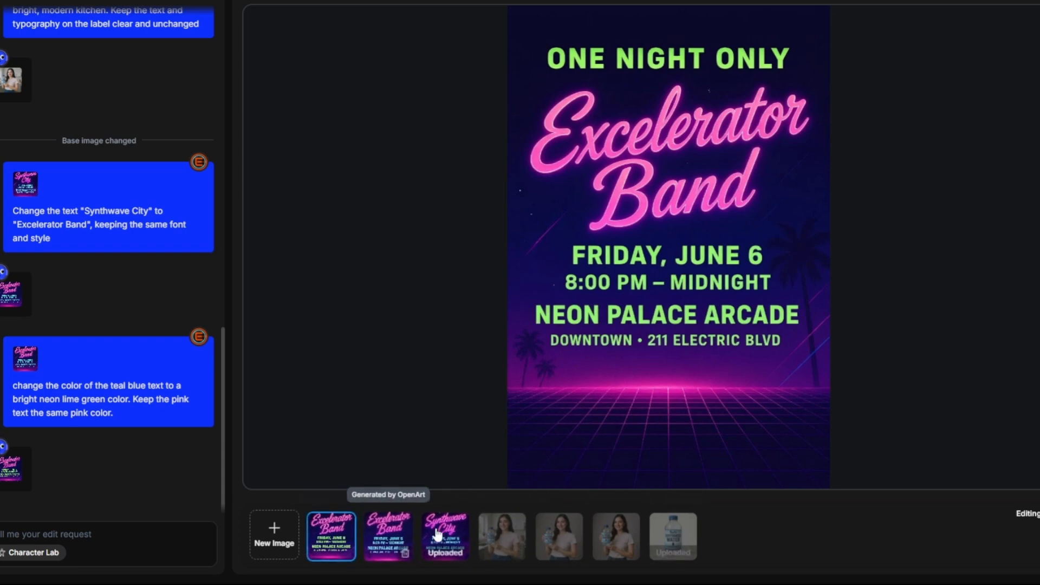
pyautogui.click(444, 535)
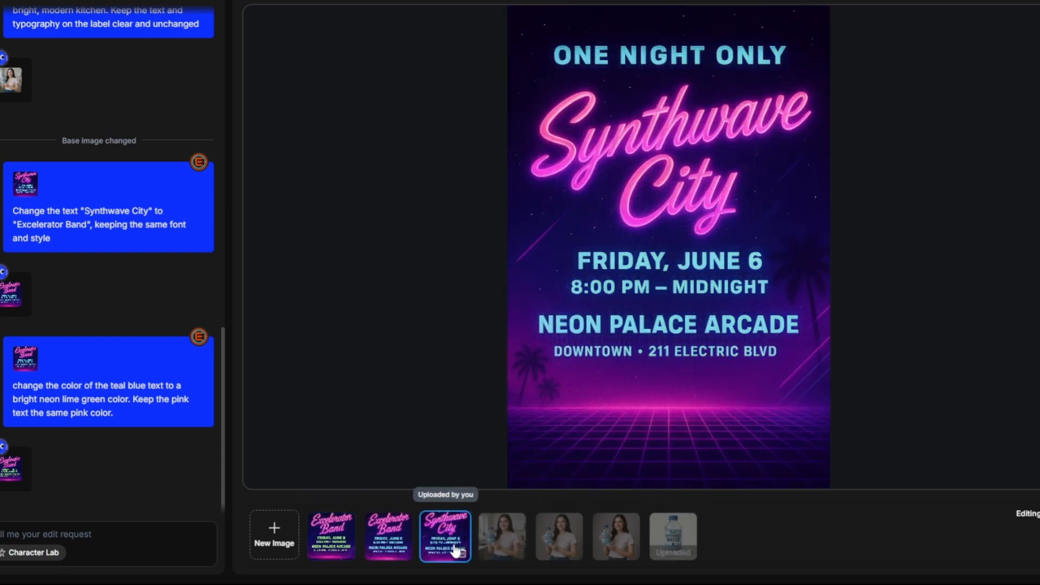
pyautogui.moveTo(444, 535)
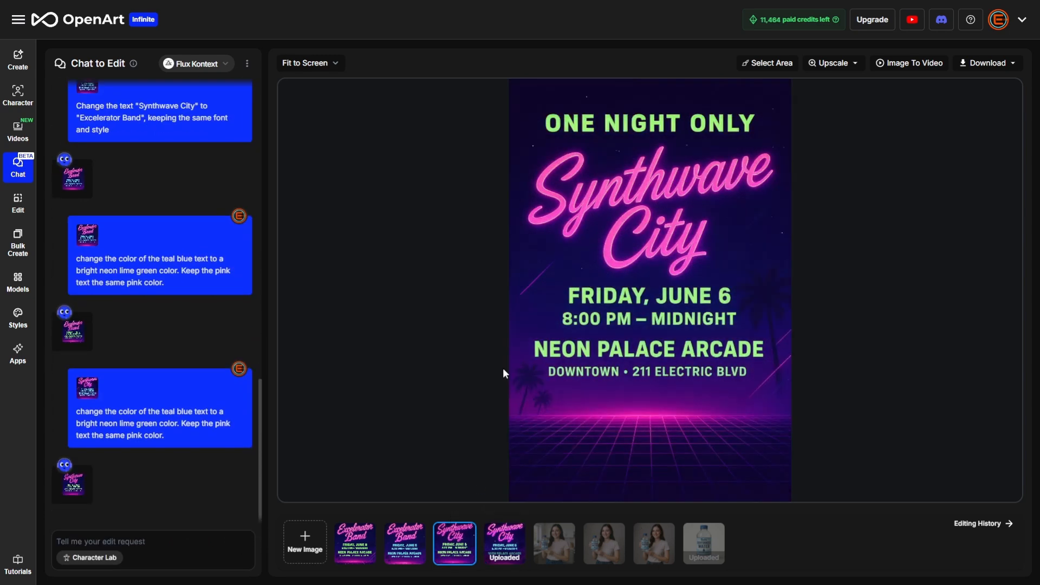
pyautogui.click(504, 543)
pyautogui.write("Change the chalkboard text to 'Try Our New Cold Brew!' in the same handwritten style.")
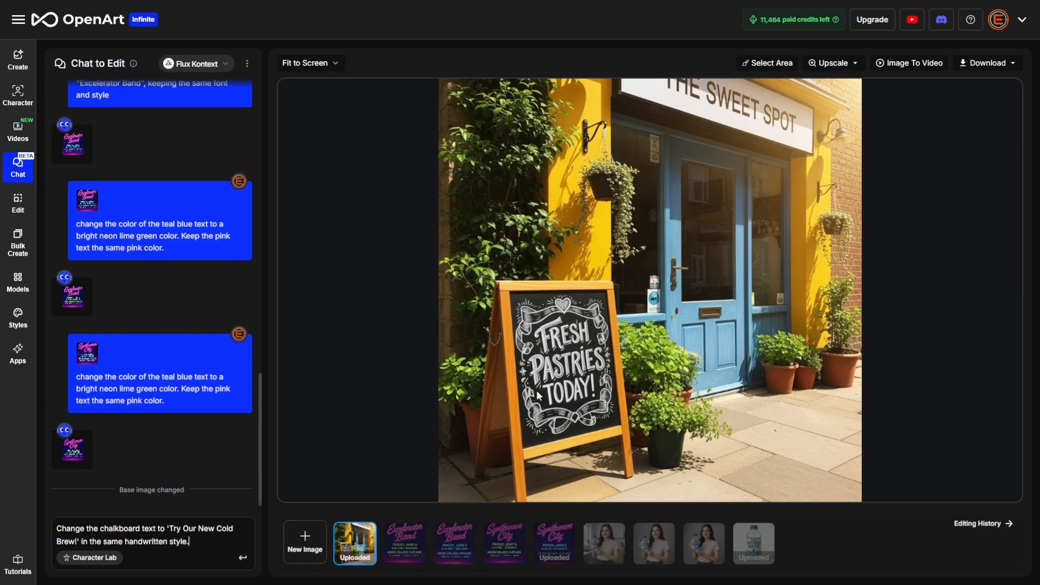
pyautogui.moveTo(573, 428)
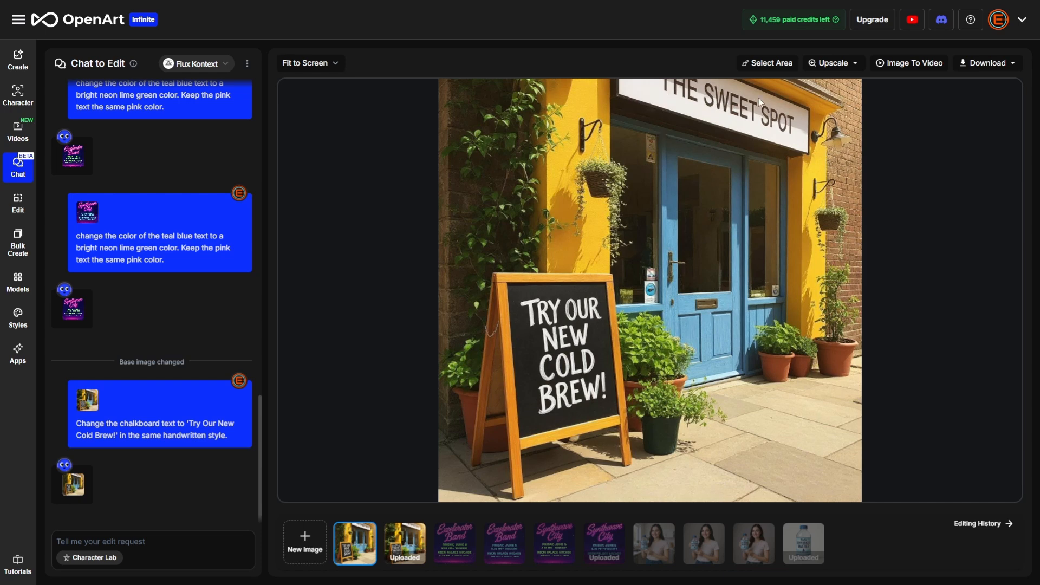
# Compare the FRESH PASTRIES TODAY! chalkboard photo with the TRY OUR NEW COLD BREW! version
pyautogui.click(404, 542)
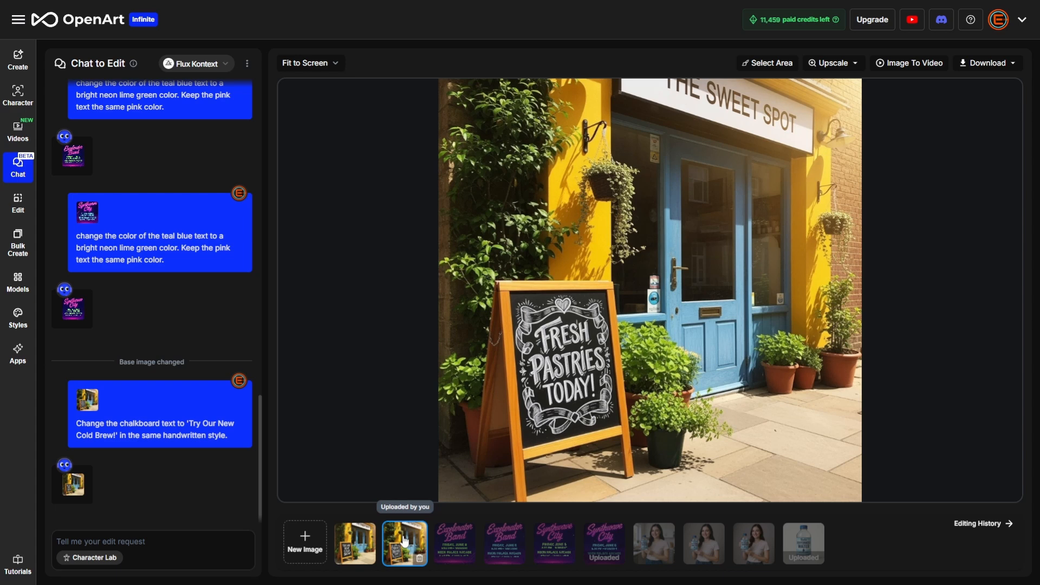
pyautogui.click(355, 543)
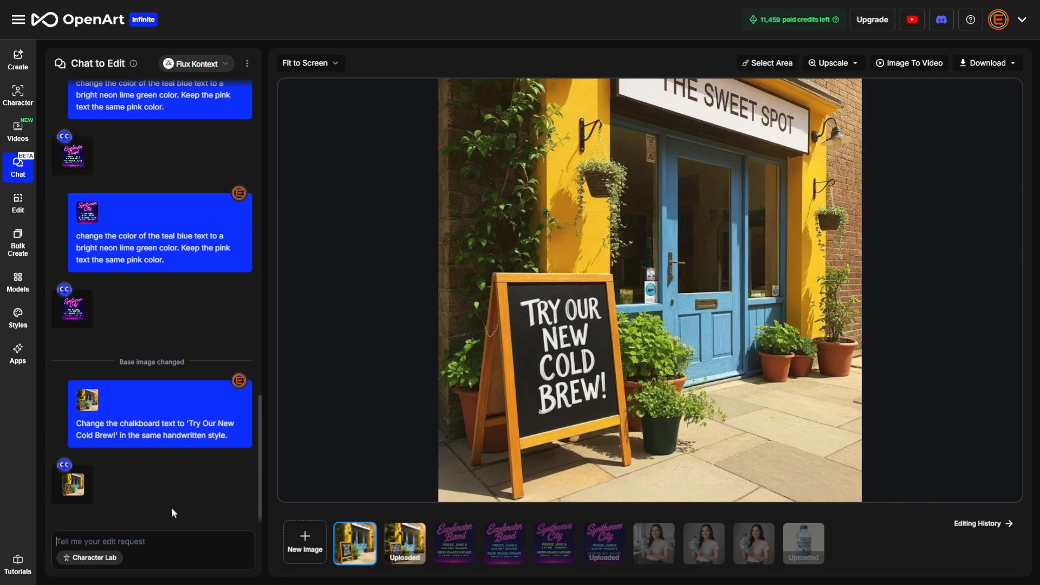
# Request a black metal chalkboard frame, golden-hour lighting, and an old shopkeeper in a striped apron
pyautogui.write("Replace the chalkboard sign's wooden frame with a black metal frame, keeping the overall placement and perspective.")
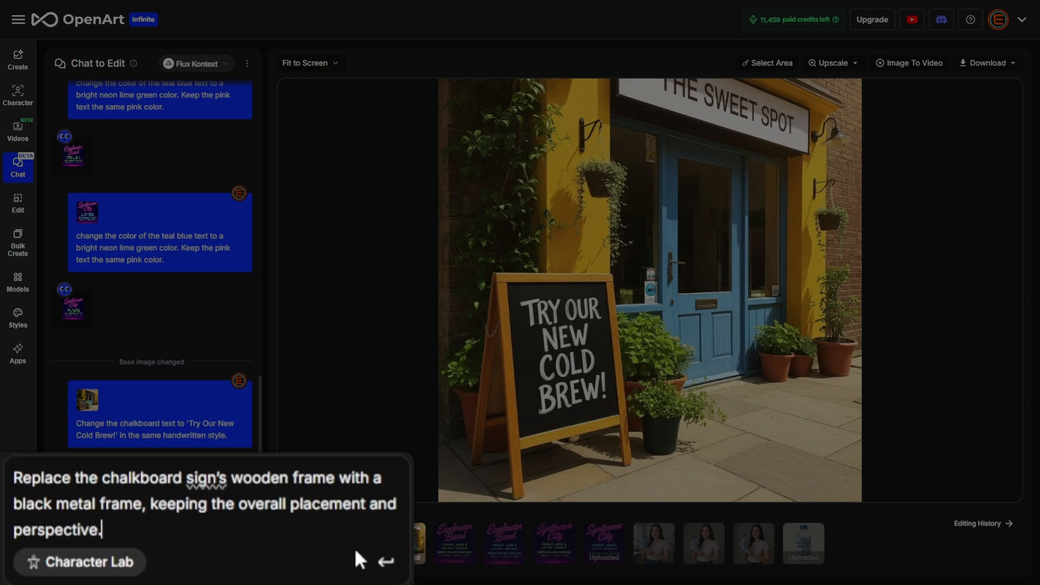
pyautogui.moveTo(387, 562)
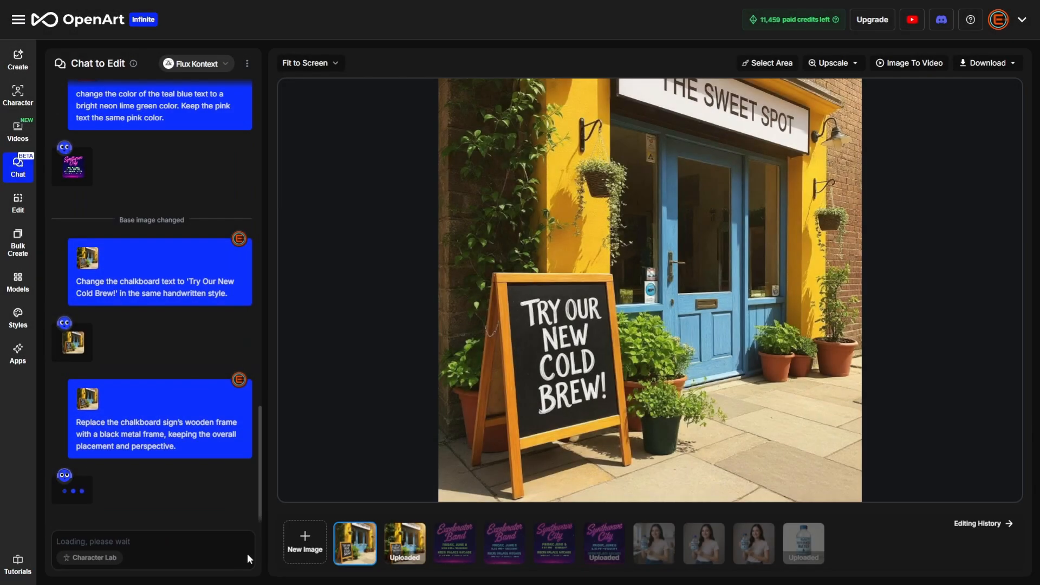
pyautogui.write('Adjust the lighting to golden hour, casting warm highlights on the facade.')
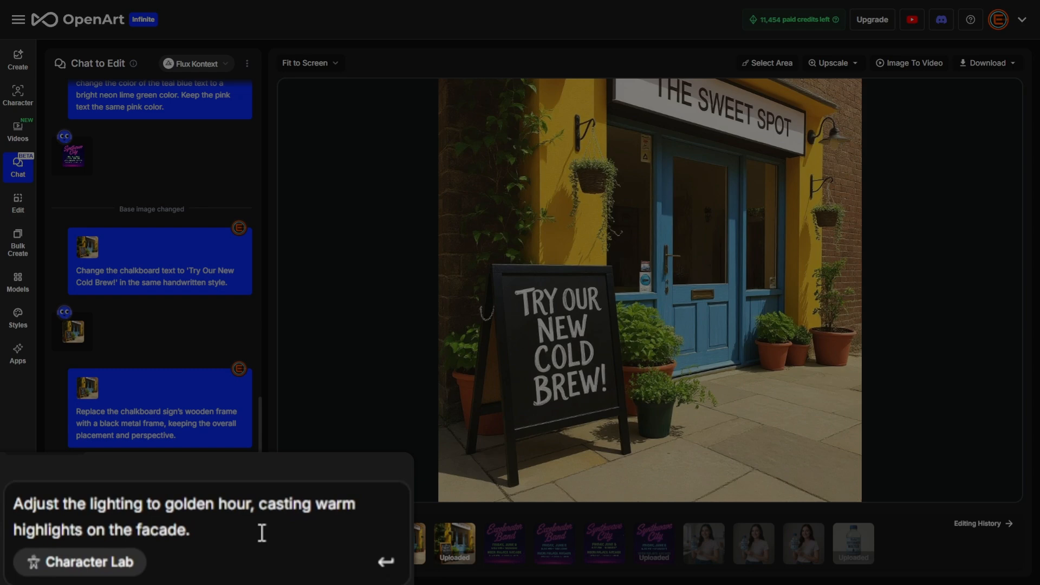
pyautogui.moveTo(385, 564)
pyautogui.write('A friendly old shopkeeper is standing in front of the blue door, wearing a striped apron.')
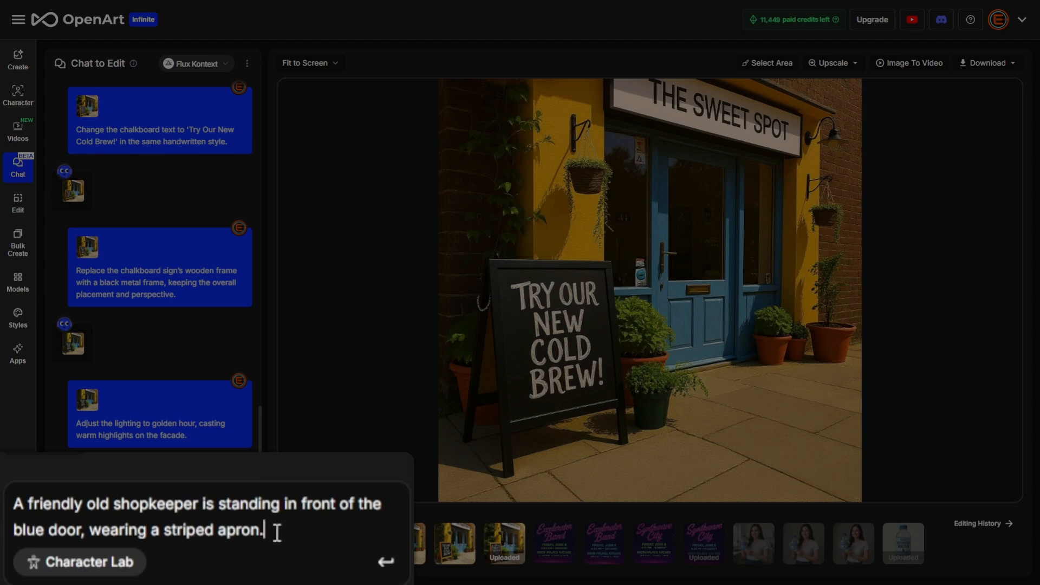
pyautogui.press('Return')
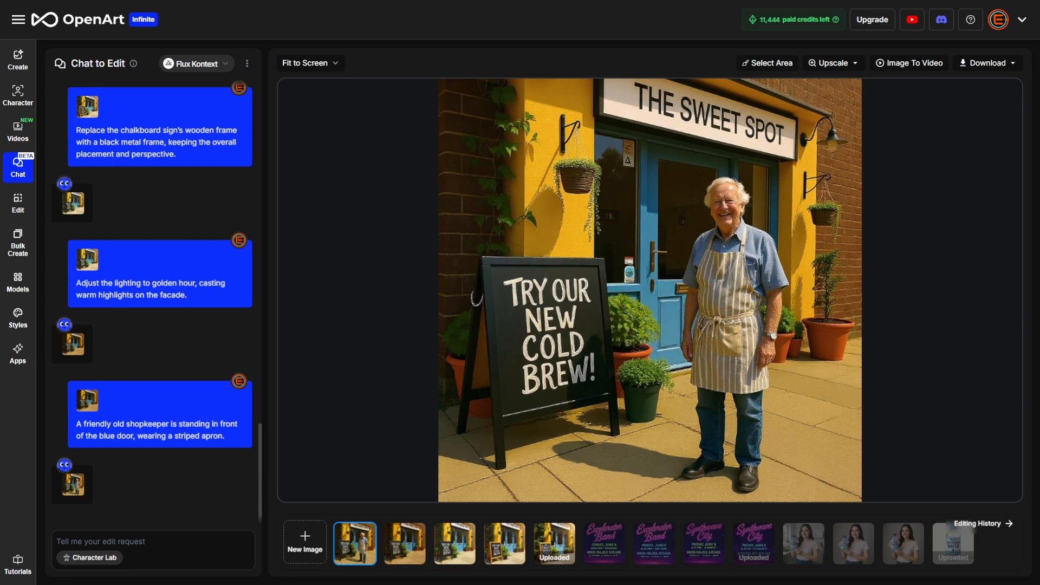
pyautogui.moveTo(468, 463)
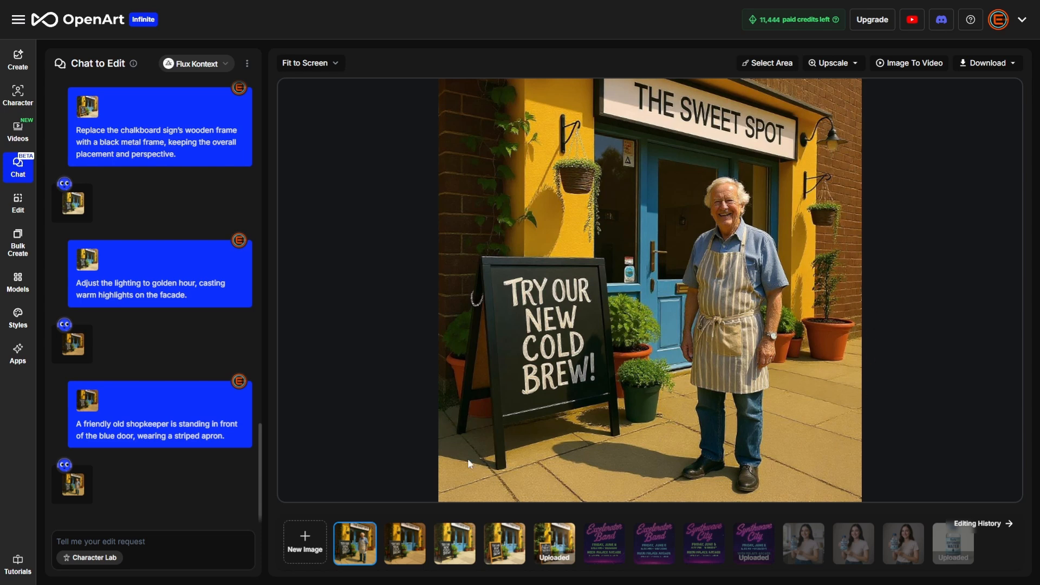
pyautogui.moveTo(617, 323)
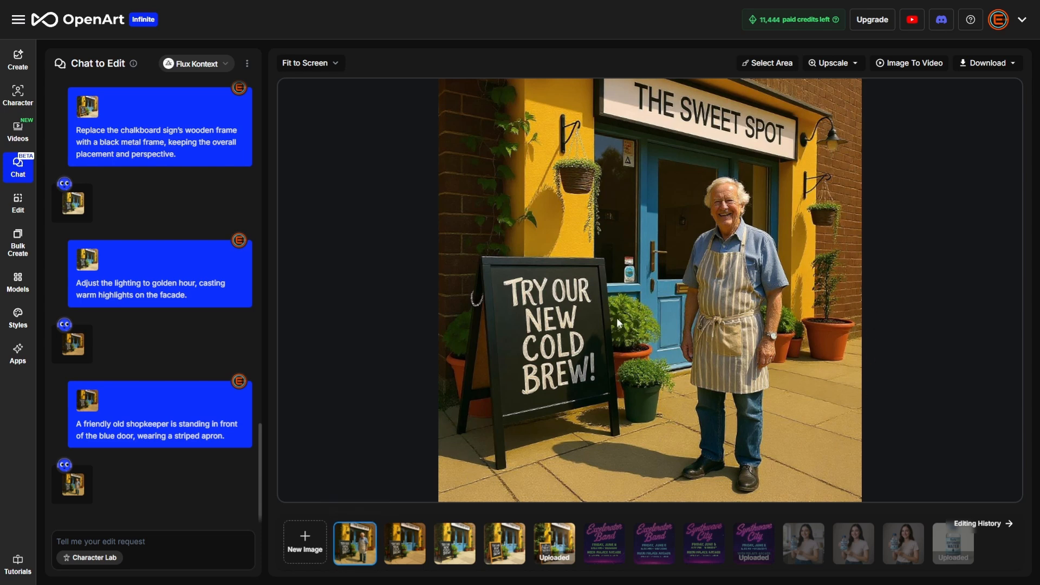
pyautogui.moveTo(355, 550)
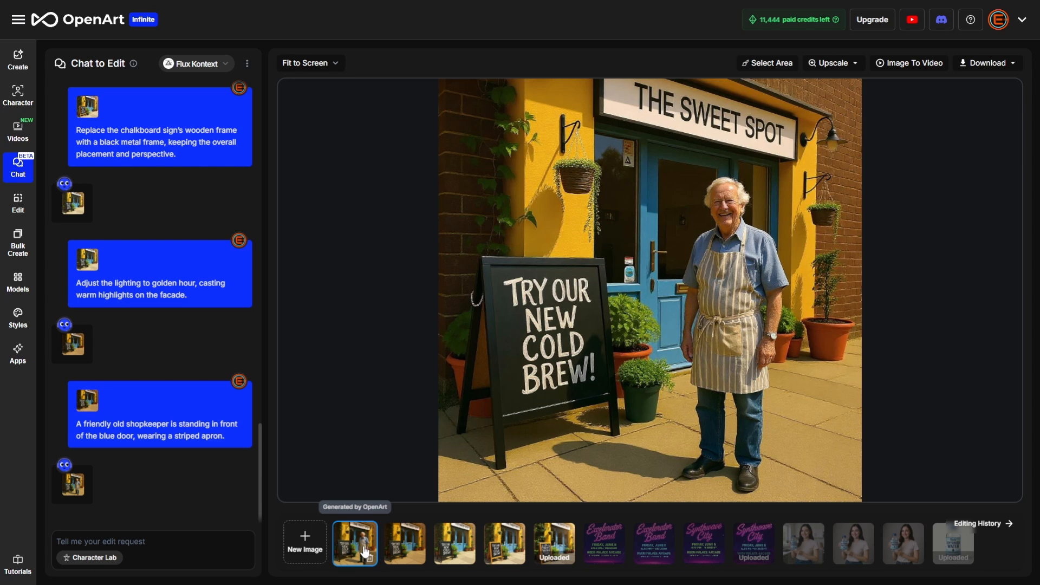
pyautogui.moveTo(405, 542)
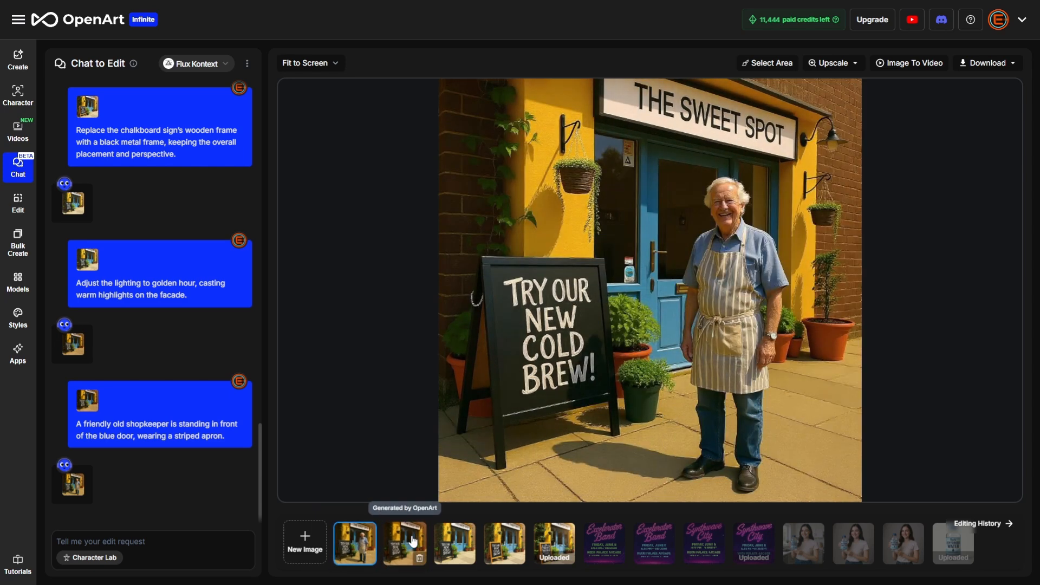
# Compare the golden-hour, black-frame and wooden-frame versions, then reselect the uploaded Fresh Pastries storefront
pyautogui.click(404, 543)
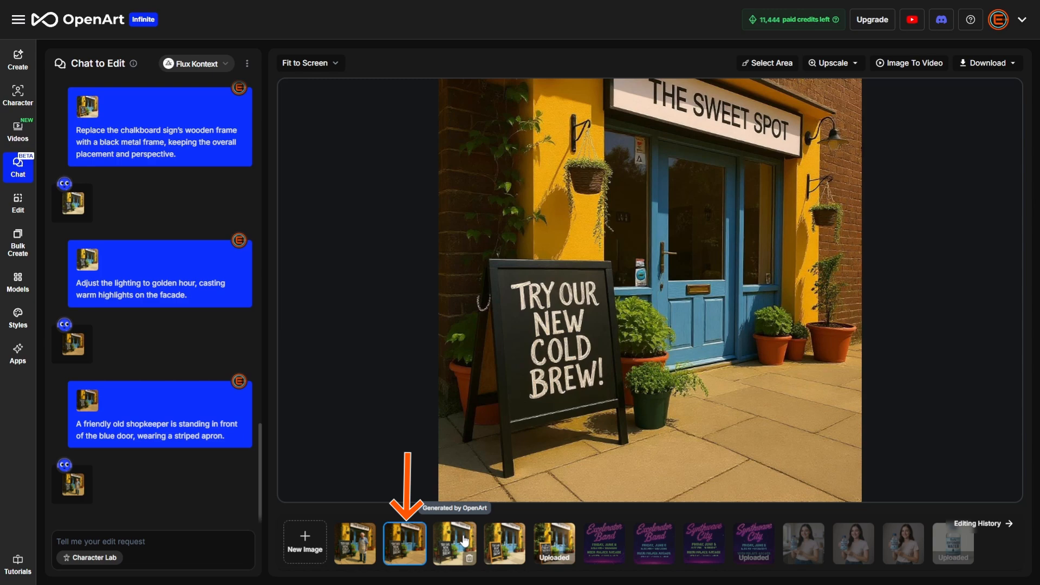
pyautogui.click(454, 543)
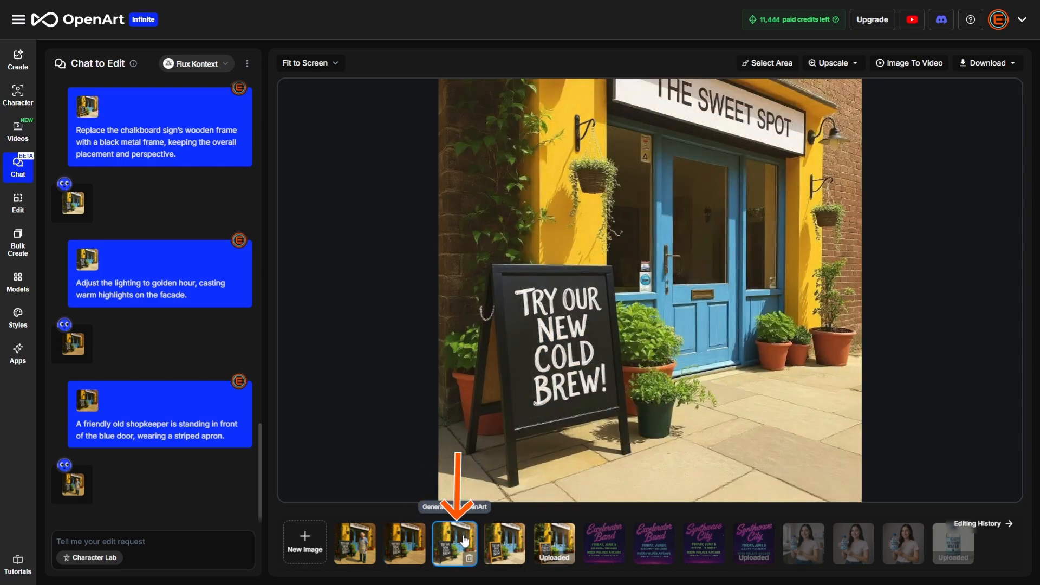
pyautogui.click(503, 543)
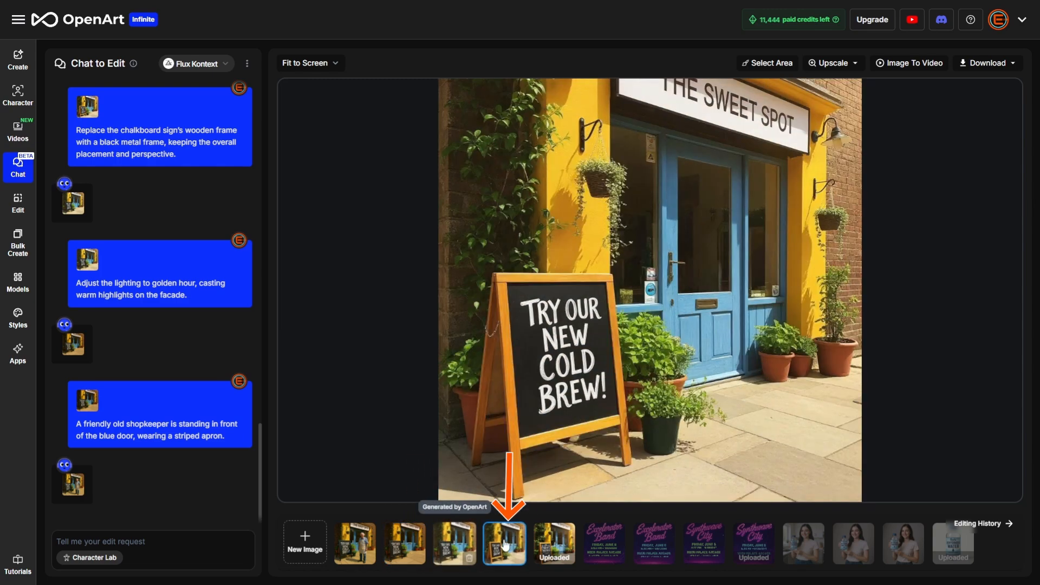
pyautogui.moveTo(553, 543)
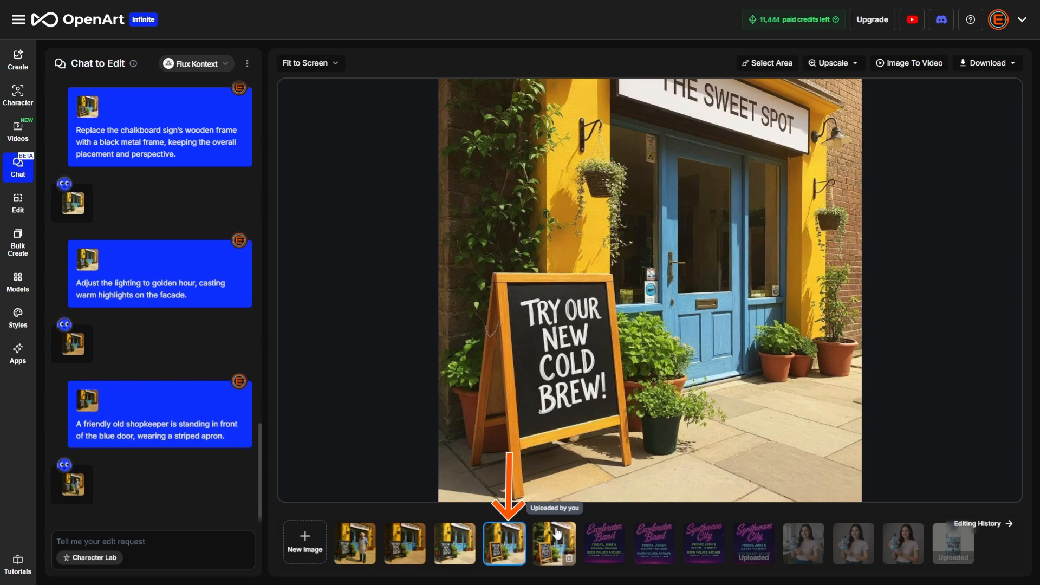
pyautogui.click(554, 543)
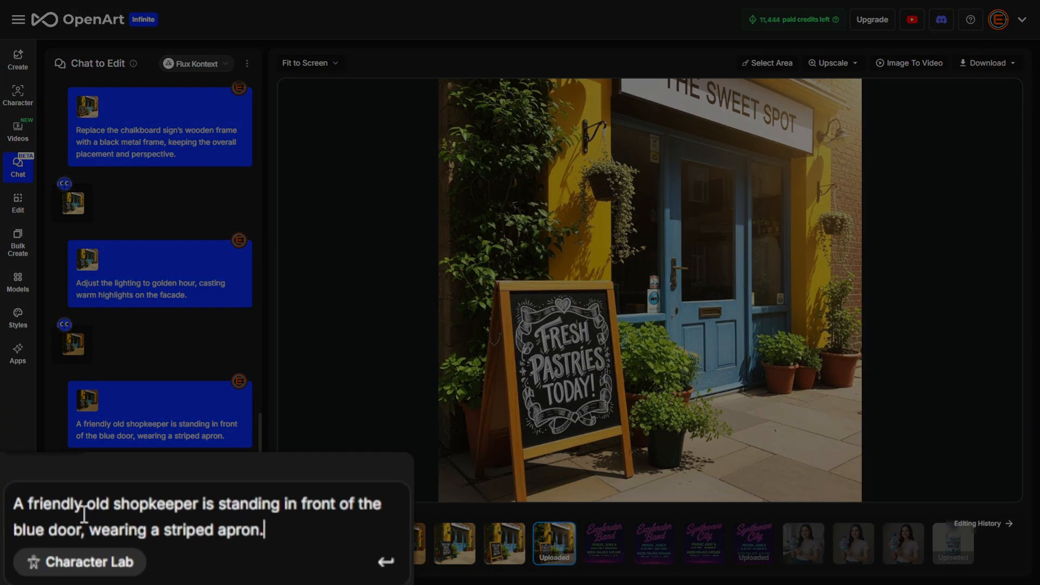
pyautogui.moveTo(376, 561)
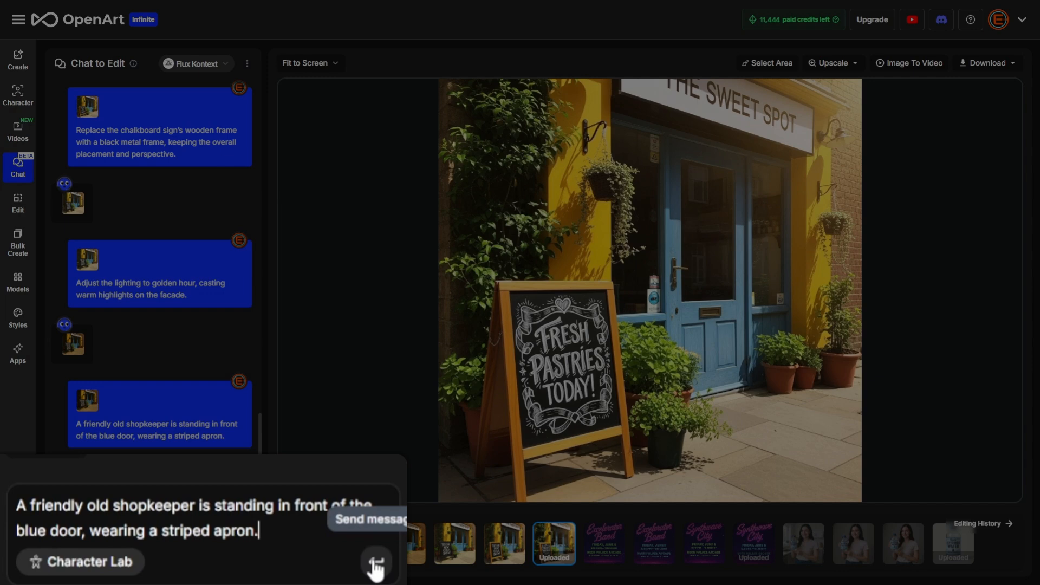
# Resend the shopkeeper request and extend it with 'Keep all existing elements'
pyautogui.click(376, 561)
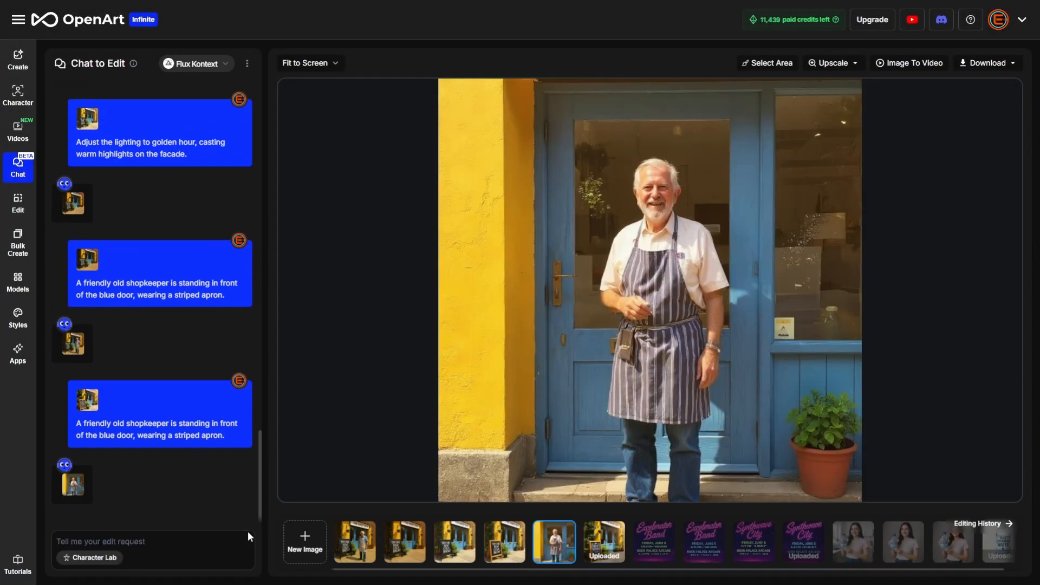
pyautogui.click(602, 541)
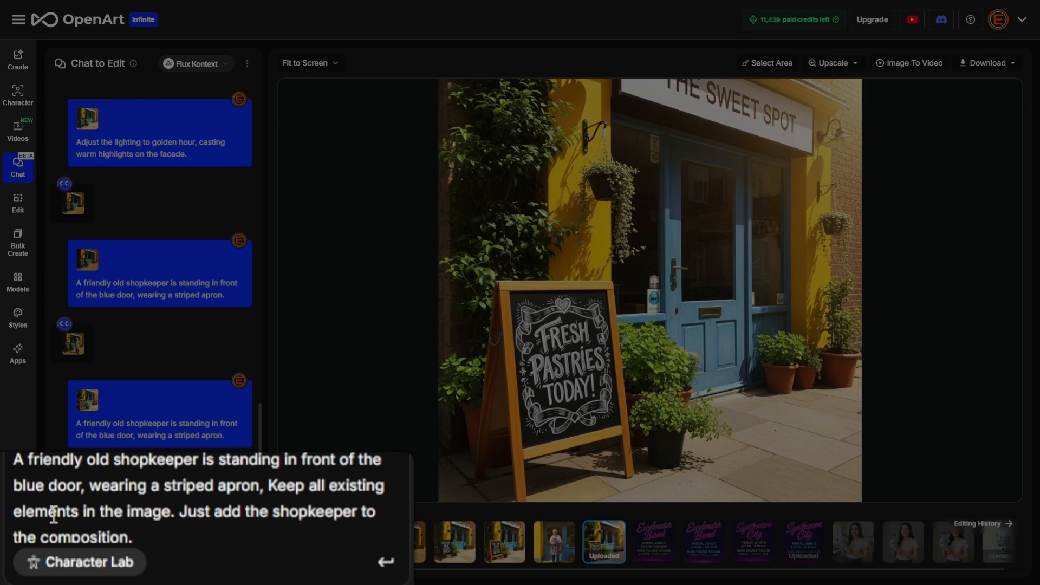
pyautogui.moveTo(163, 517)
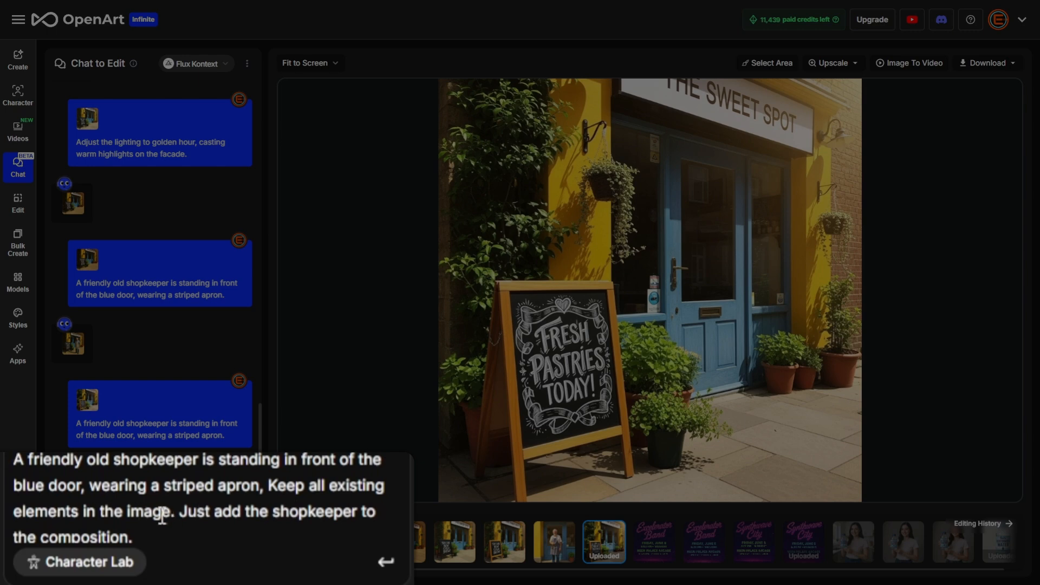
pyautogui.click(385, 561)
pyautogui.write('Make this a watercolor painting')
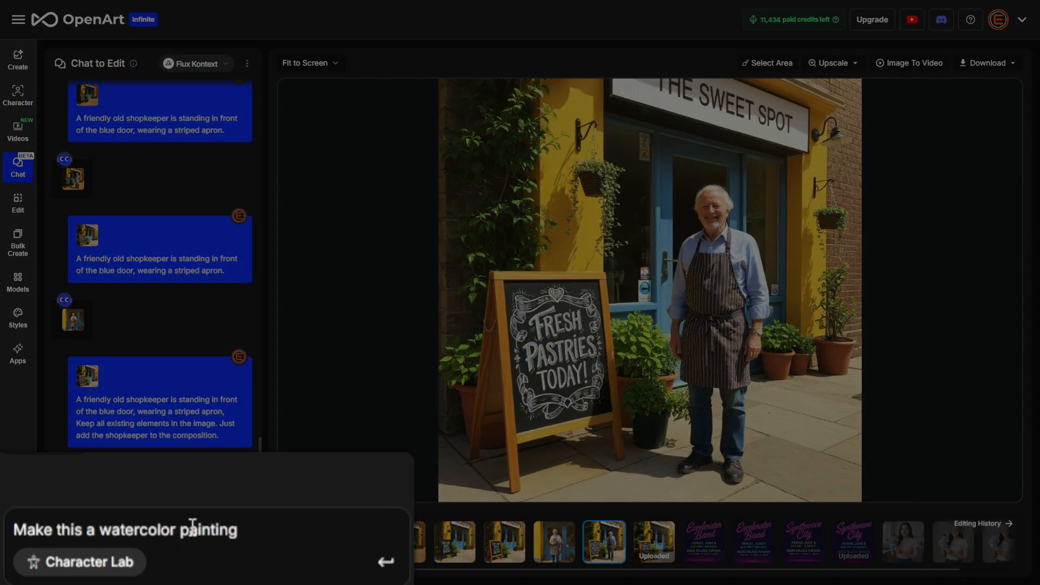
pyautogui.moveTo(377, 567)
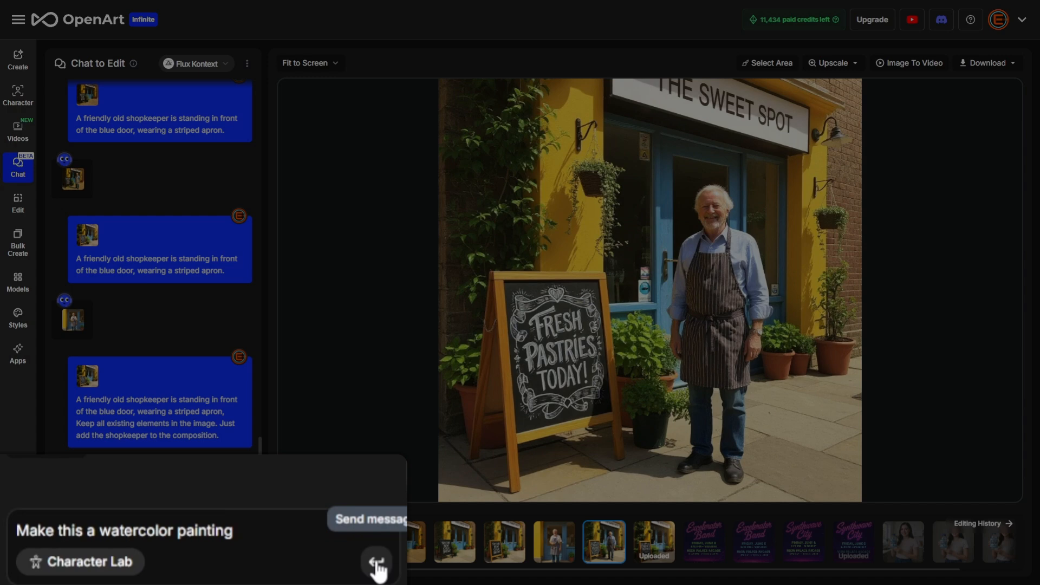
# Restyle the shopkeeper storefront as watercolor, oil painting and 2D cartoon, then request a red apron and blue hat
pyautogui.click(376, 564)
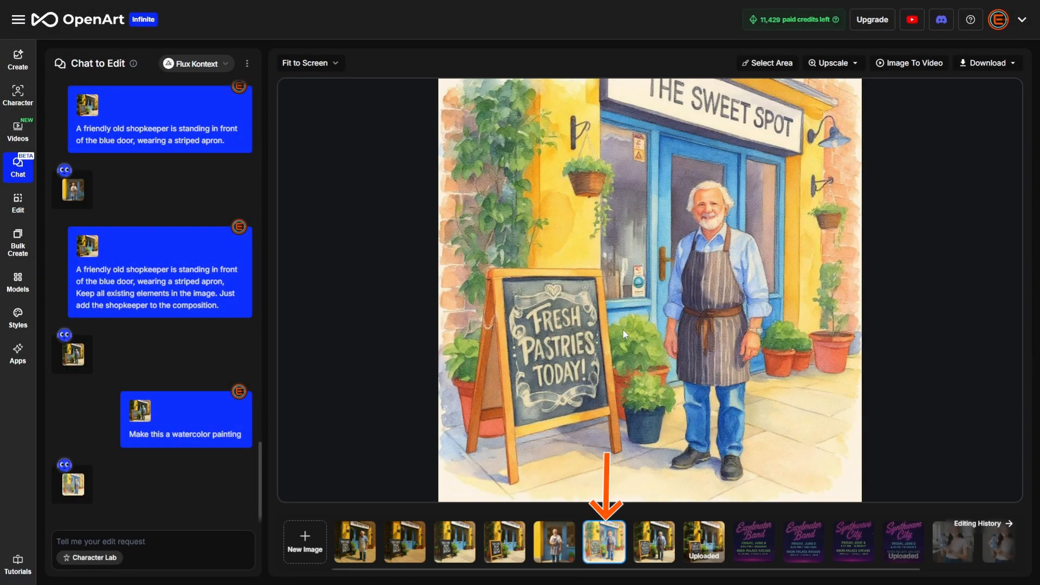
pyautogui.click(653, 541)
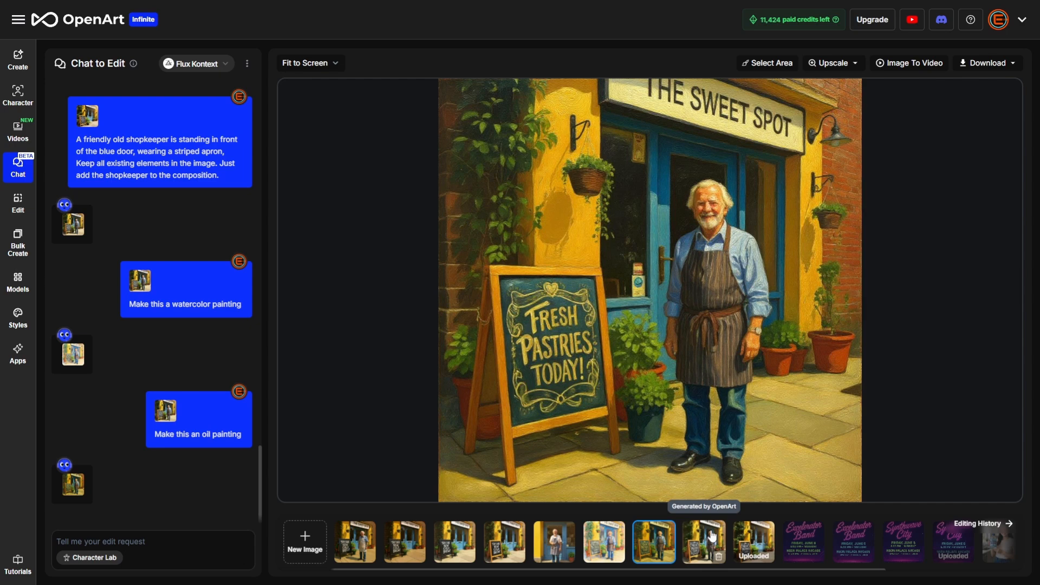
pyautogui.click(702, 540)
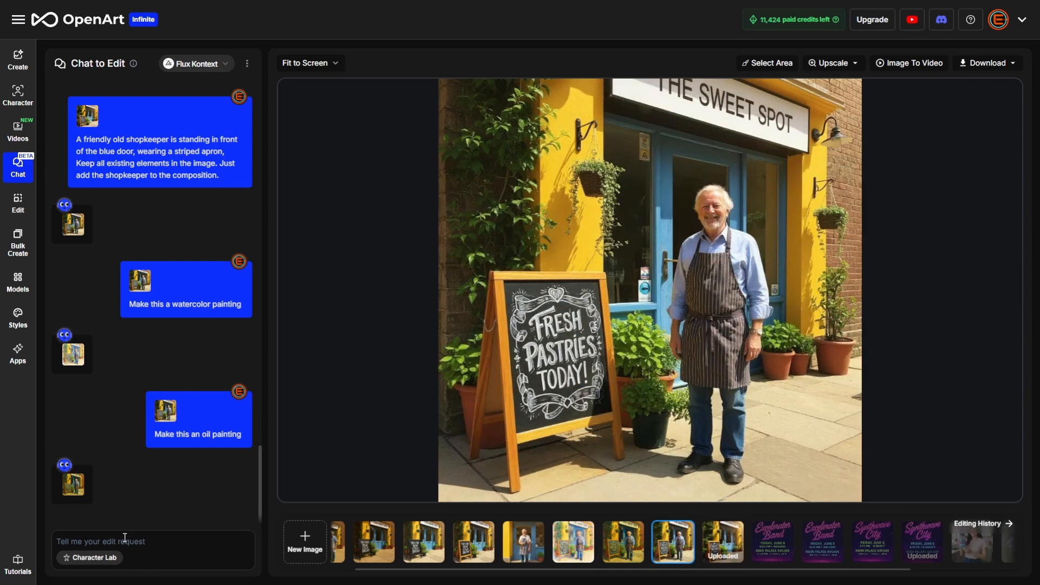
pyautogui.write('transform to 2D cartoon animation style')
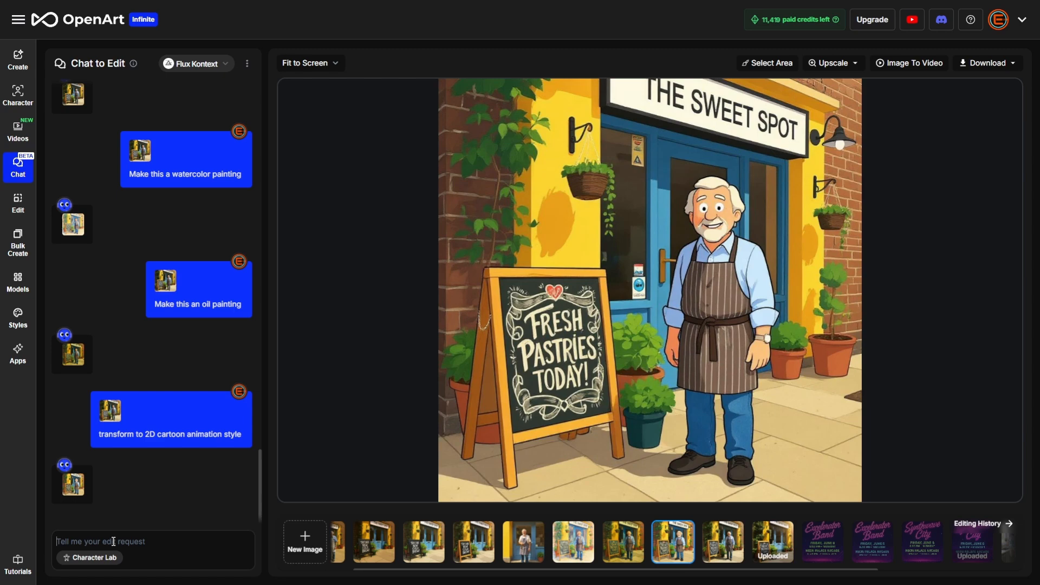
pyautogui.write('the man is wearing a red apron and a blue hat')
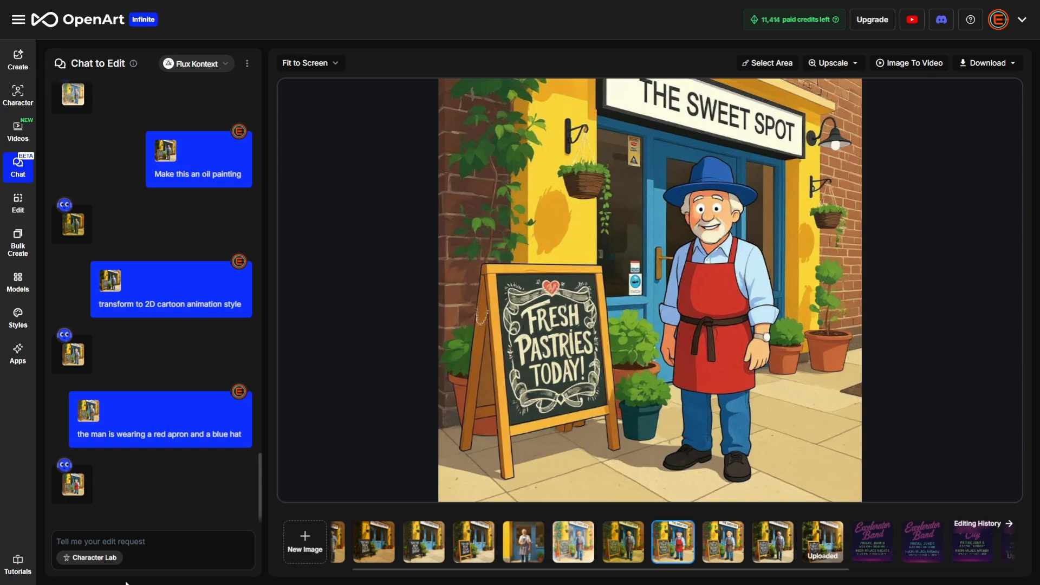
# Place the blue-hatted, red-aproned cartoon shopkeeper inside a pastry shop
pyautogui.write('the man in the blue hat and red apron is standing inside a pastry shop')
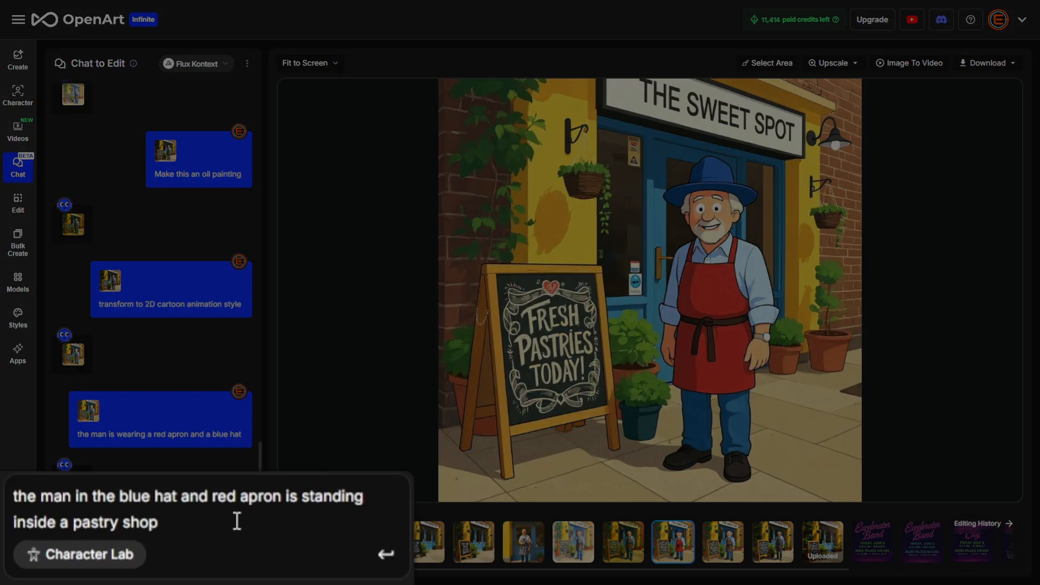
pyautogui.moveTo(178, 522)
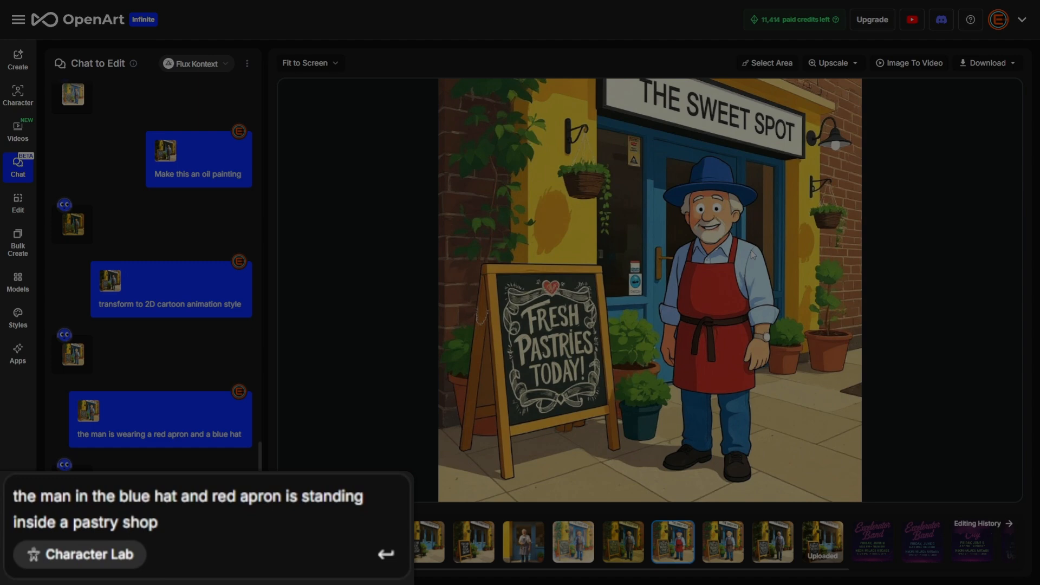
pyautogui.moveTo(220, 563)
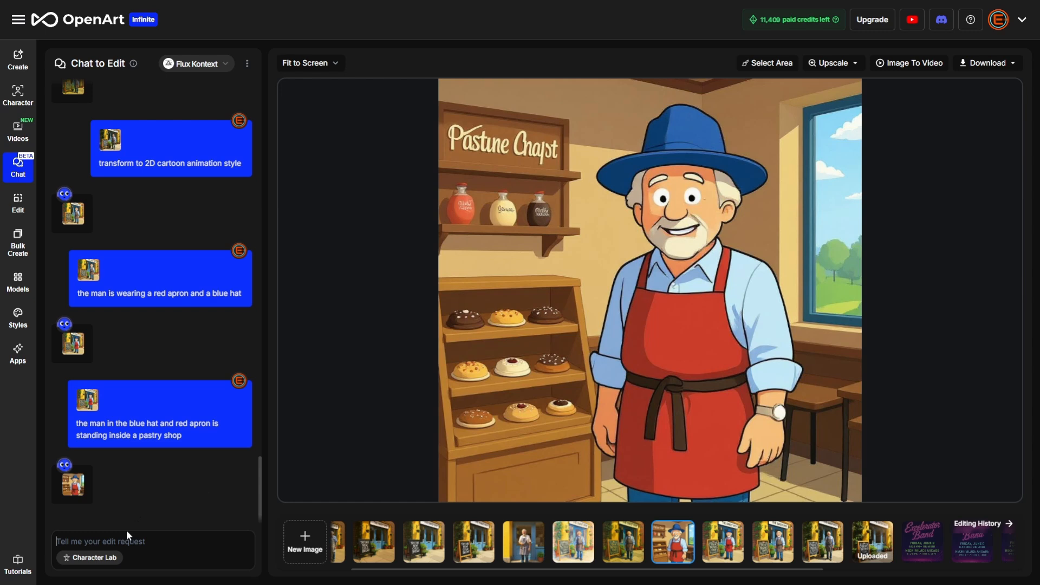
# Request changing the sign text 'Pastune Cnayst' to 'The Sweet Spot'
pyautogui.write('change the text "Pastune Cnayst" to "The Sweet Spot"')
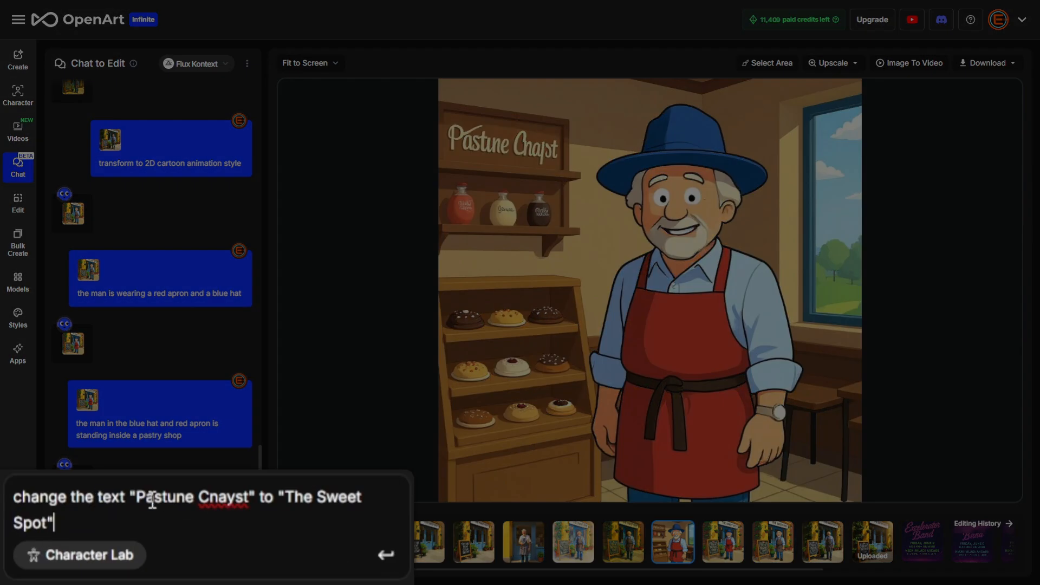
pyautogui.moveTo(439, 307)
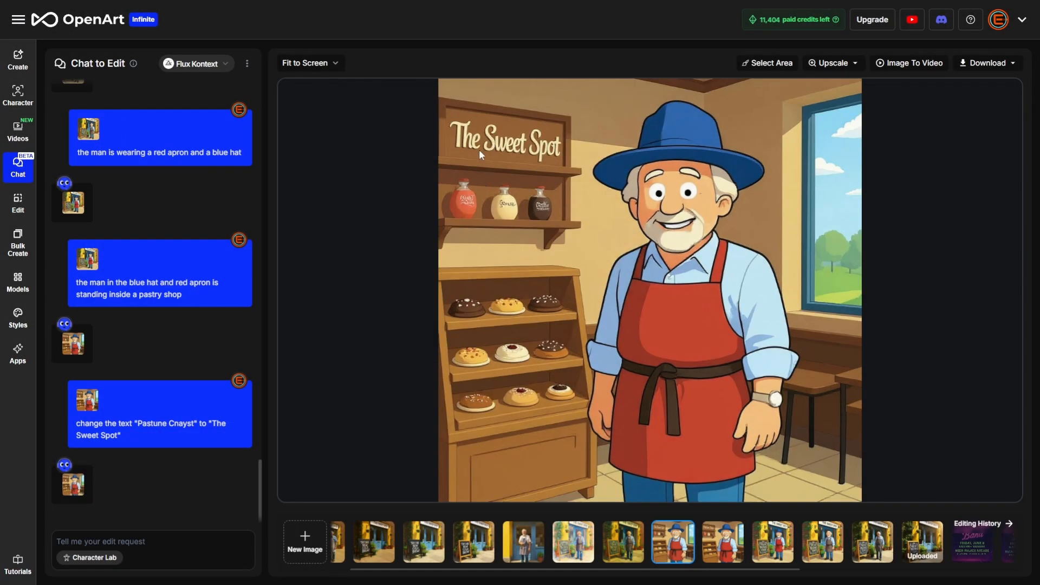
pyautogui.moveTo(721, 541)
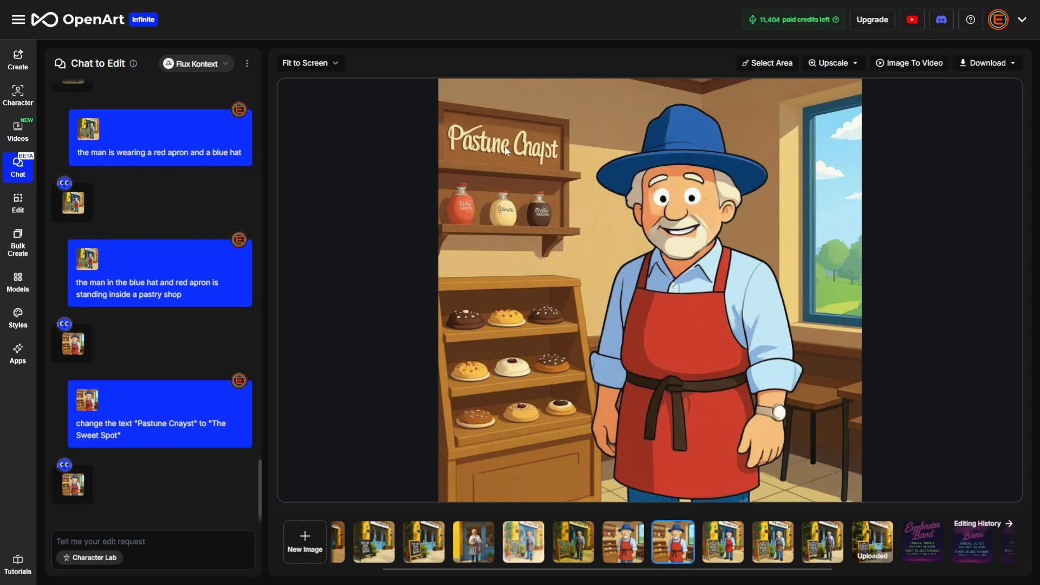
pyautogui.moveTo(476, 175)
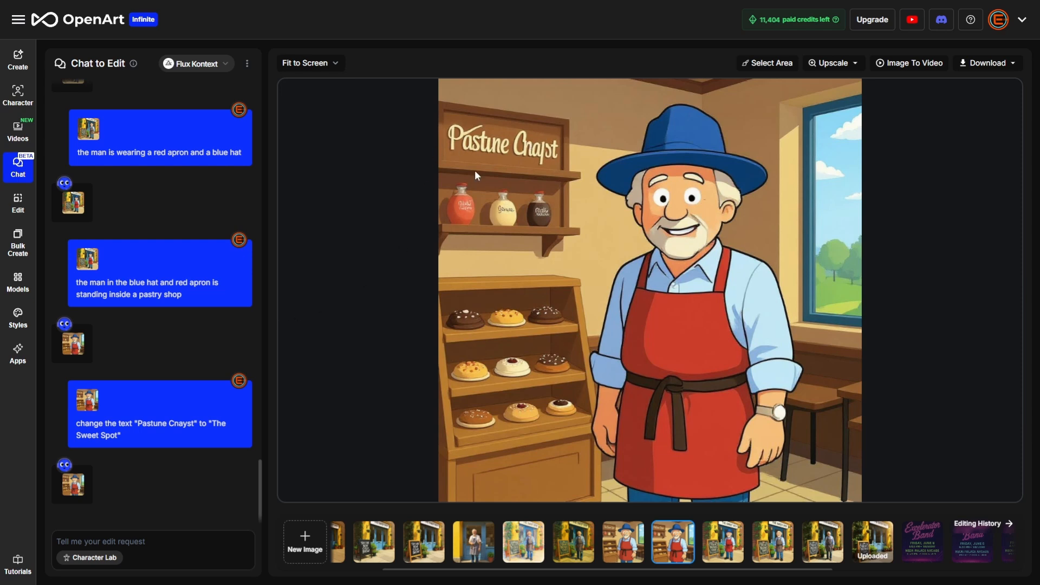
pyautogui.moveTo(305, 431)
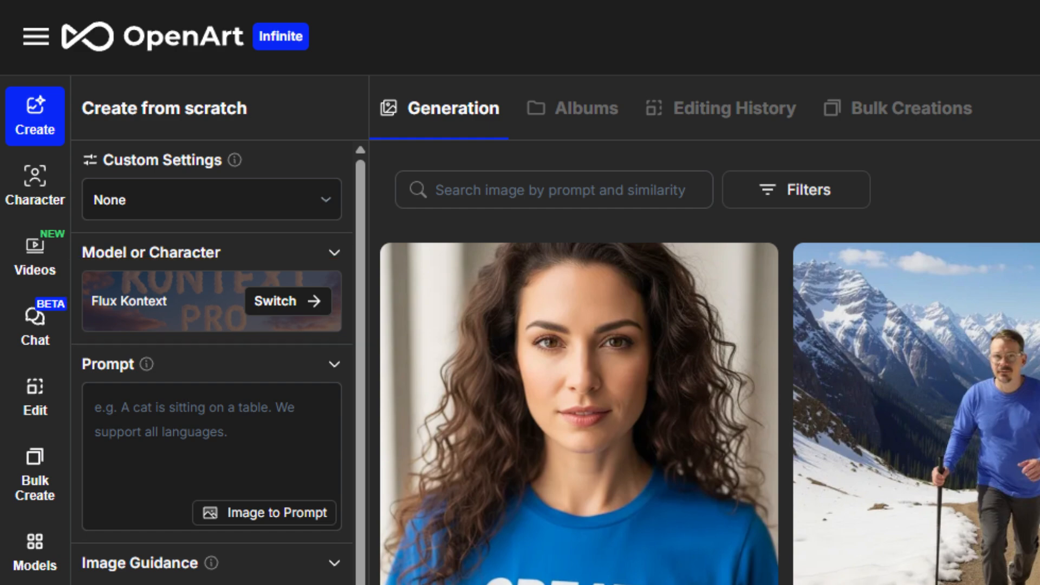
# Scroll the Create settings panel down to Image Guidance > Omni Reference
pyautogui.scroll(-3)
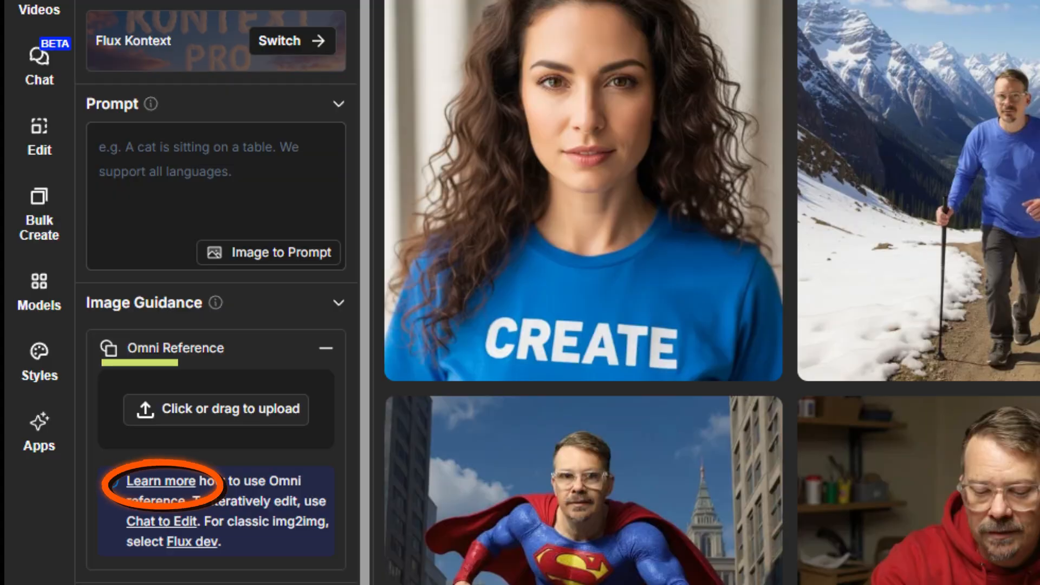